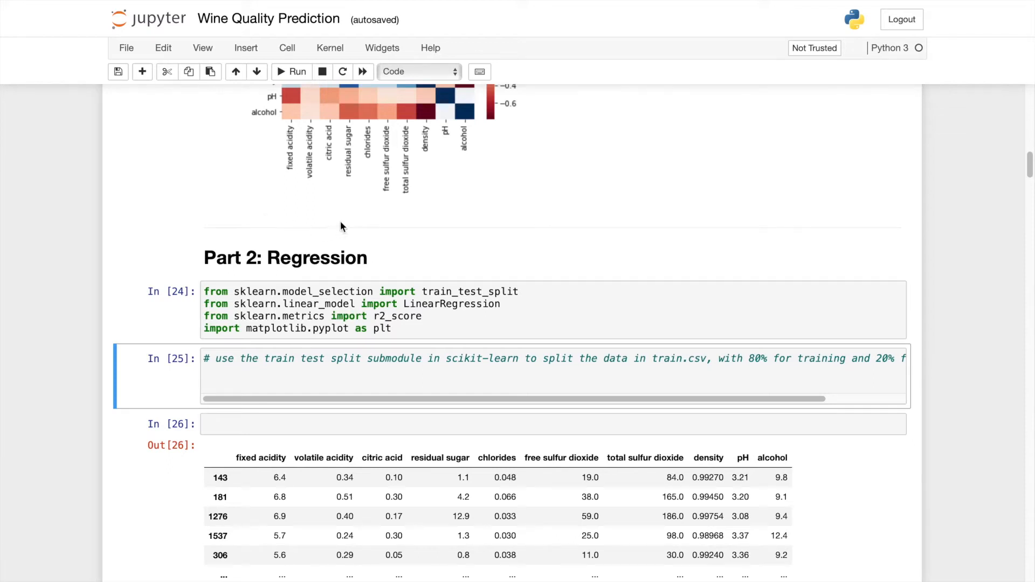
{"action": "mouse_move", "coordinate": [411, 248]}
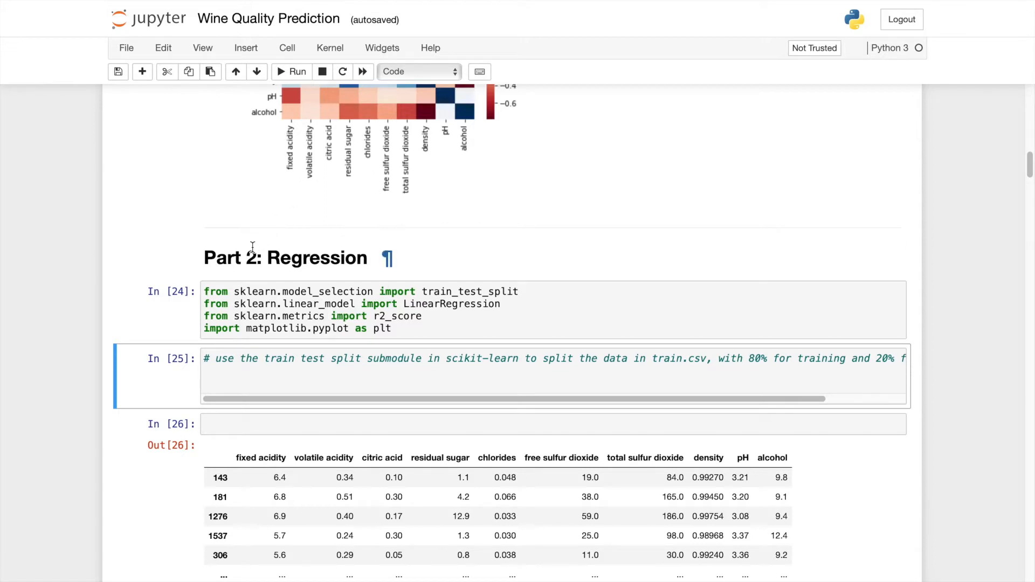
Step: Re-run the scikit-learn/matplotlib imports cell (now count 53) and select train_test_split in the next cell
{"action": "scroll", "scroll_direction": "down", "scroll_amount": 3}
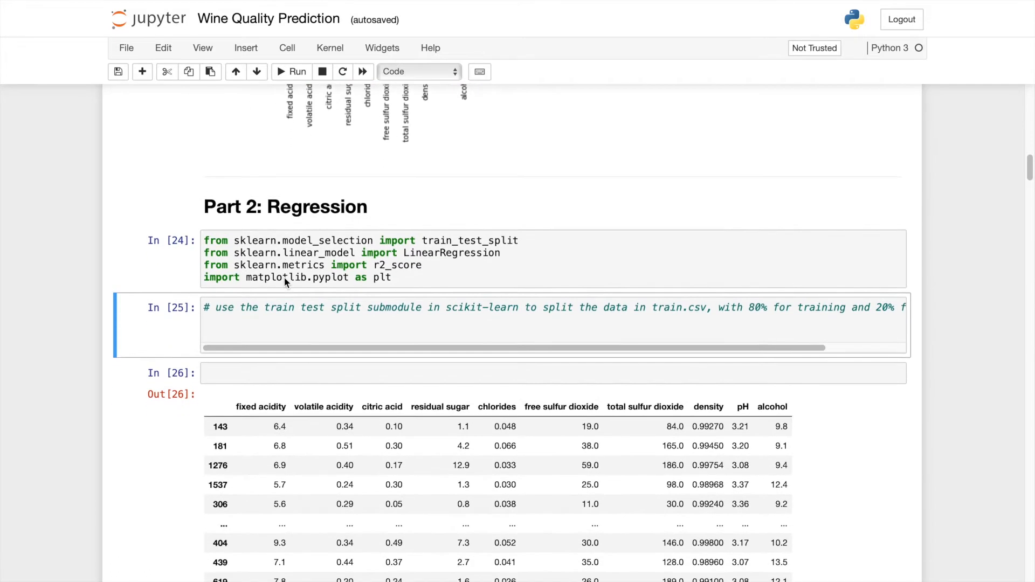
{"action": "scroll", "scroll_direction": "down", "scroll_amount": 3}
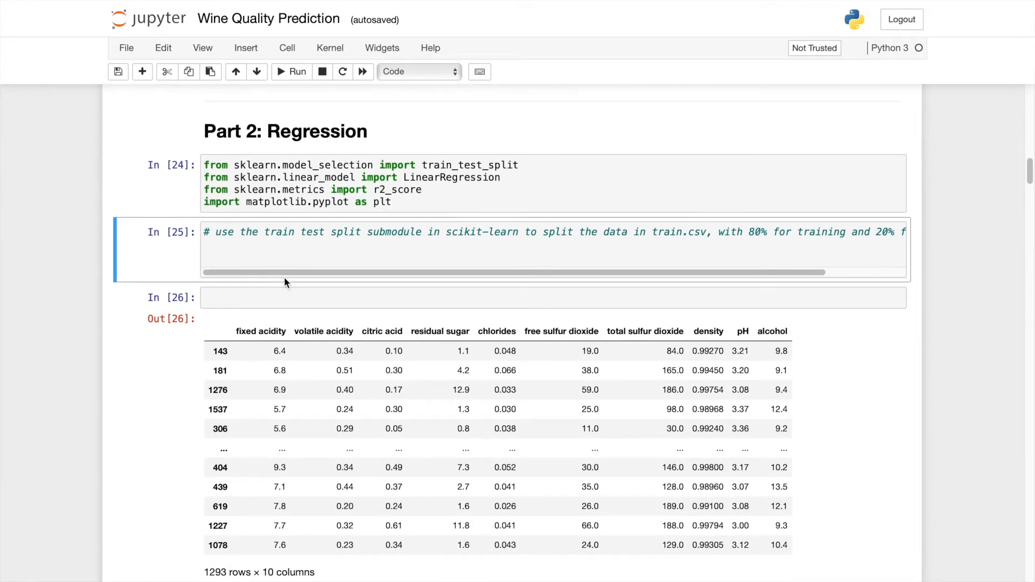
{"action": "scroll", "scroll_direction": "down", "scroll_amount": 3}
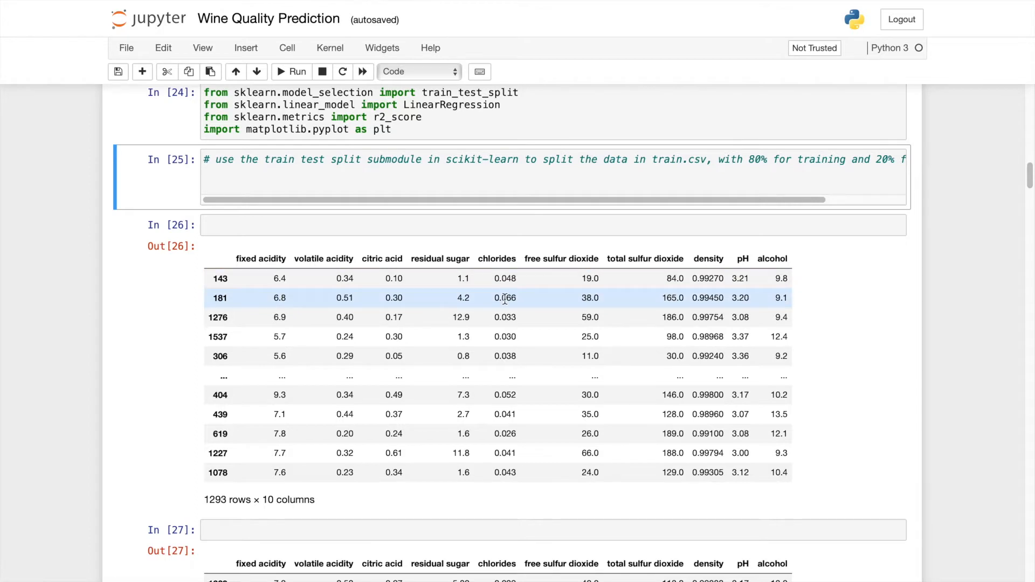
{"action": "scroll", "scroll_direction": "down", "scroll_amount": 3}
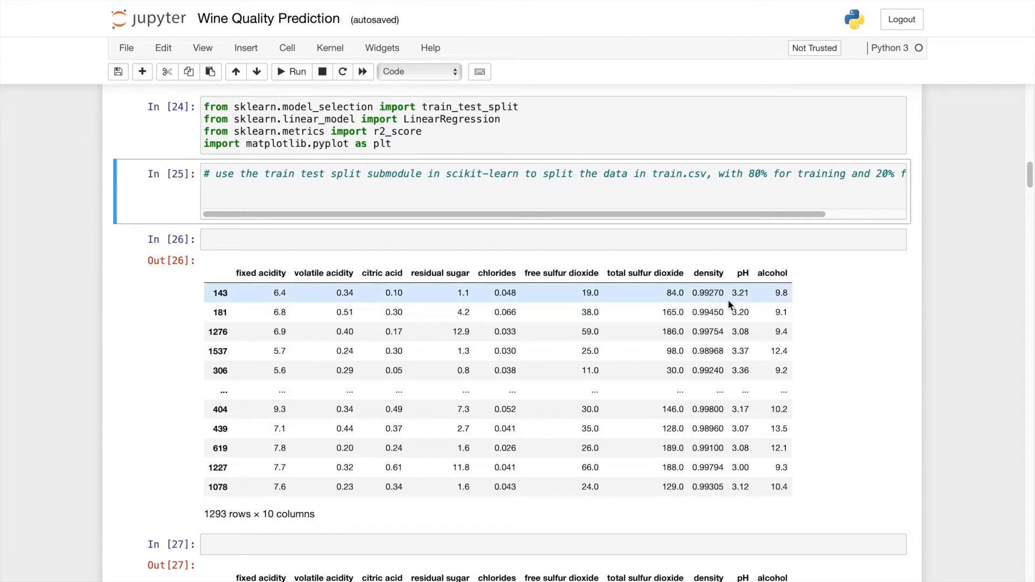
{"action": "scroll", "scroll_direction": "up", "scroll_amount": 3}
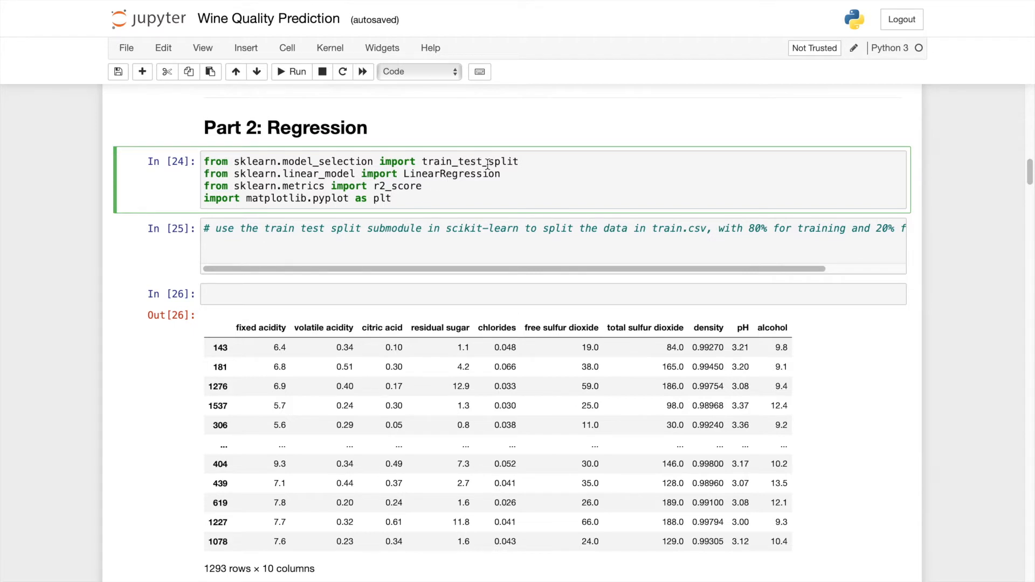
{"action": "double_click", "coordinate": [451, 173]}
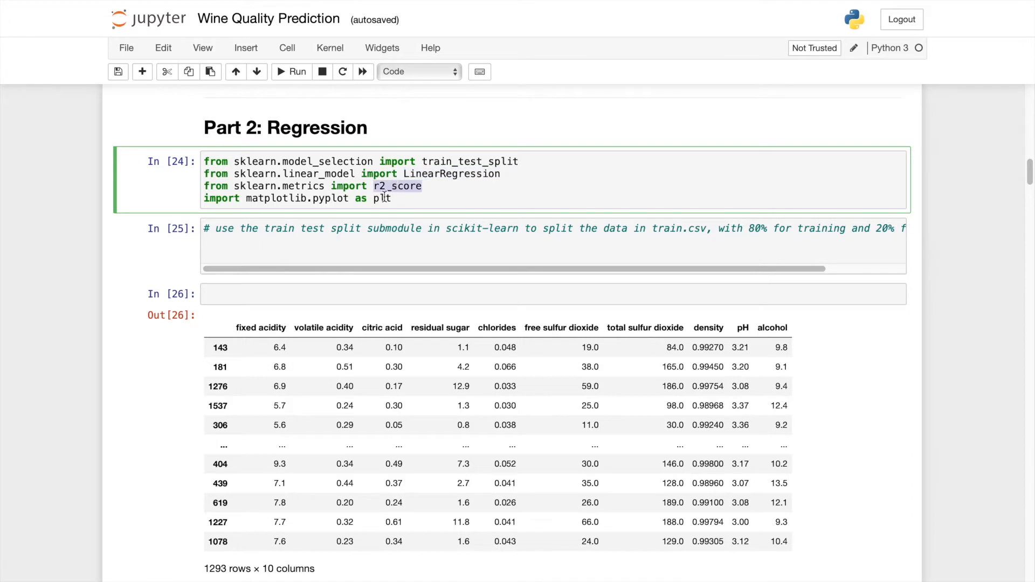
{"action": "left_click", "coordinate": [405, 198]}
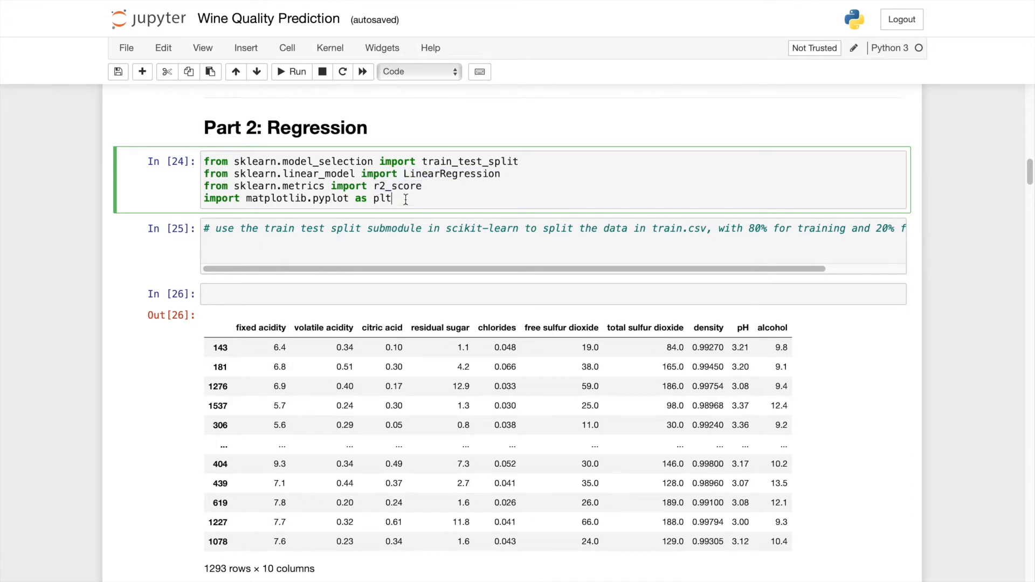
{"action": "left_click", "coordinate": [291, 71]}
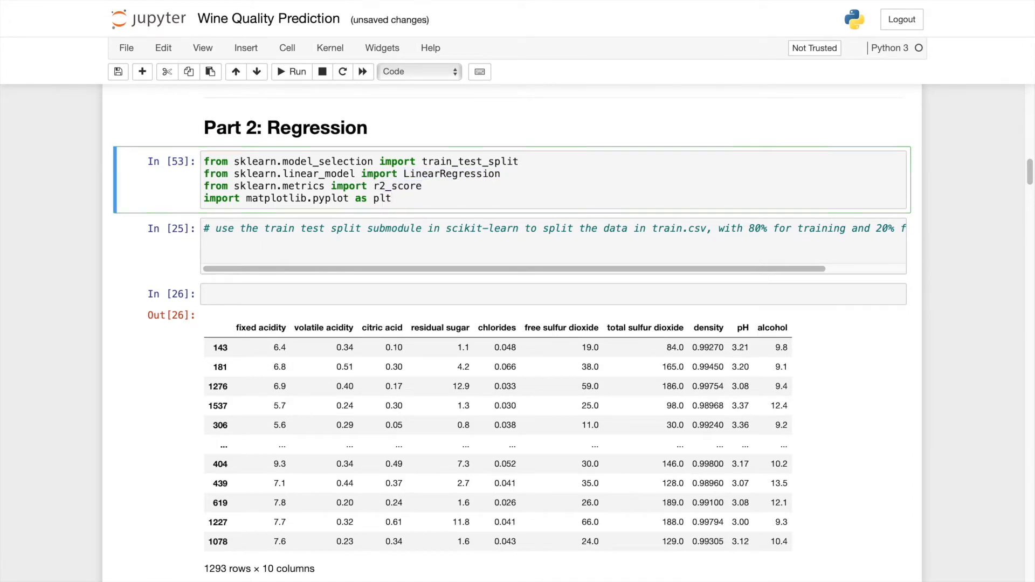
{"action": "left_click", "coordinate": [337, 229]}
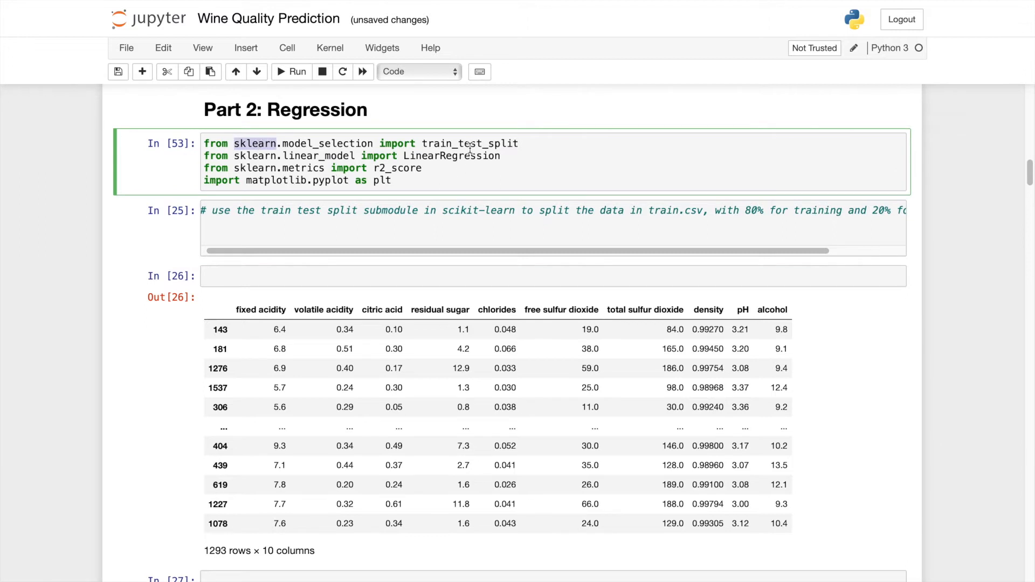
{"action": "double_click", "coordinate": [470, 144]}
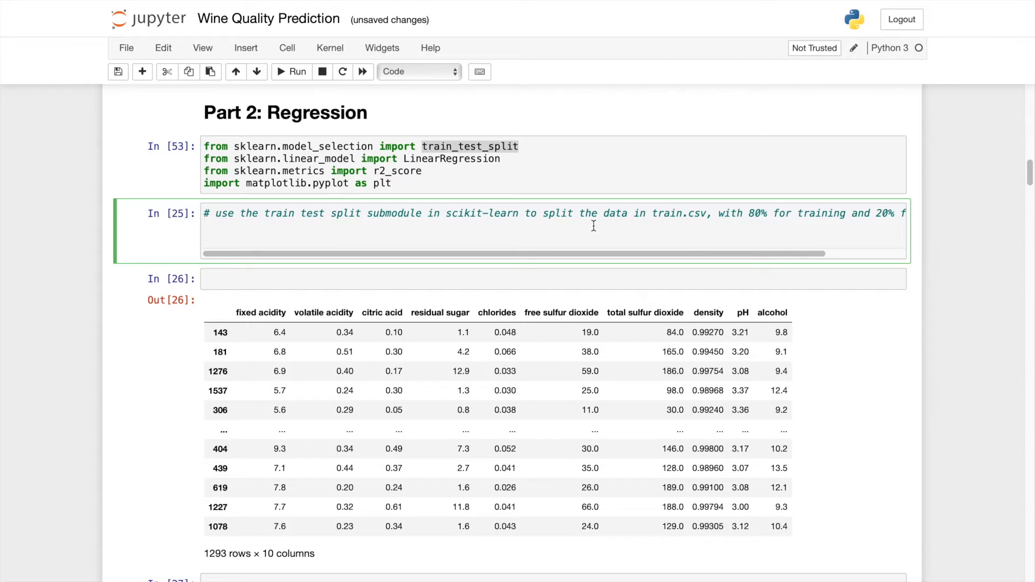
Step: Write X_train, X_valid, y_train, y_valid = train_test_split(...) starting from df_train
{"action": "type", "text": "X-tra"}
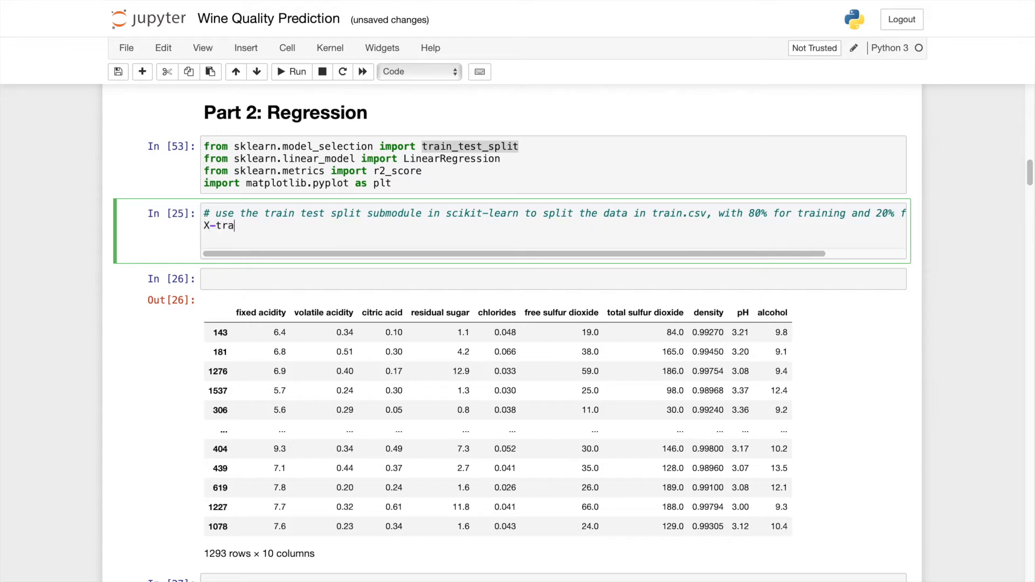
{"action": "type", "text": "_"}
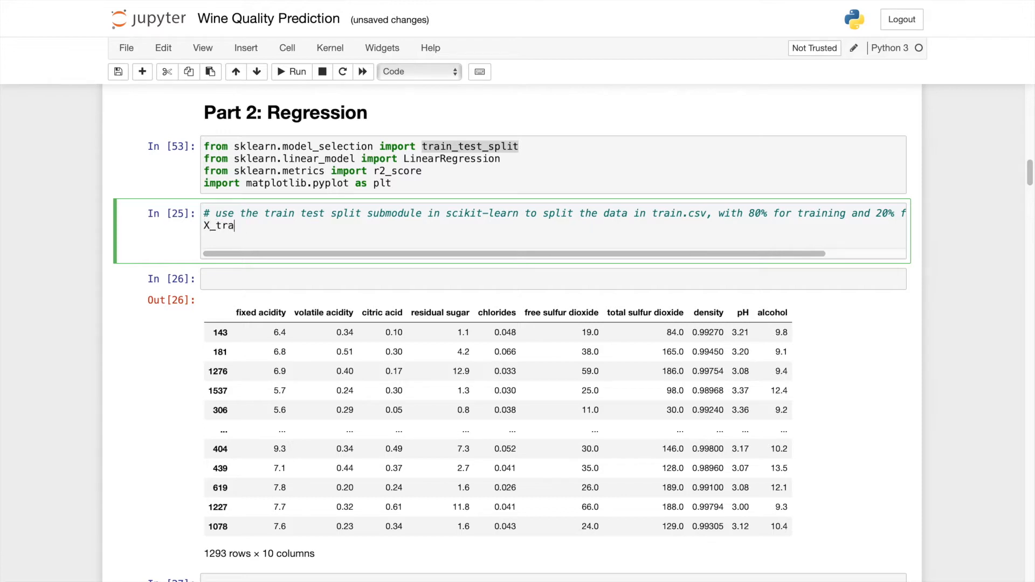
{"action": "type", "text": "in, X"}
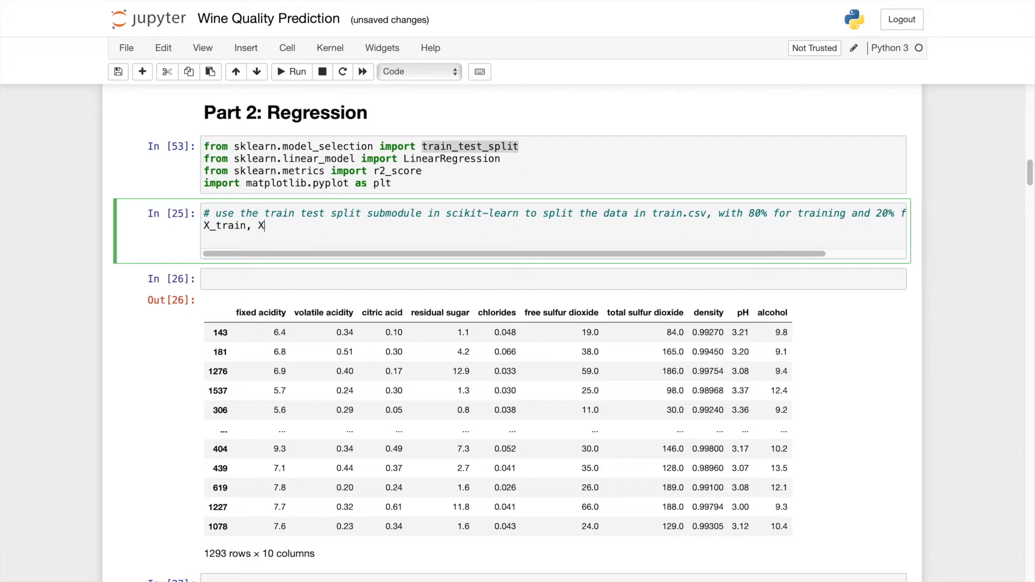
{"action": "type", "text": "_valid,"}
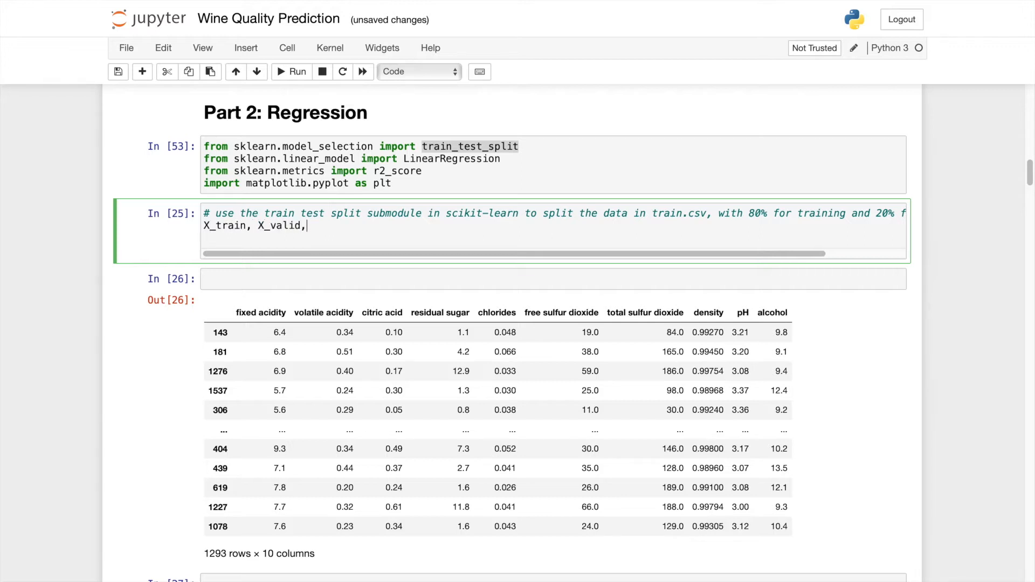
{"action": "type", "text": "y_train"}
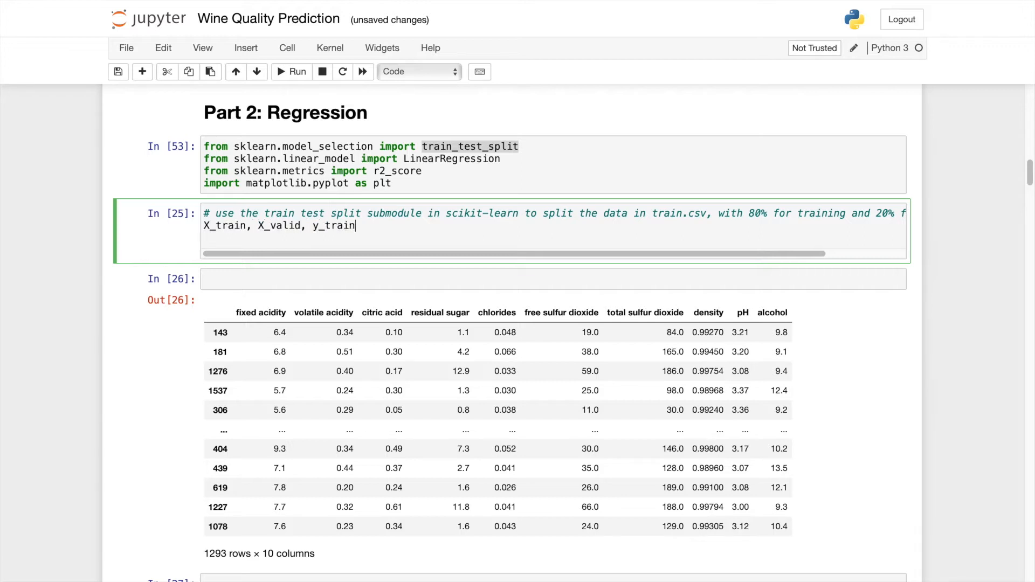
{"action": "type", "text": ", y_"}
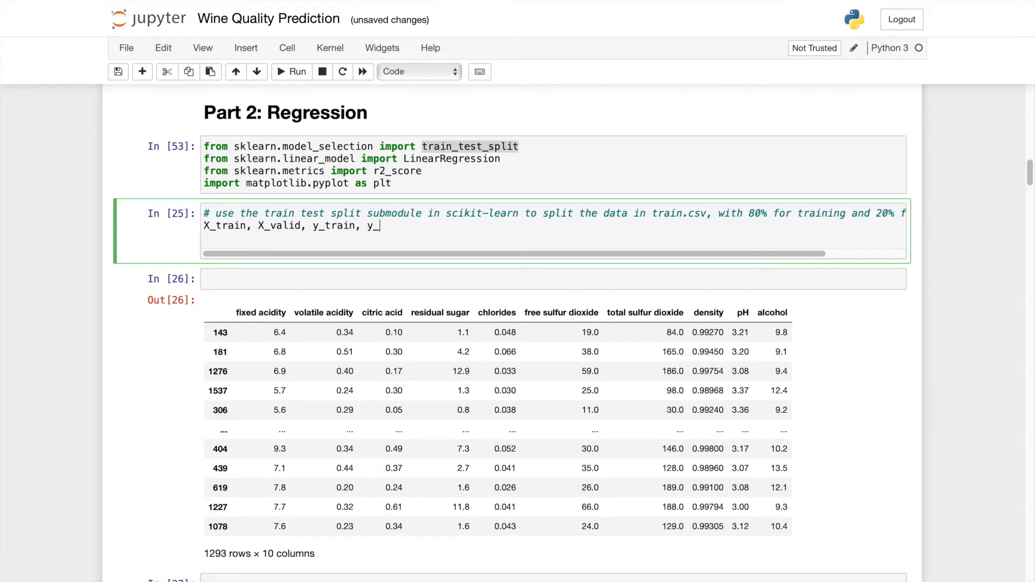
{"action": "type", "text": "valid"}
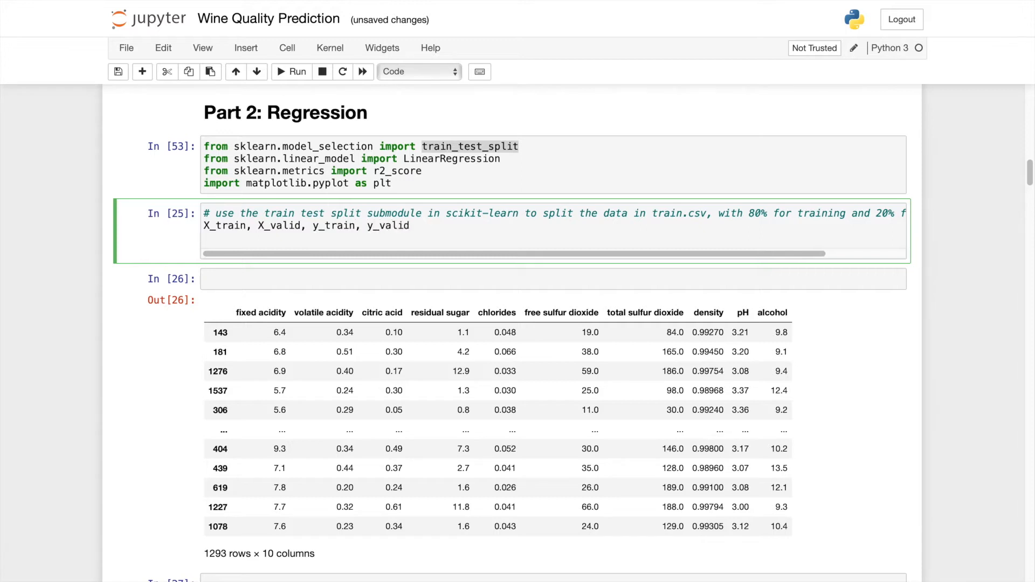
{"action": "type", "text": "= tra"}
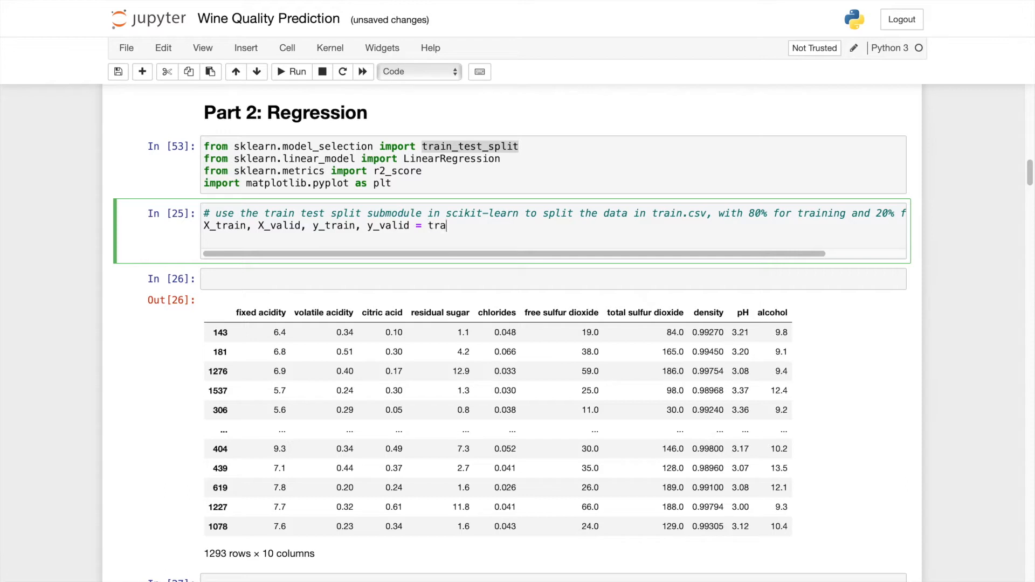
{"action": "type", "text": "in_test_split("}
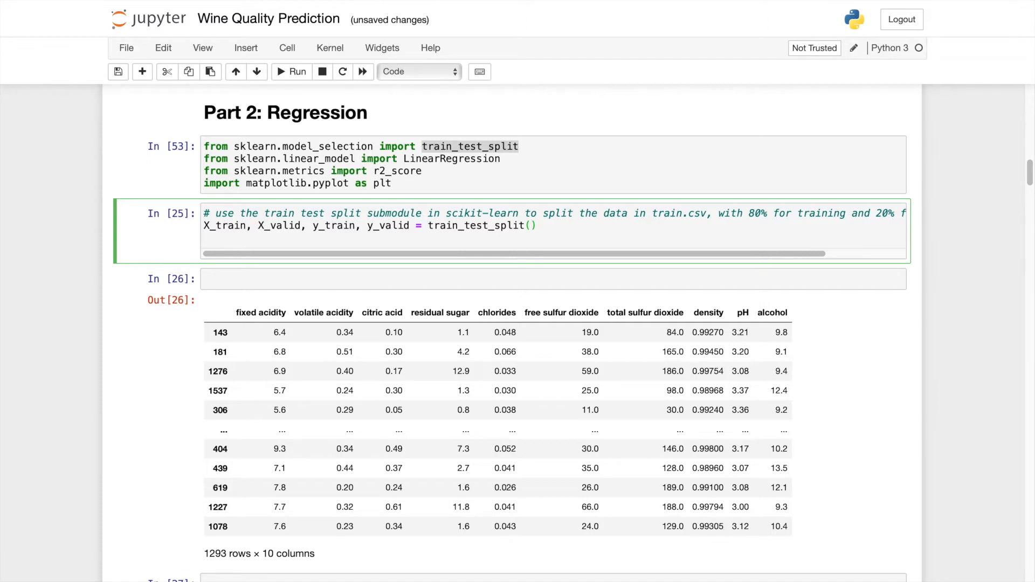
{"action": "type", "text": "df_"}
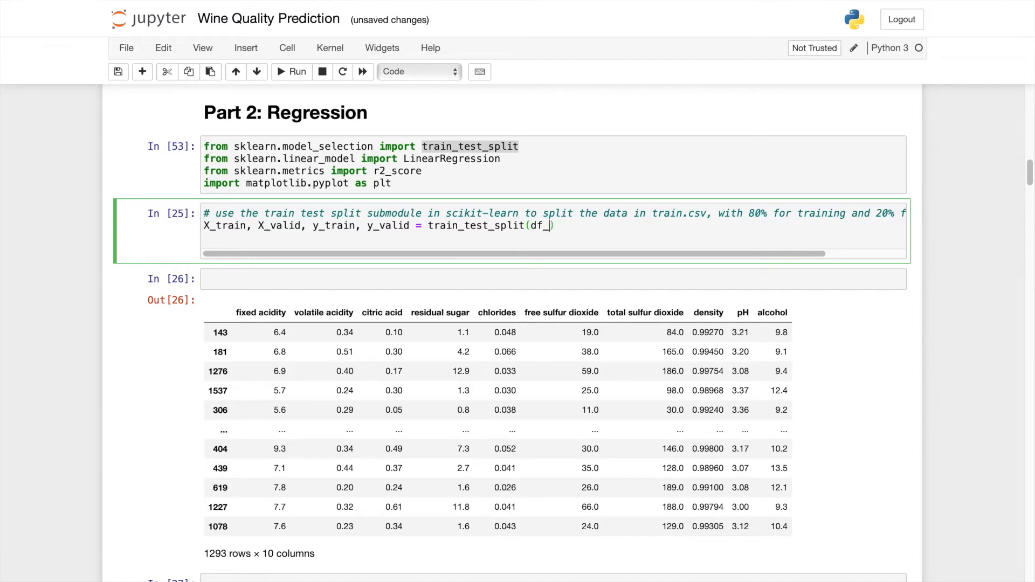
{"action": "type", "text": "train"}
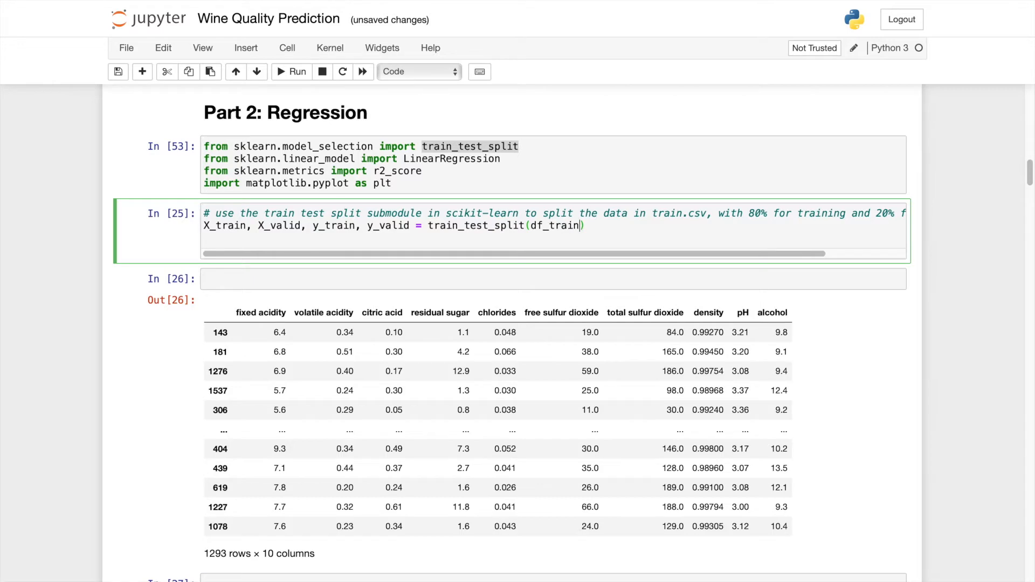
Step: Pass df_train.iloc[:,:10] and column 10 with train_size=0.8, random_state=69, and run the cell
{"action": "scroll", "scroll_direction": "down", "scroll_amount": 3}
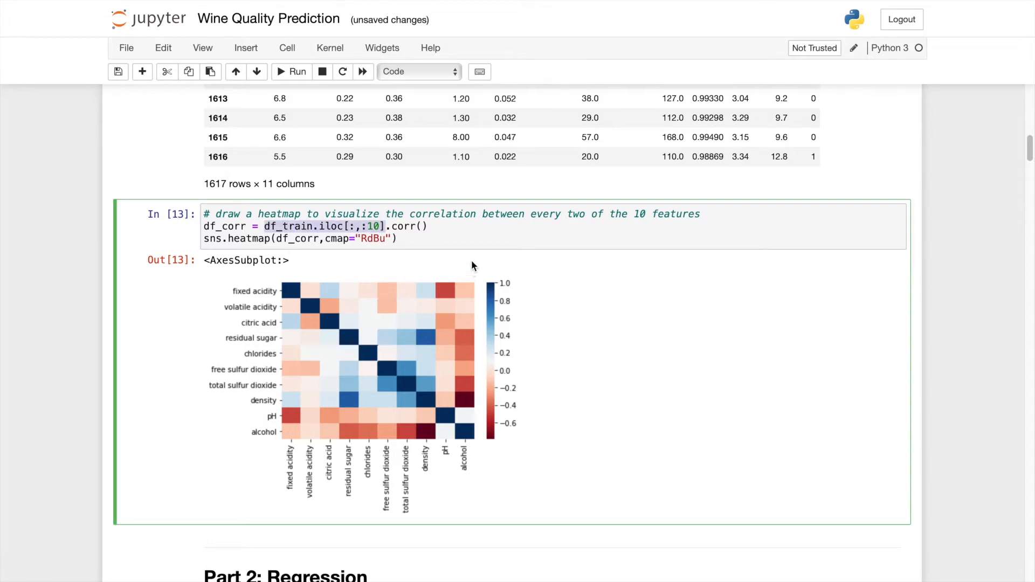
{"action": "scroll", "scroll_direction": "down", "scroll_amount": 3}
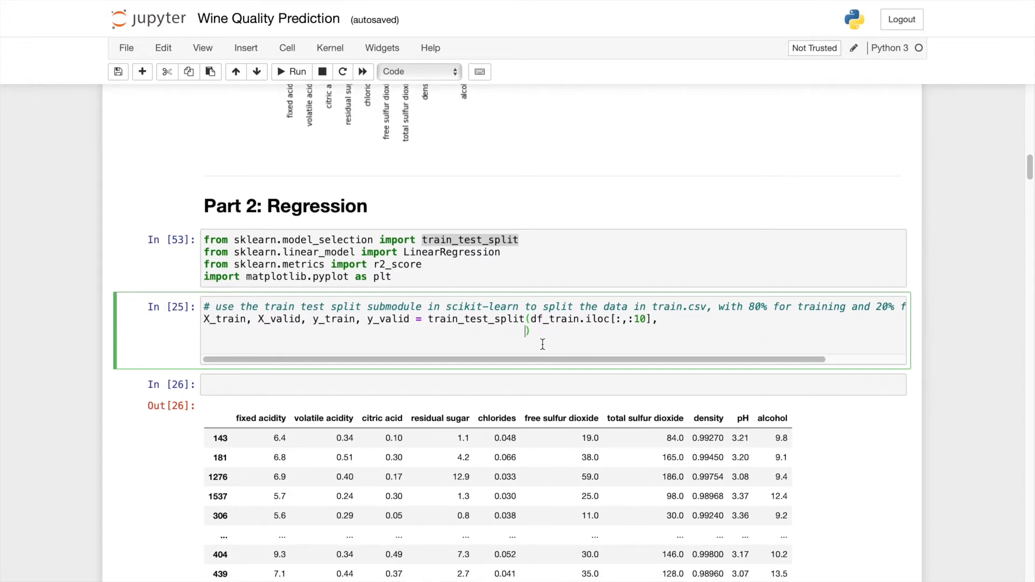
{"action": "type", "text": "df_train.iloc[:,:10]"}
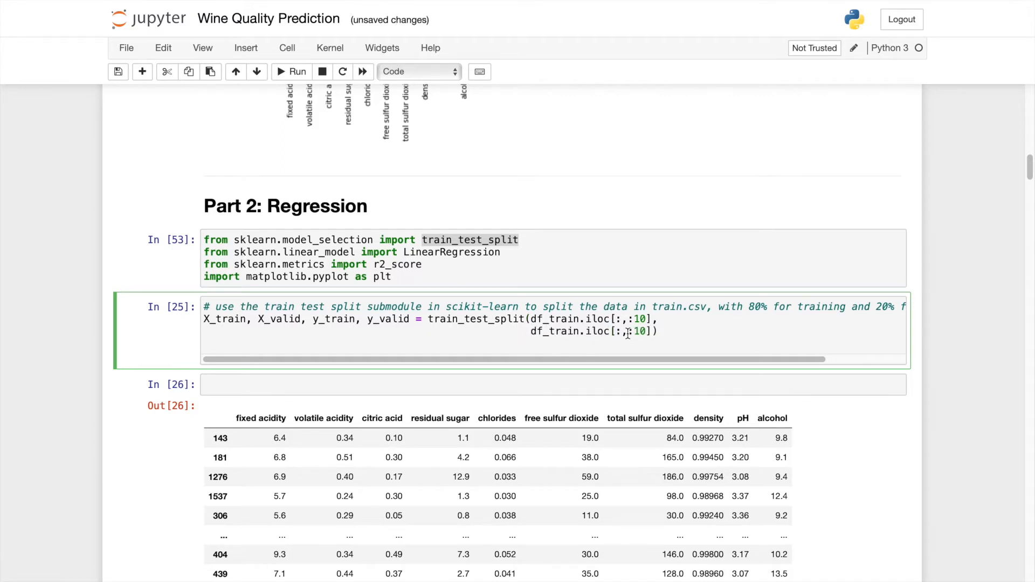
{"action": "type", "text": "10"}
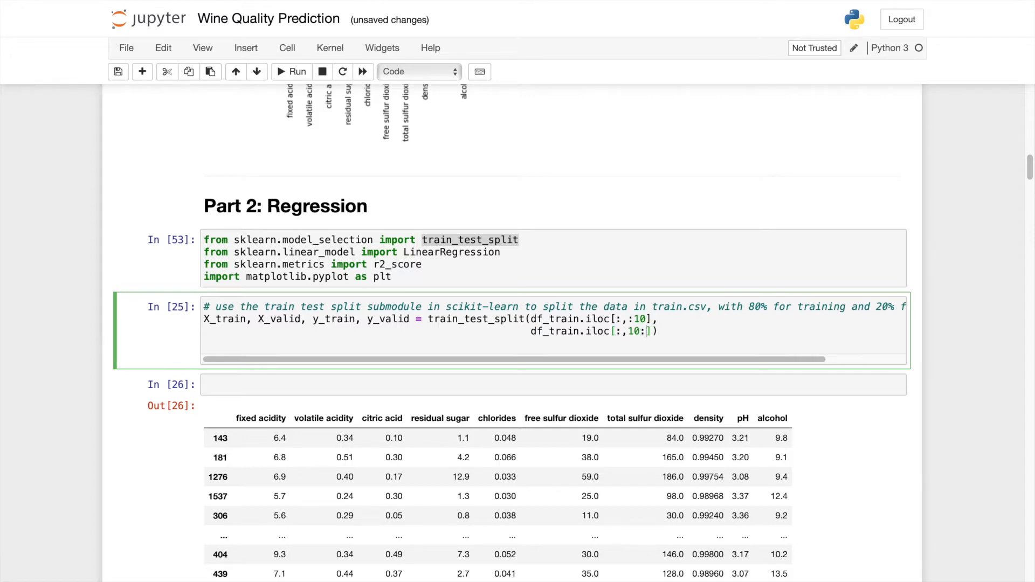
{"action": "type", "text": ","}
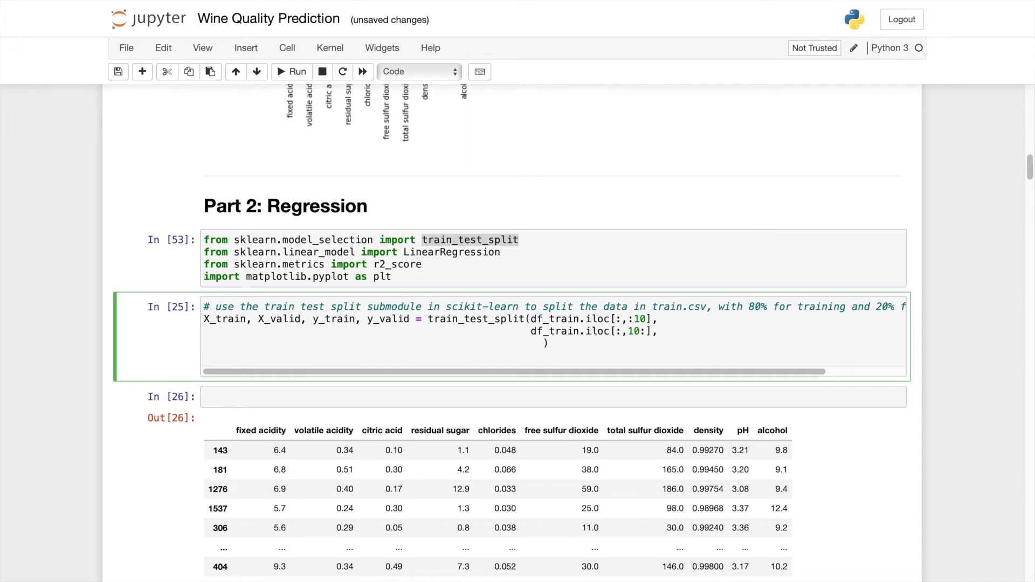
{"action": "type", "text": "train_size ="}
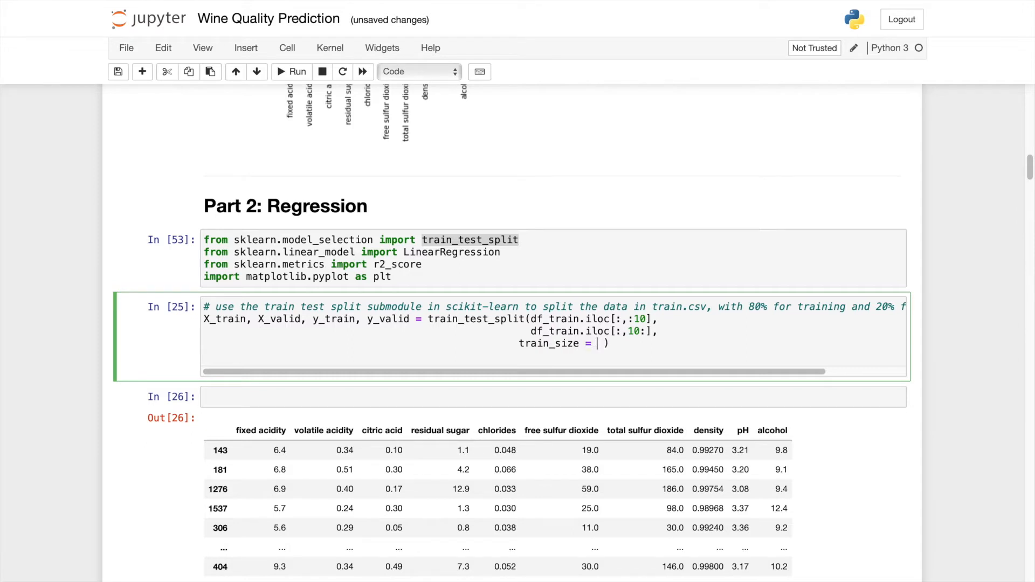
{"action": "type", "text": "0.8,"}
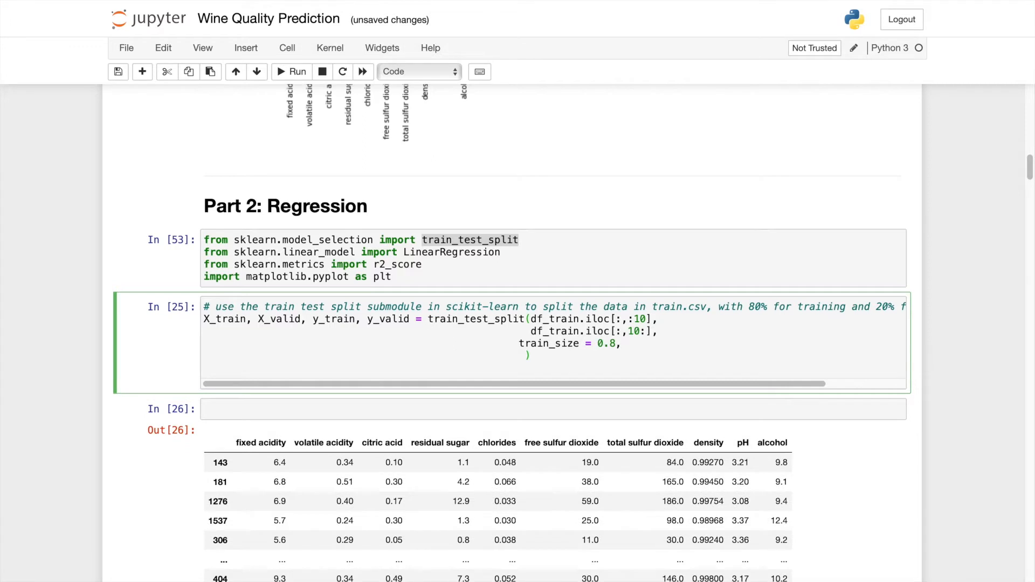
{"action": "type", "text": "random"}
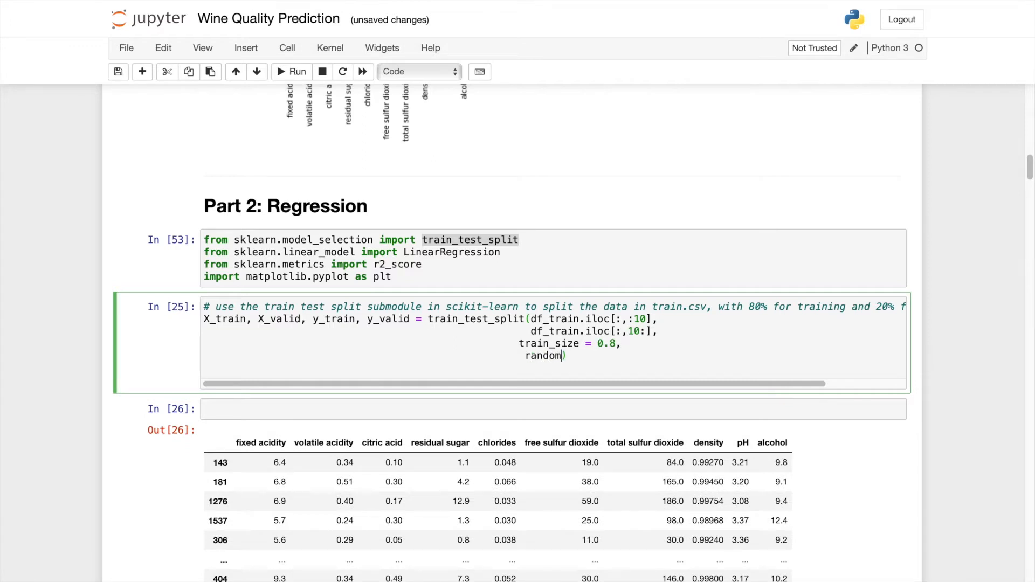
{"action": "type", "text": "_state ="}
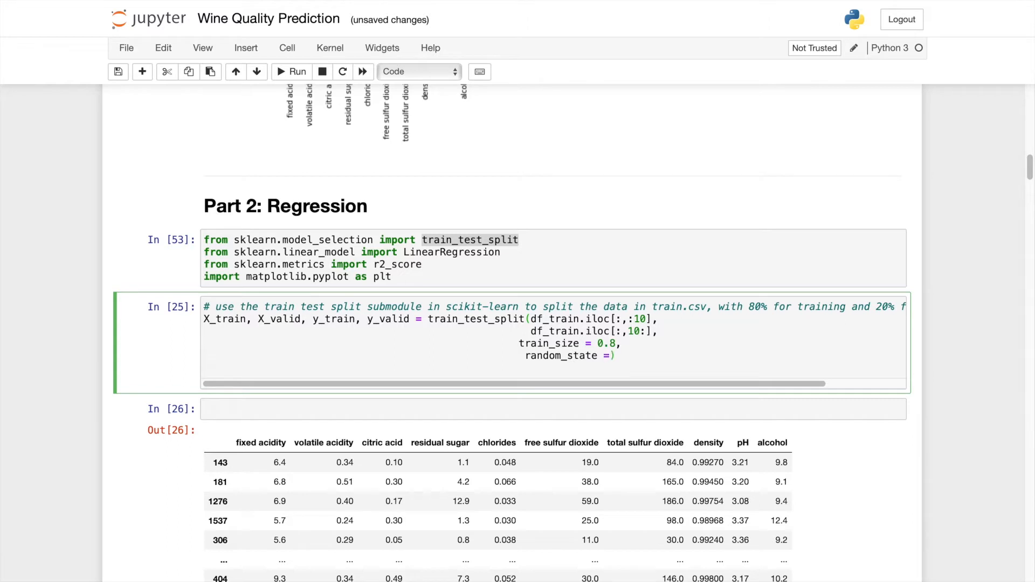
{"action": "type", "text": "69"}
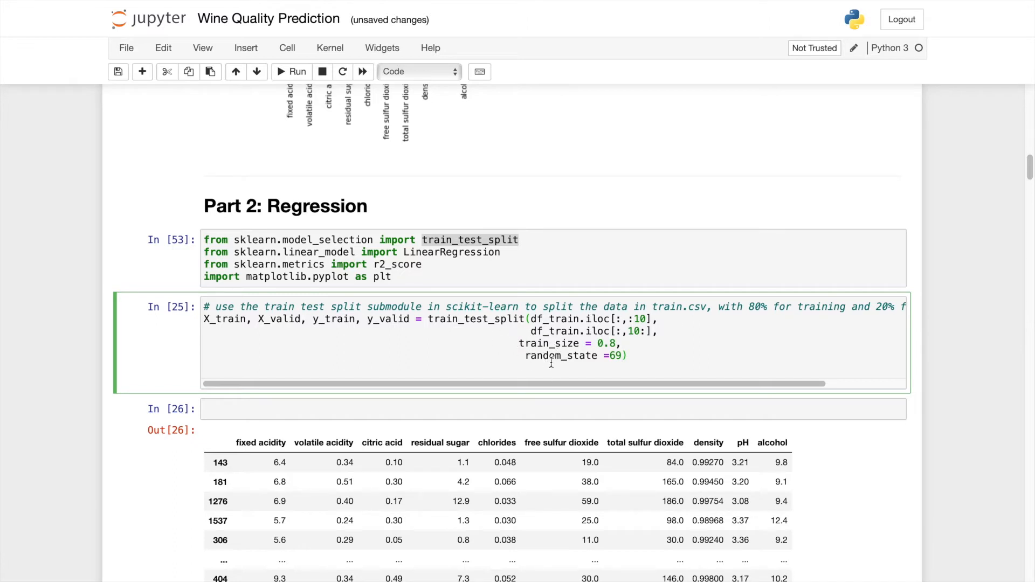
{"action": "double_click", "coordinate": [560, 355]}
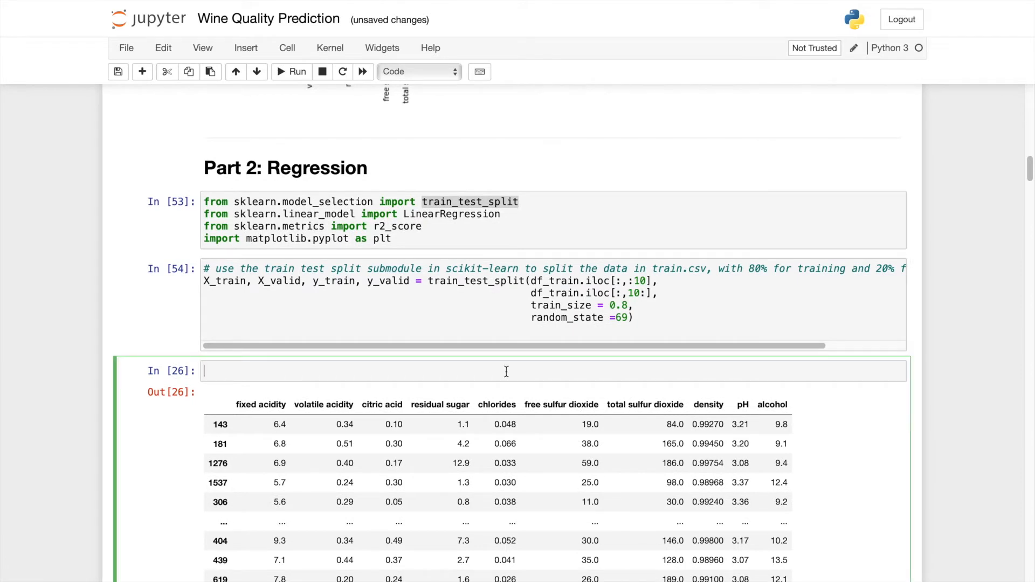
Step: Display X_train (1293 rows) and X_valid (324 rows) in two new cells
{"action": "type", "text": "X-train"}
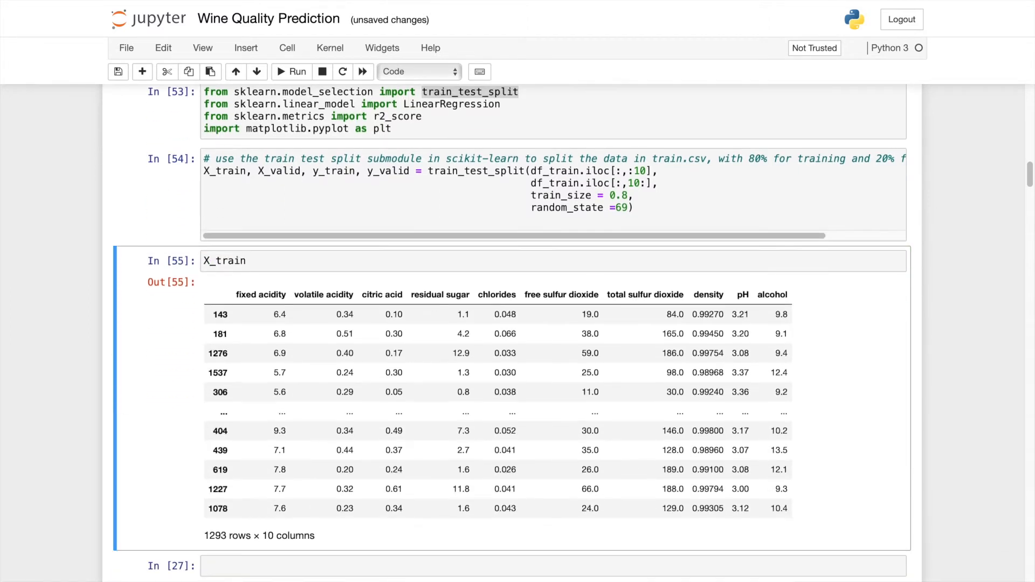
{"action": "scroll", "scroll_direction": "down", "scroll_amount": 3}
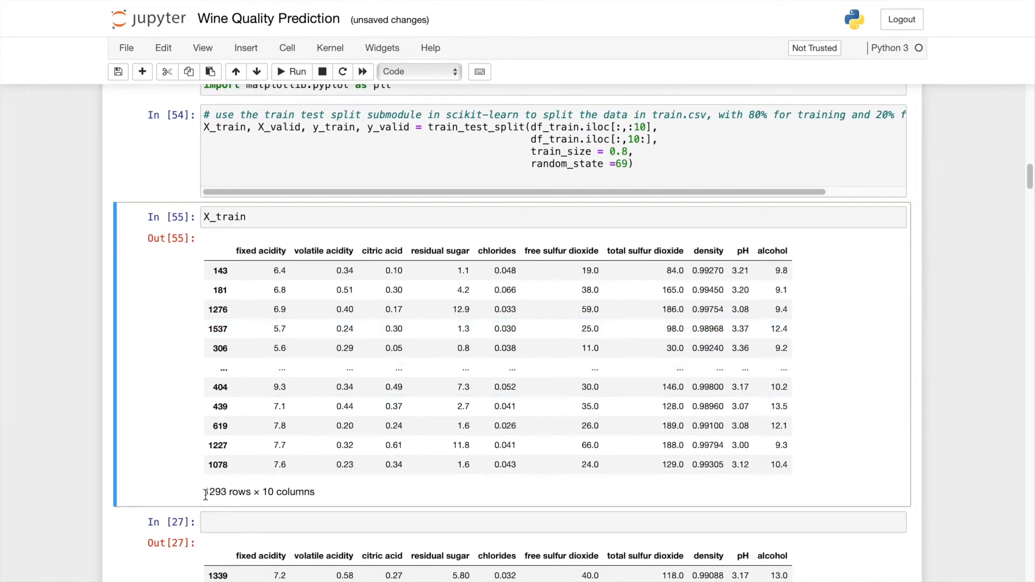
{"action": "double_click", "coordinate": [214, 492]}
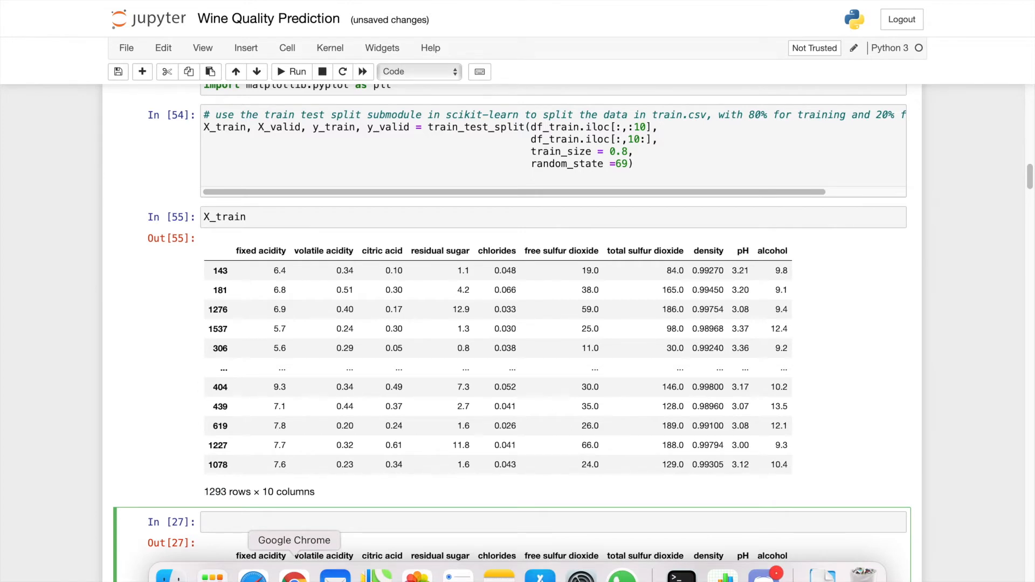
{"action": "type", "text": "X-"}
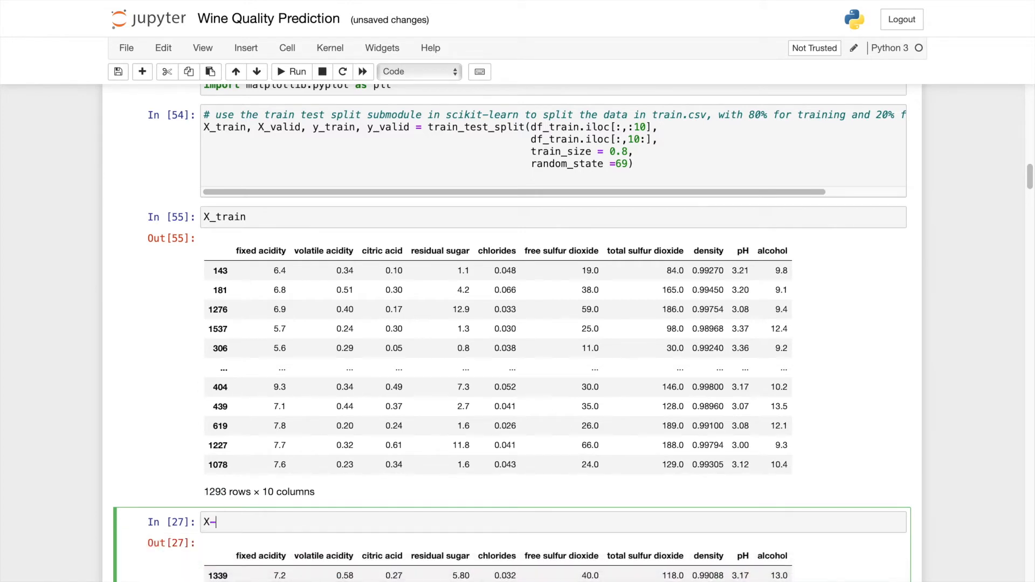
{"action": "type", "text": "_valid"}
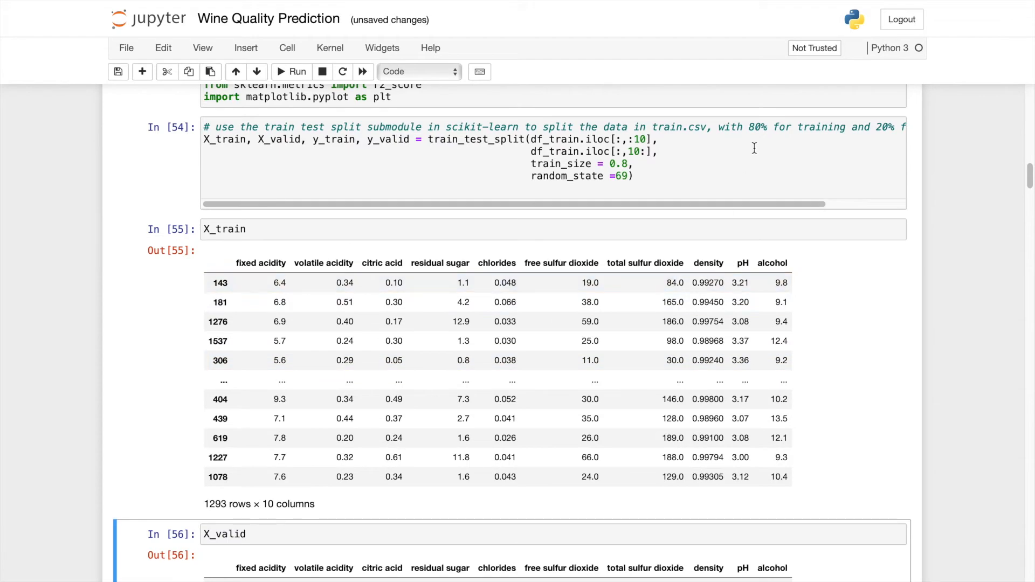
{"action": "scroll", "scroll_direction": "down", "scroll_amount": 3}
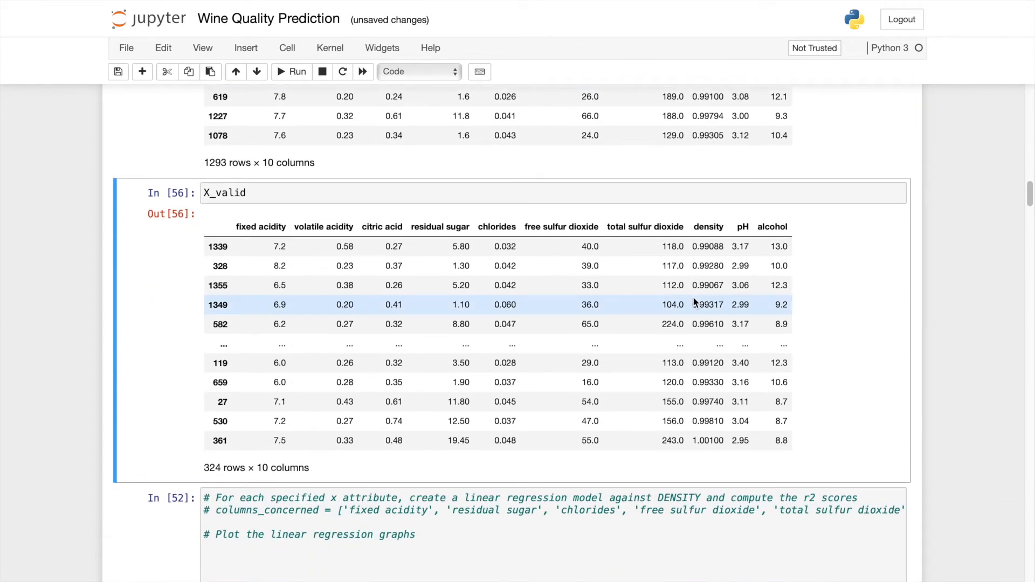
Step: Define y_density = df_train.iloc[:,df_train.columns == 'density'], show y_density, and run the cell
{"action": "left_click", "coordinate": [291, 71]}
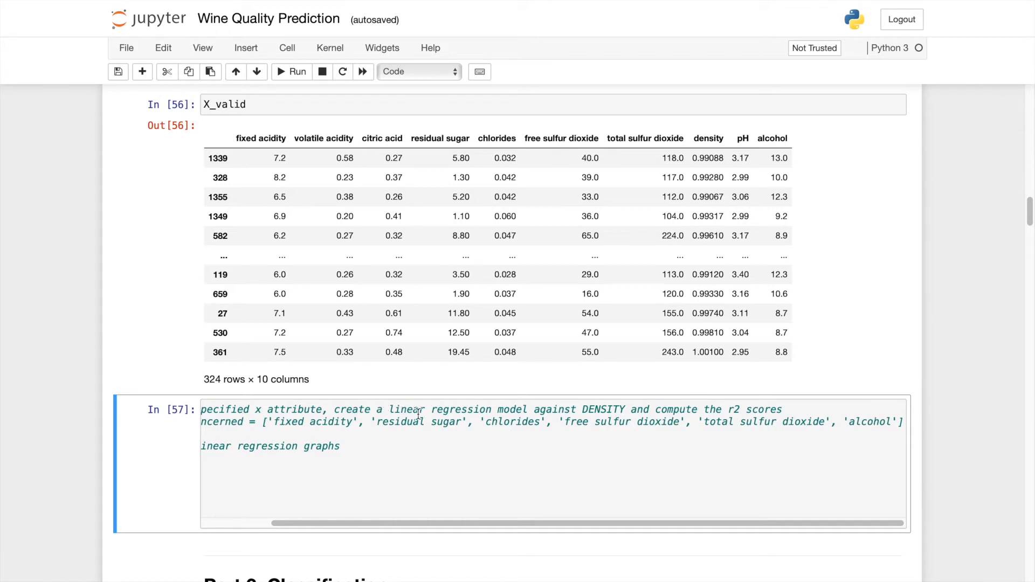
{"action": "mouse_move", "coordinate": [516, 421]}
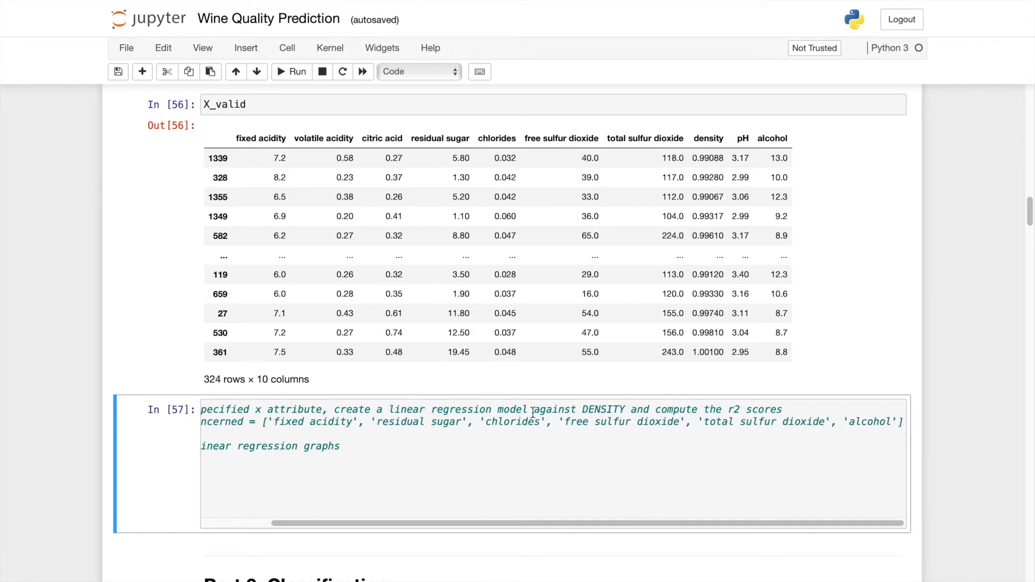
{"action": "double_click", "coordinate": [601, 410]}
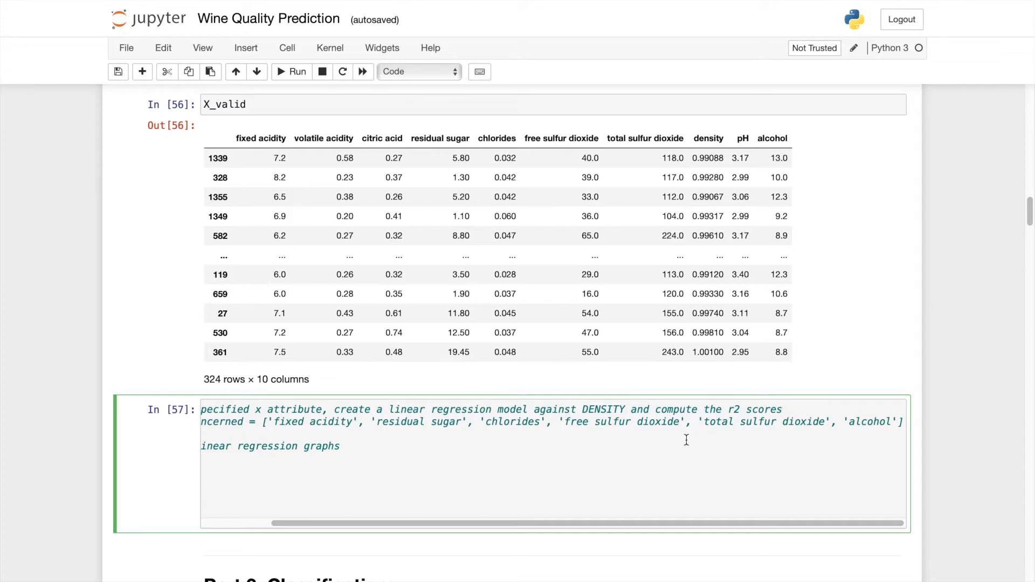
{"action": "mouse_move", "coordinate": [693, 440]}
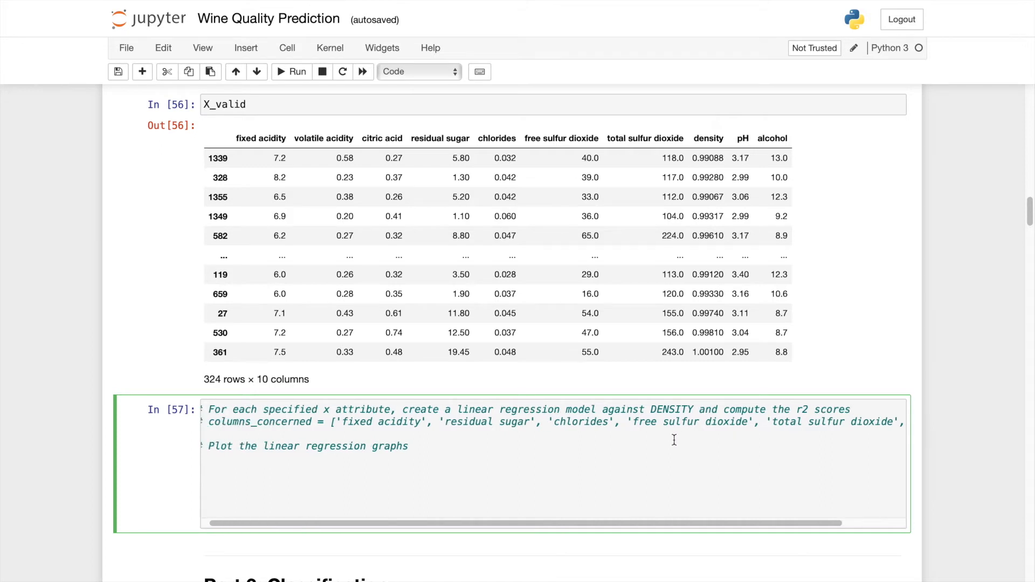
{"action": "key", "text": "ctrl+/"}
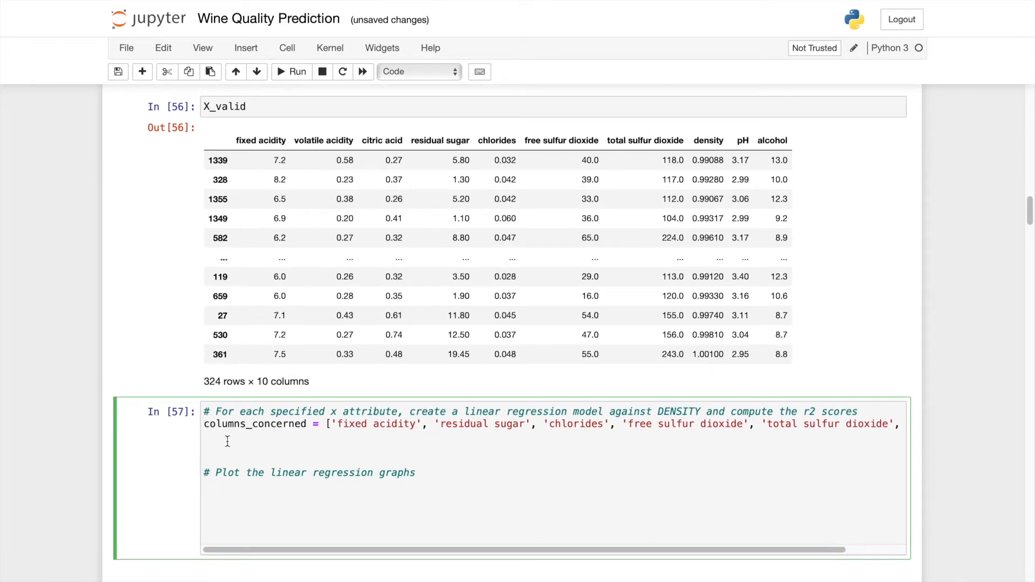
{"action": "type", "text": "y_density = d"}
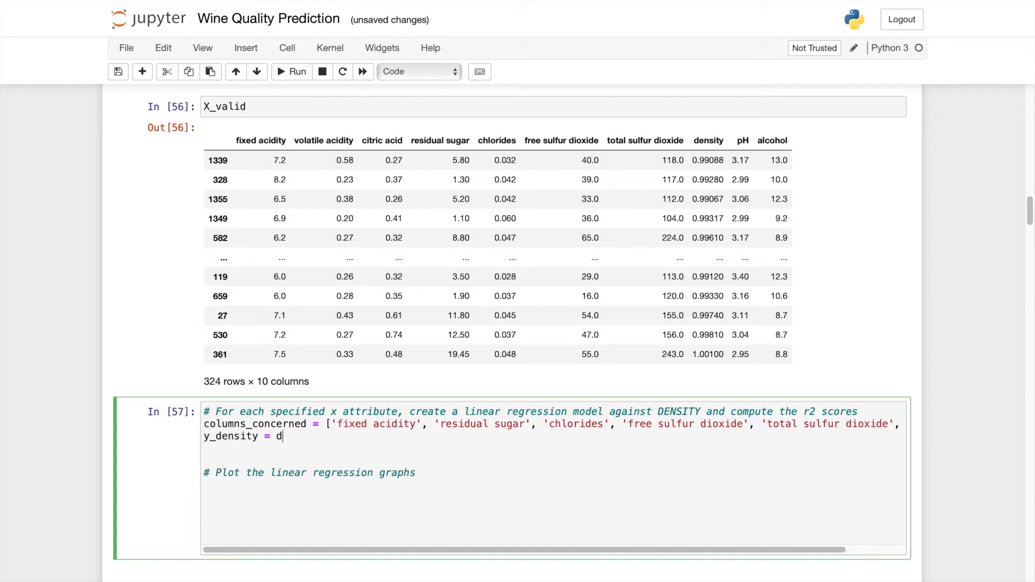
{"action": "type", "text": "f_t"}
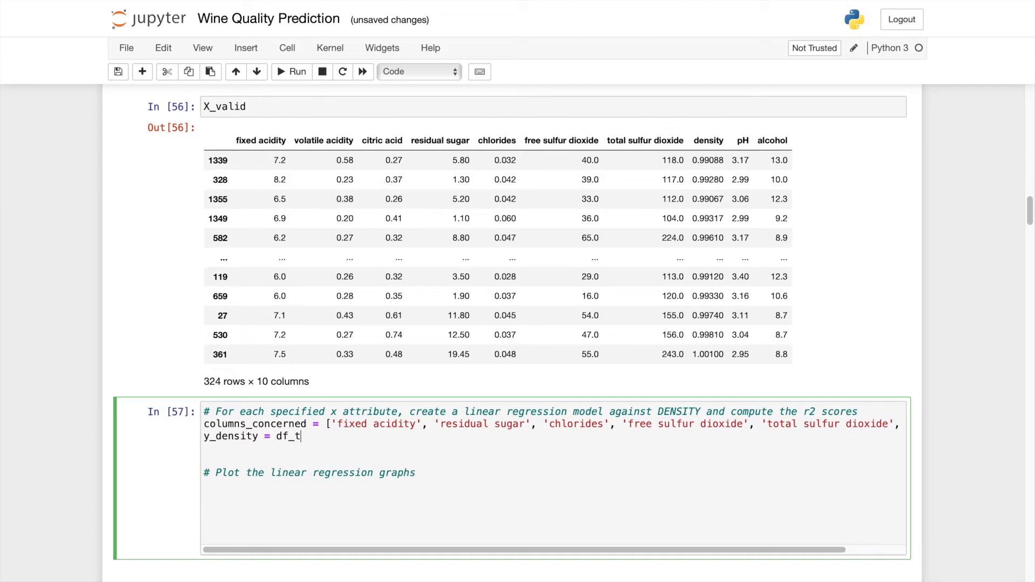
{"action": "type", "text": "rain"}
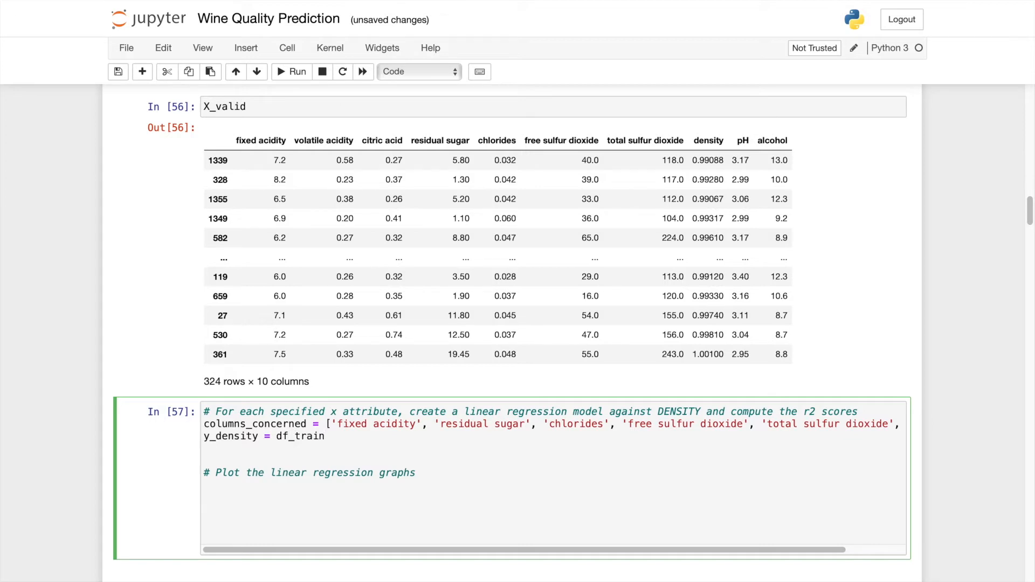
{"action": "type", "text": ".iloc[]"}
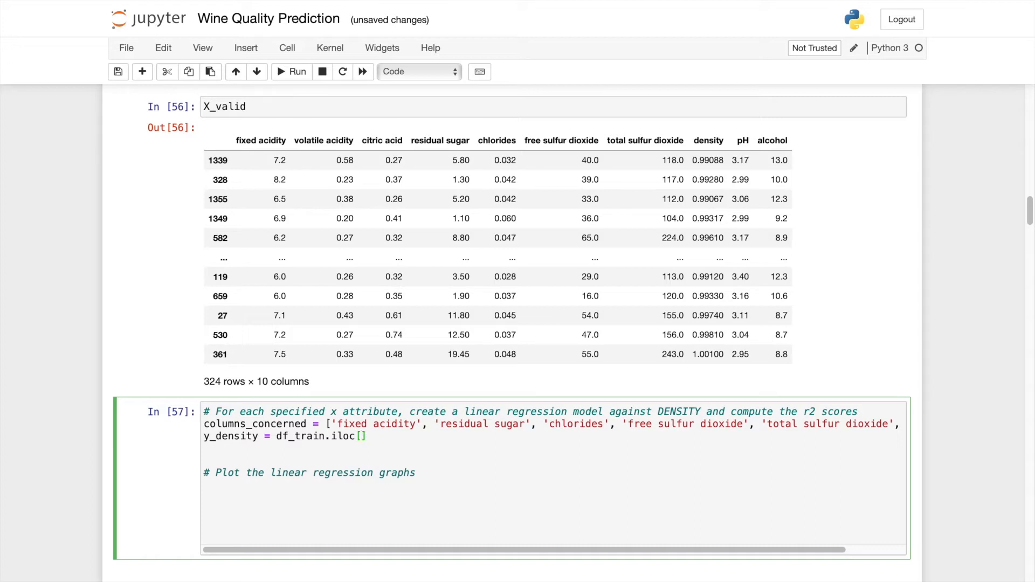
{"action": "type", "text": ":,df"}
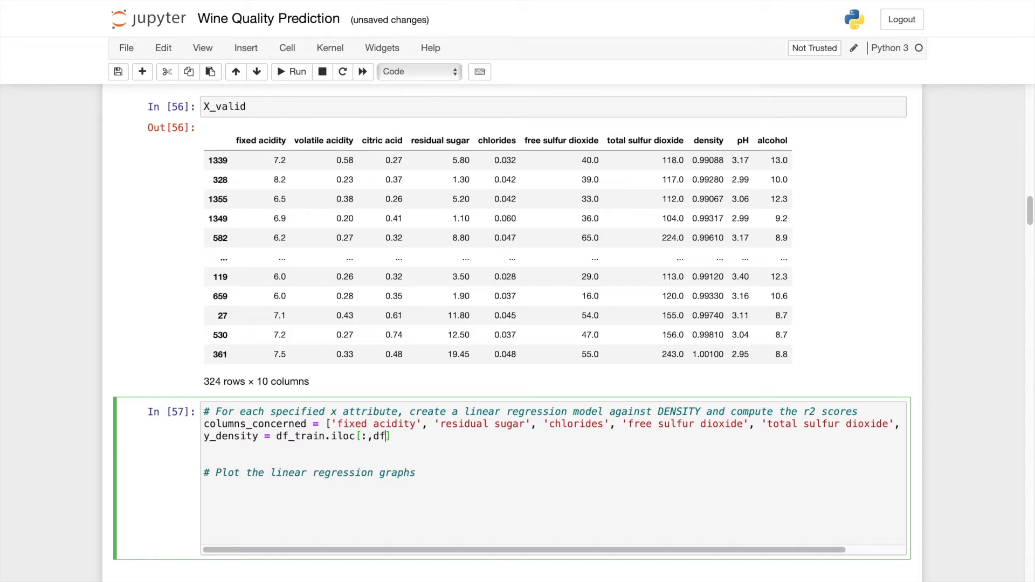
{"action": "type", "text": "_train"}
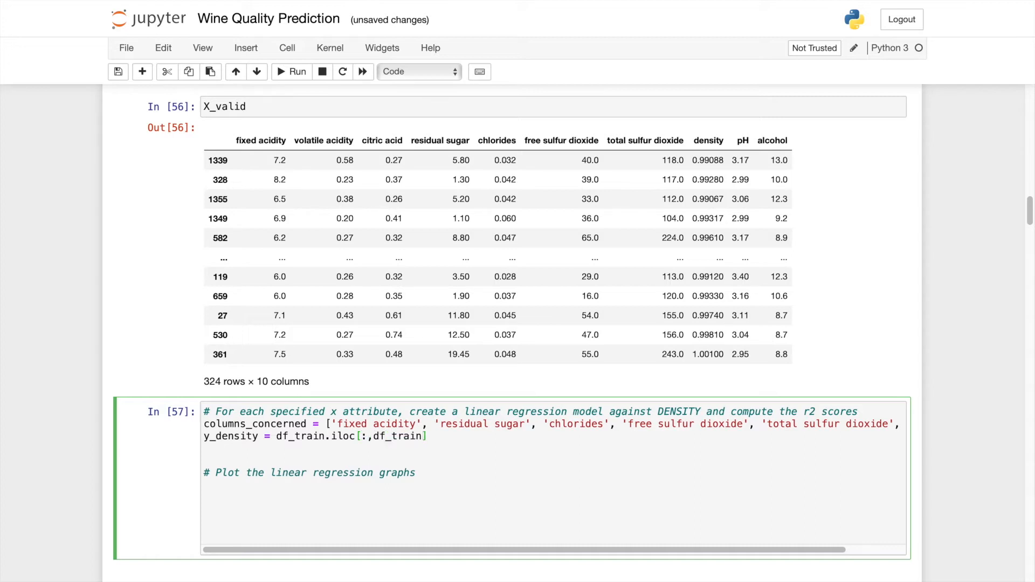
{"action": "type", "text": "columns =="}
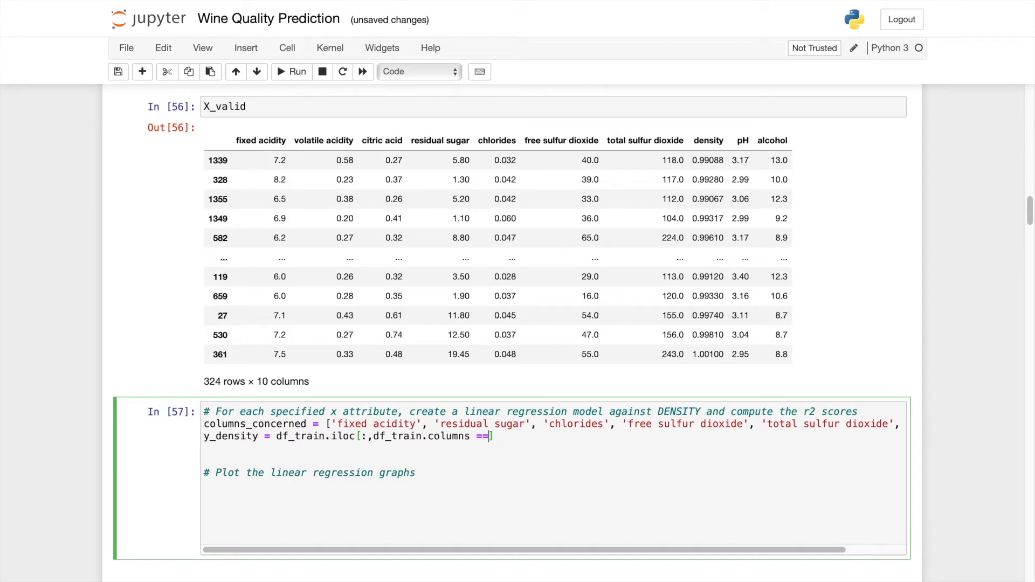
{"action": "type", "text": "'de'"}
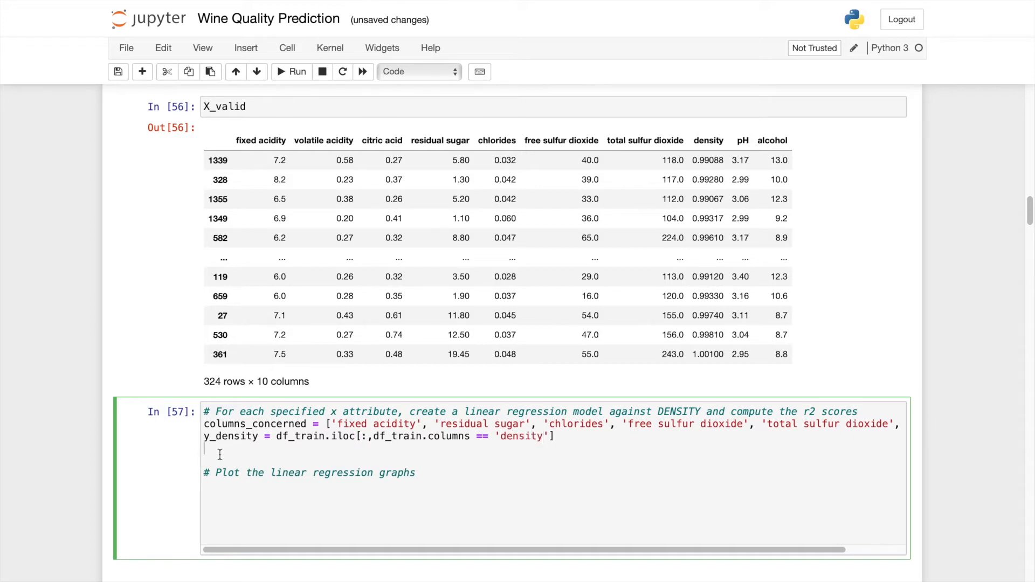
{"action": "type", "text": "y_density"}
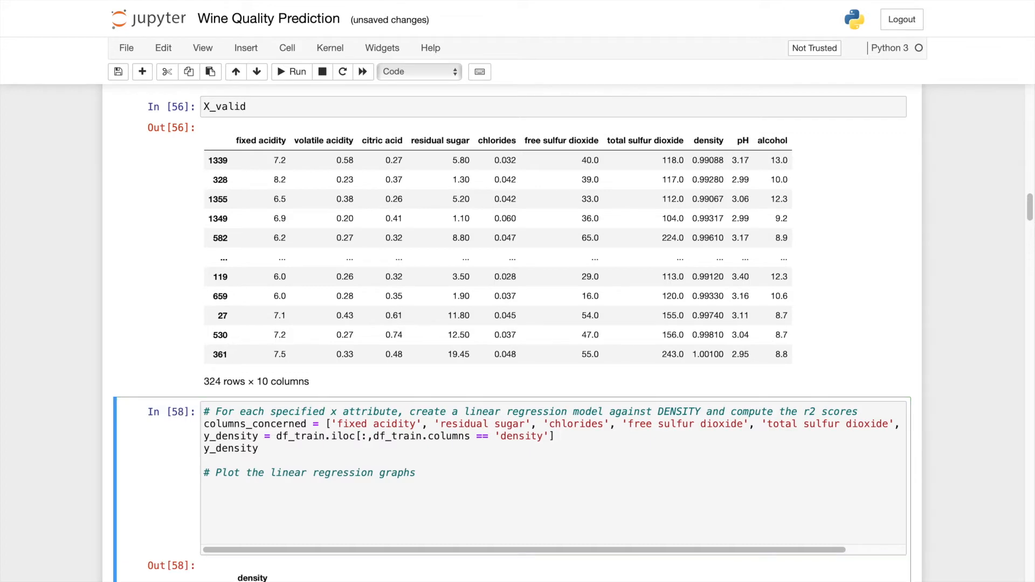
Step: Add a for loop over range(len(columns_concerned)) in the regression cell
{"action": "scroll", "scroll_direction": "down", "scroll_amount": 3}
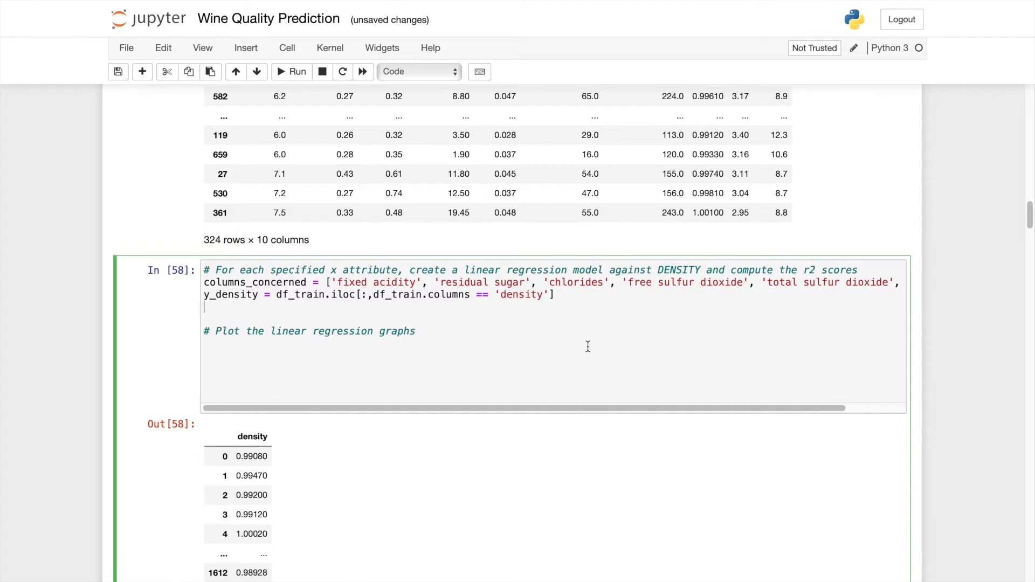
{"action": "type", "text": "for i in"}
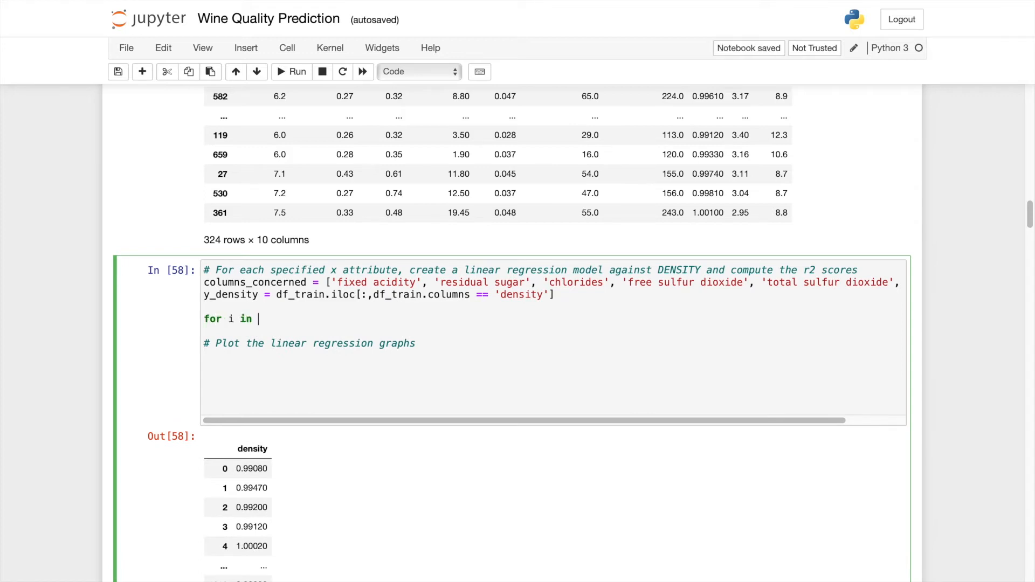
{"action": "type", "text": "range"}
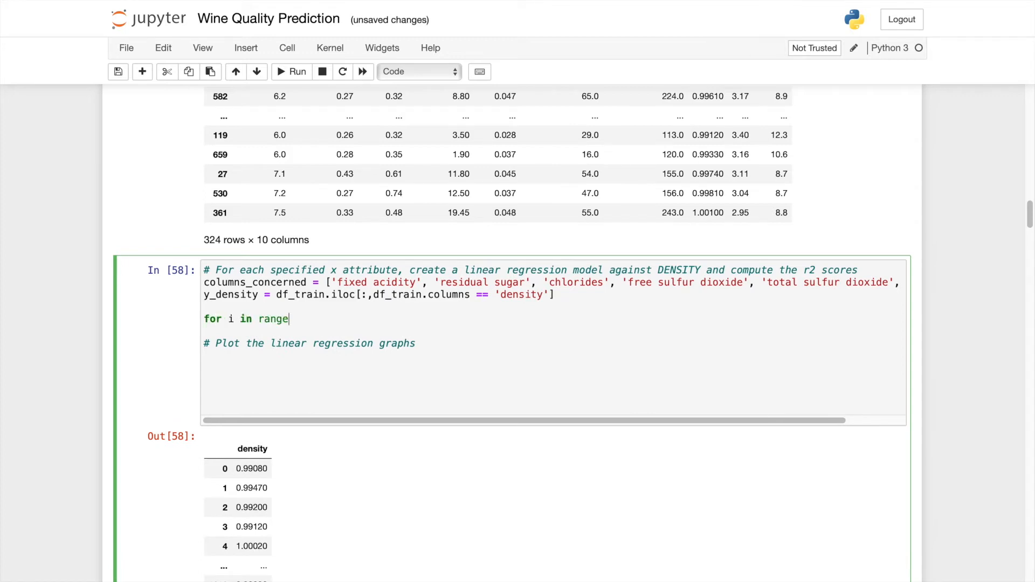
{"action": "type", "text": "(len"}
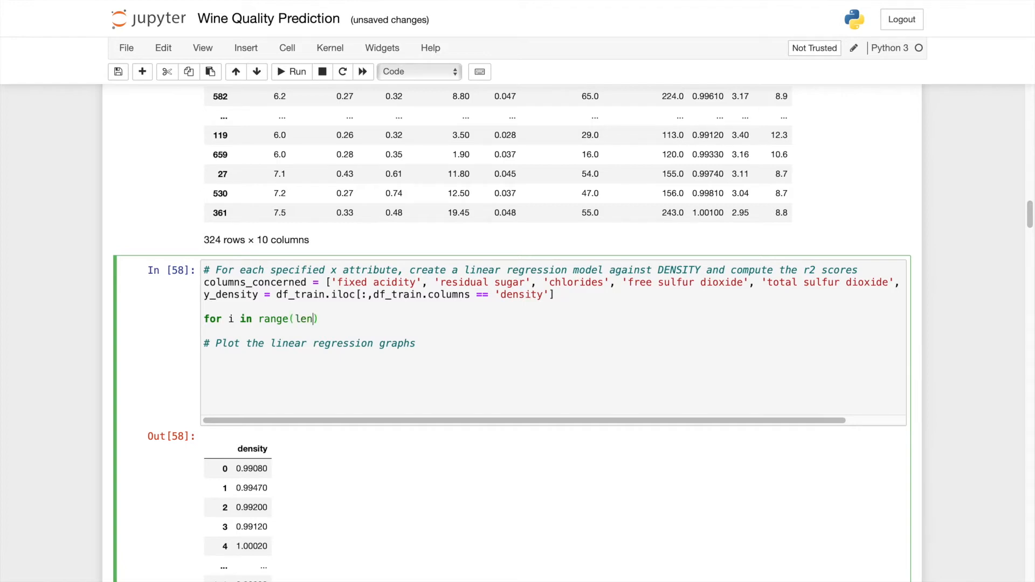
{"action": "type", "text": "()"}
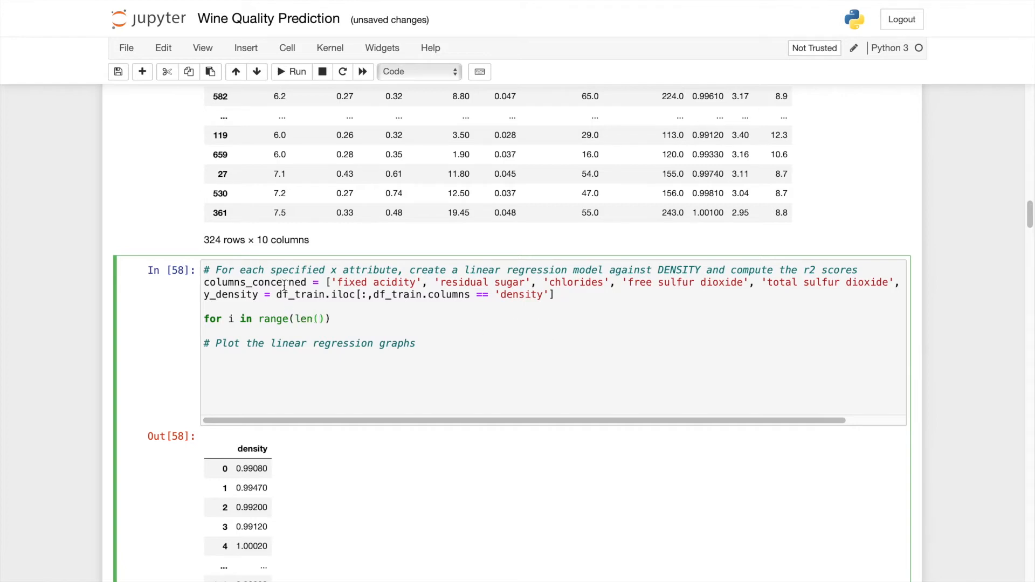
{"action": "left_click", "coordinate": [319, 319]}
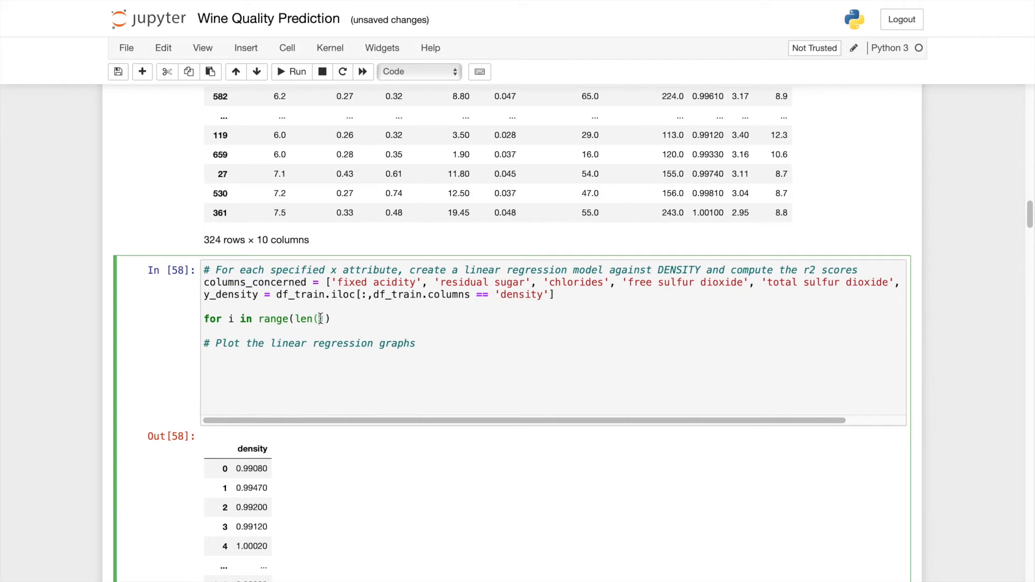
{"action": "type", "text": "columns_concerned)):"}
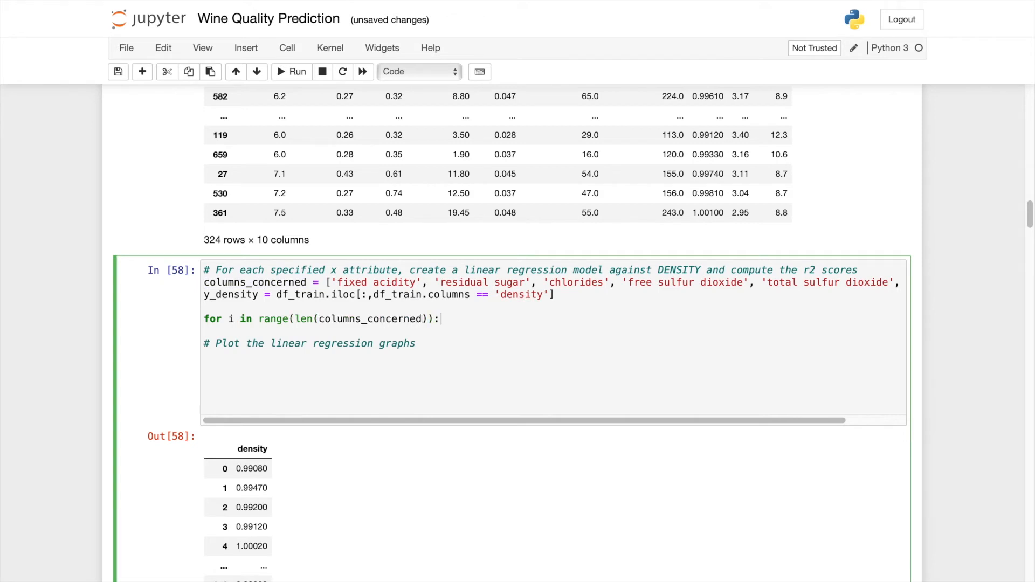
{"action": "key", "text": "enter"}
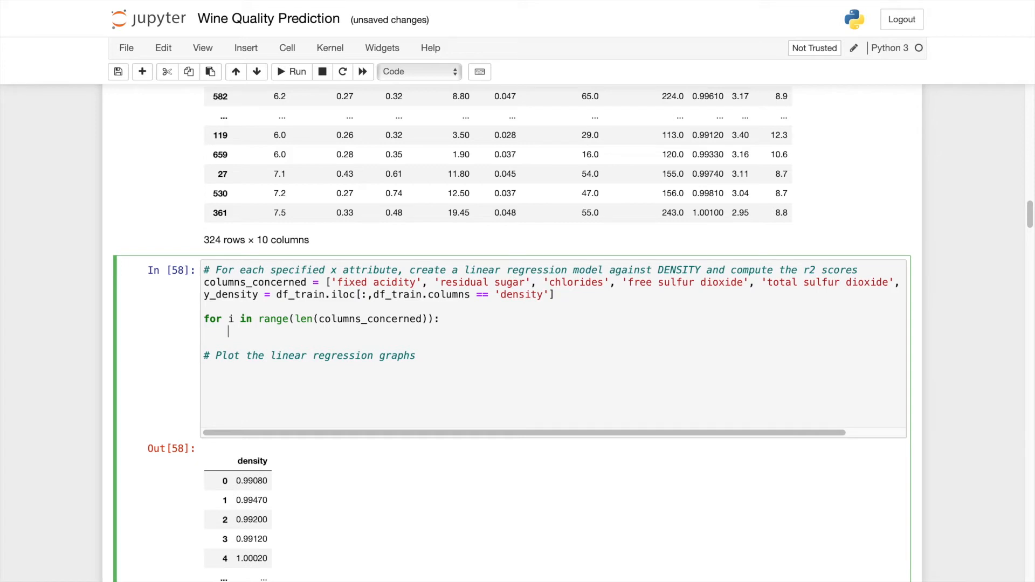
Step: In the loop, set x_lin = df_train.loc[:,df_train.columns== columns_concerned[i]], print it, and run
{"action": "type", "text": "x_"}
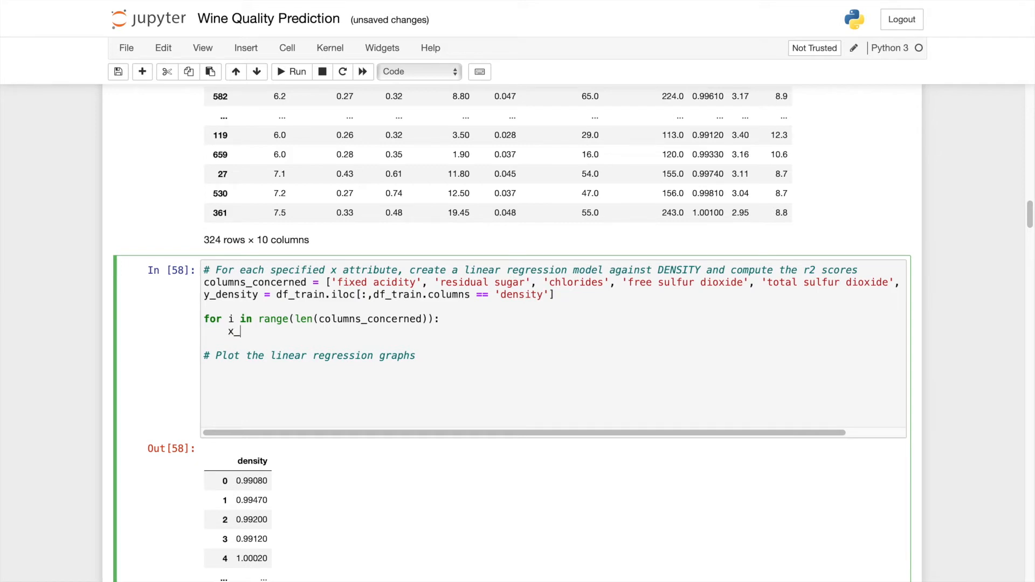
{"action": "type", "text": "lin"}
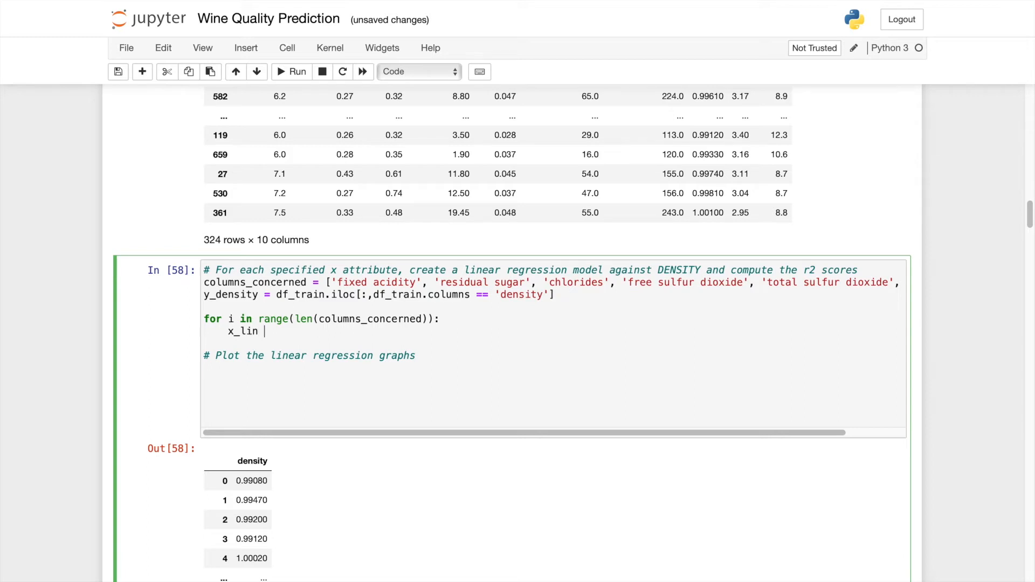
{"action": "type", "text": "= df_train"}
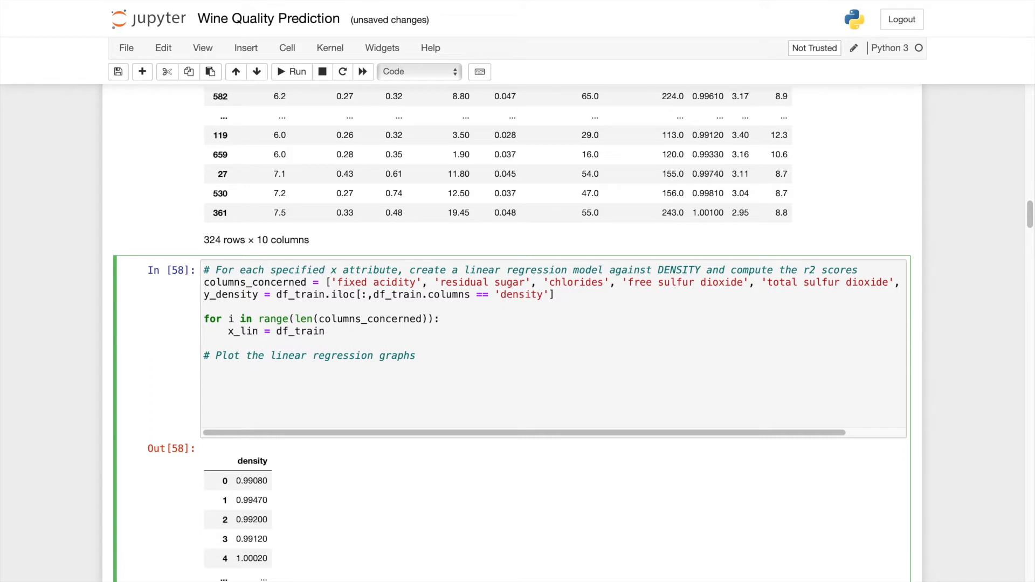
{"action": "type", "text": "."}
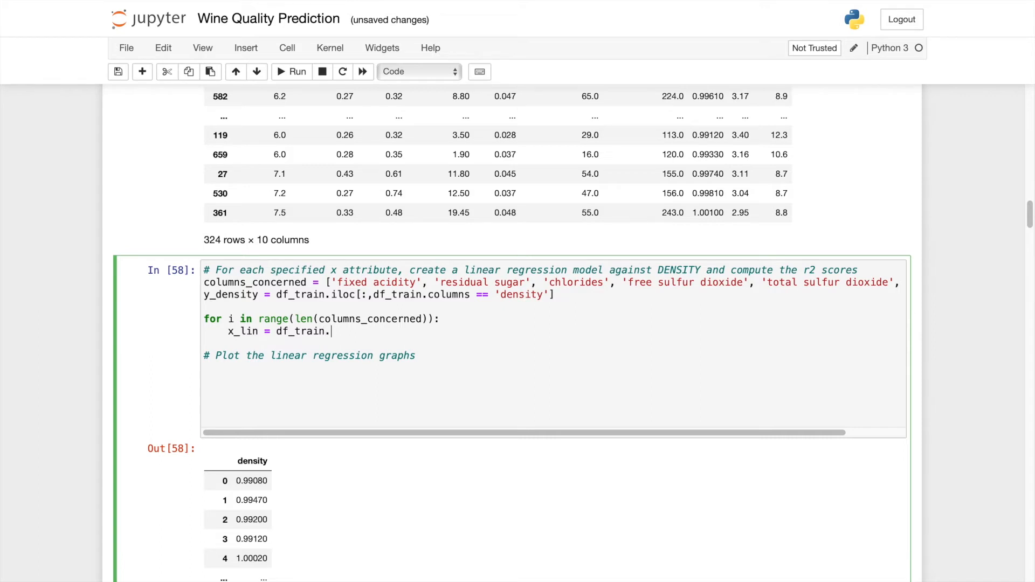
{"action": "type", "text": "loc"}
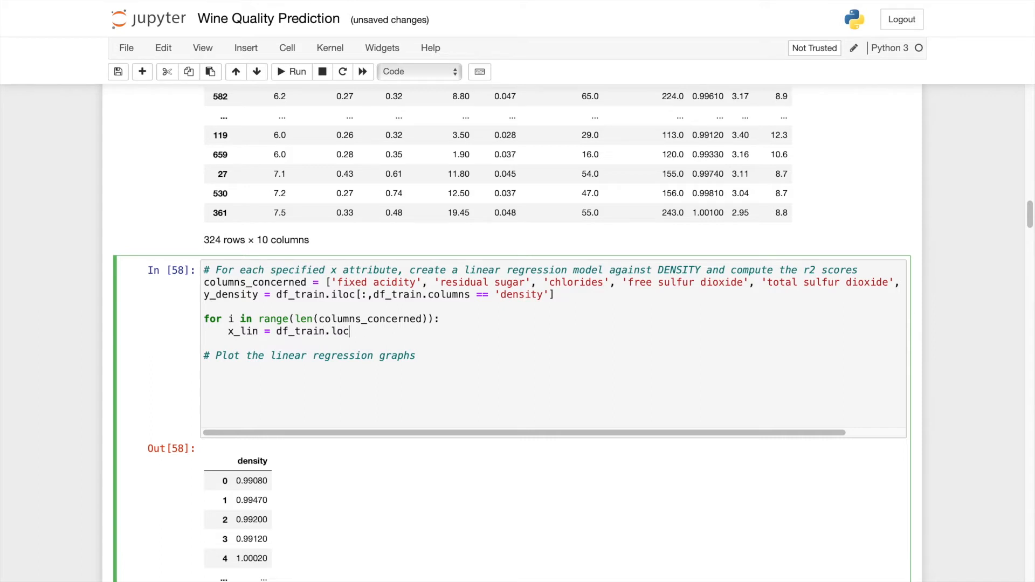
{"action": "type", "text": "[:]"}
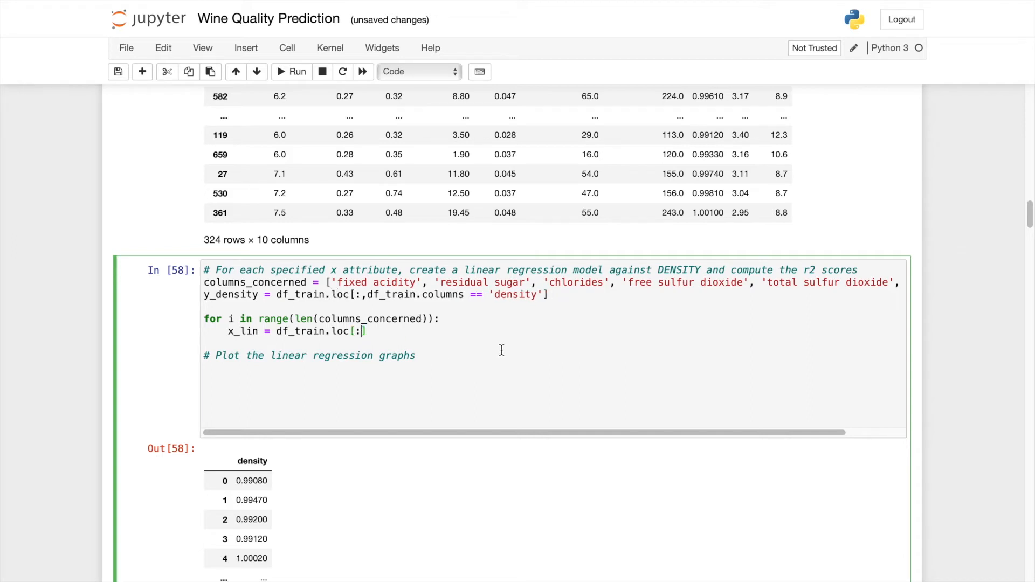
{"action": "type", "text": "df."}
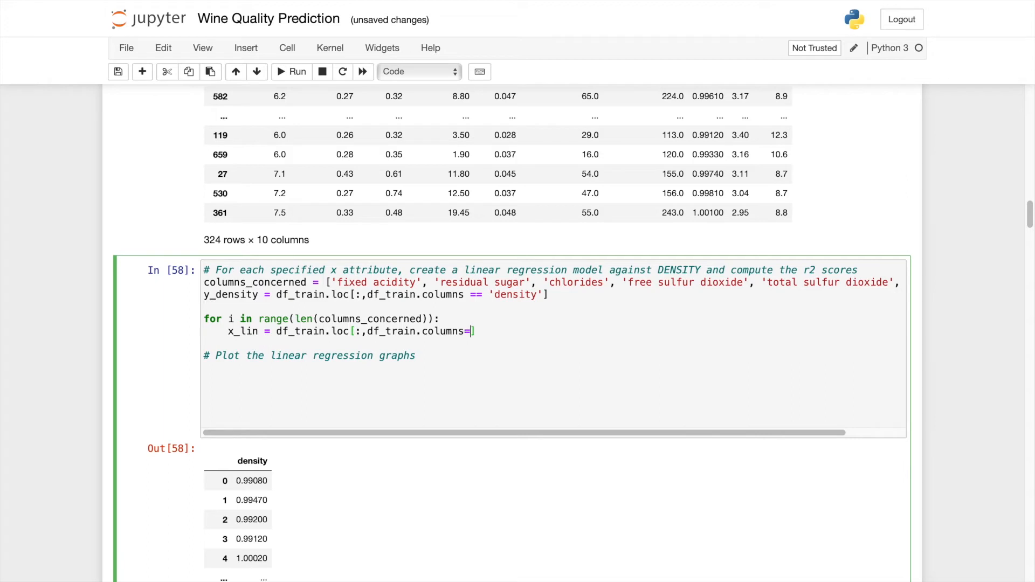
{"action": "type", "text": "="}
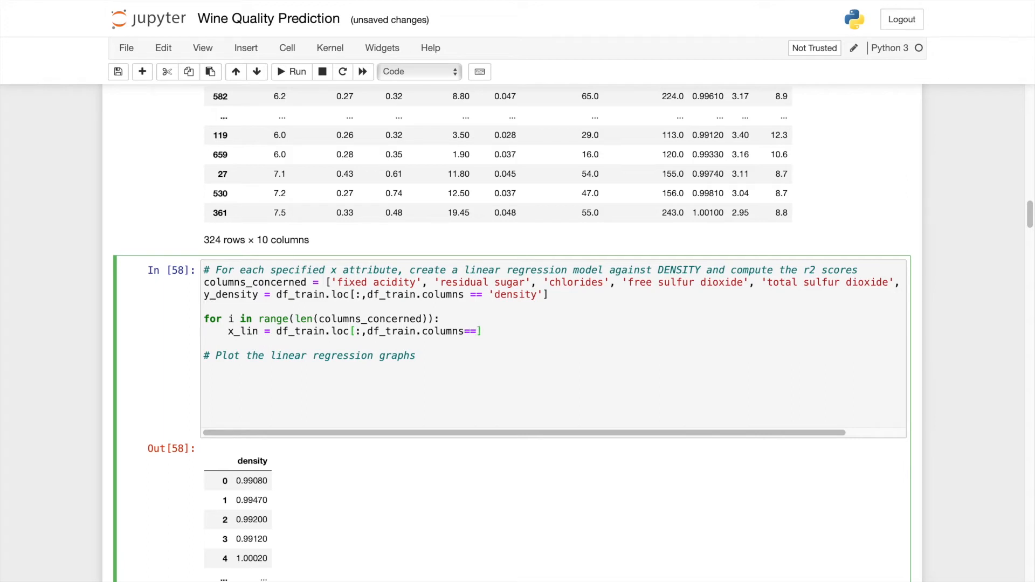
{"action": "type", "text": "columns"}
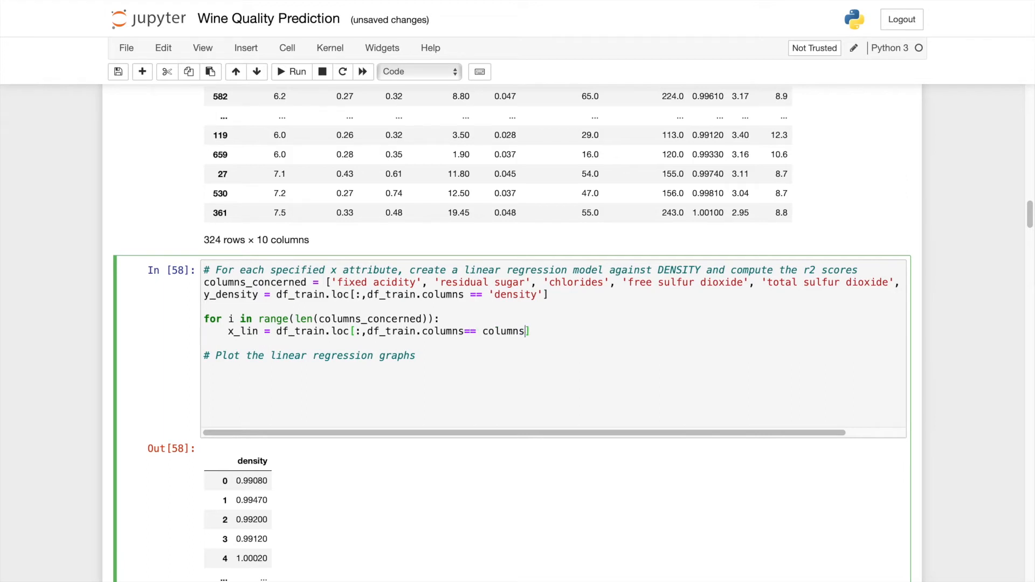
{"action": "type", "text": "_concerned"}
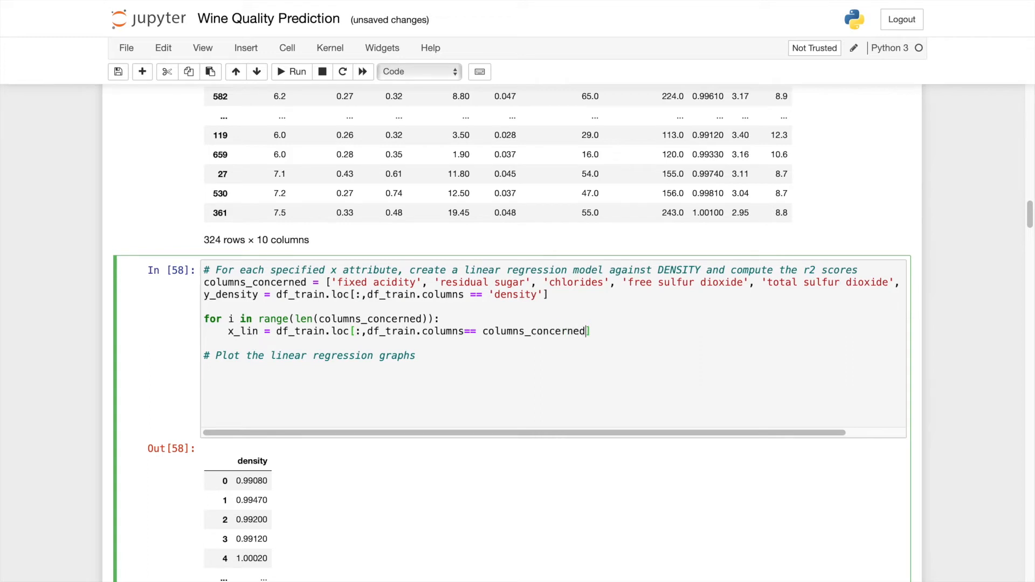
{"action": "type", "text": "[i]"}
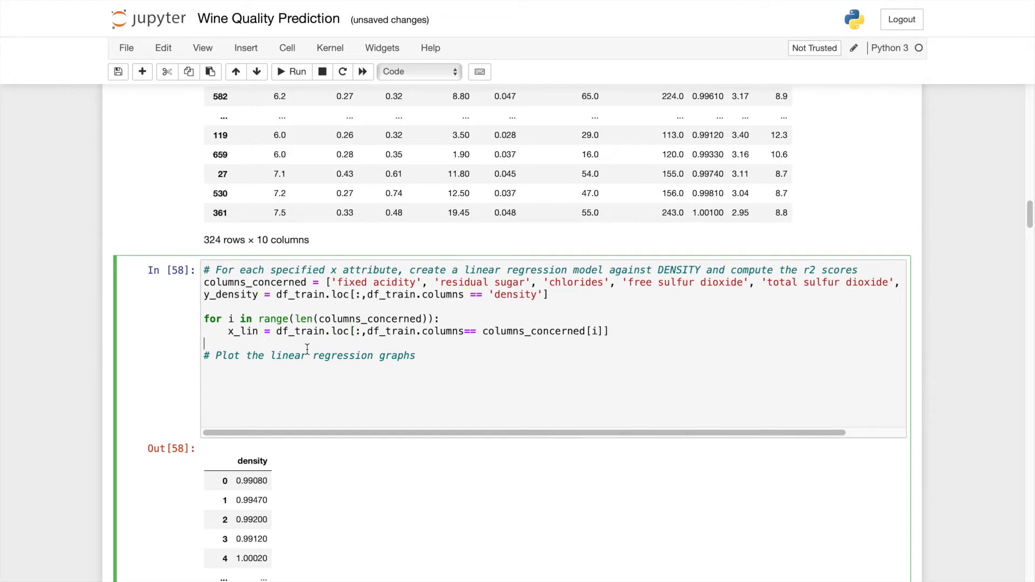
{"action": "type", "text": "print("}
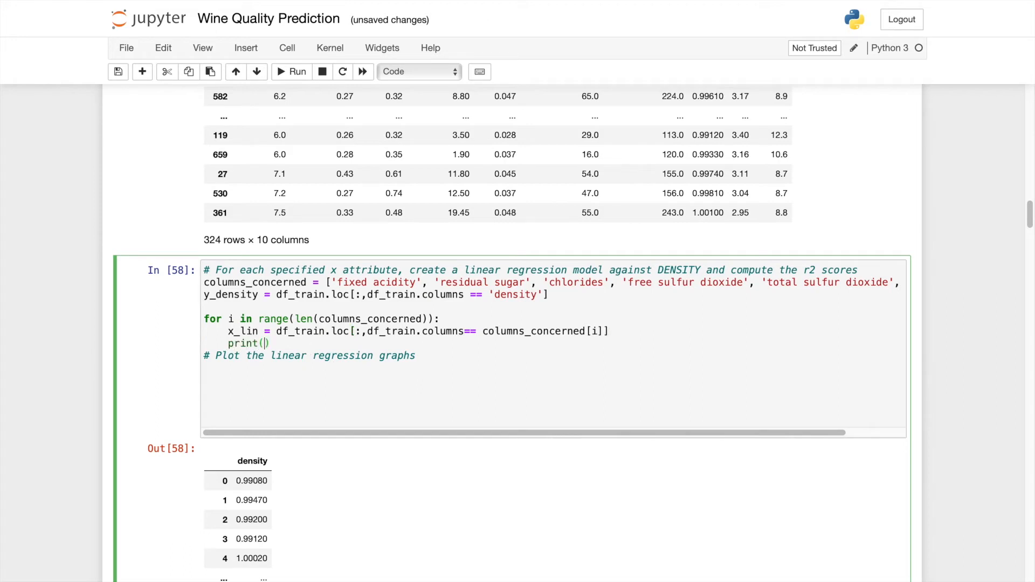
{"action": "type", "text": "x_lin"}
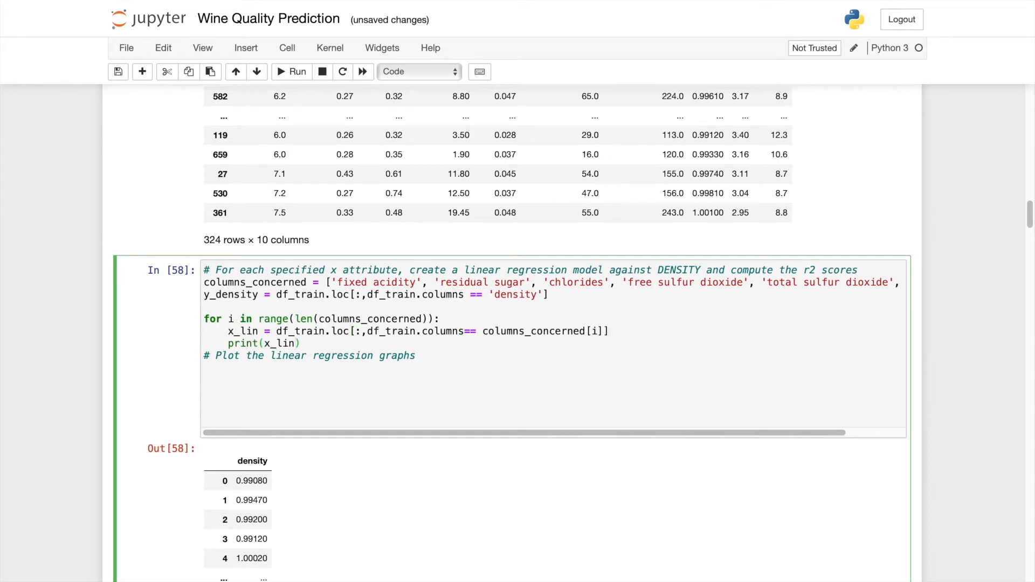
{"action": "left_click", "coordinate": [292, 71]}
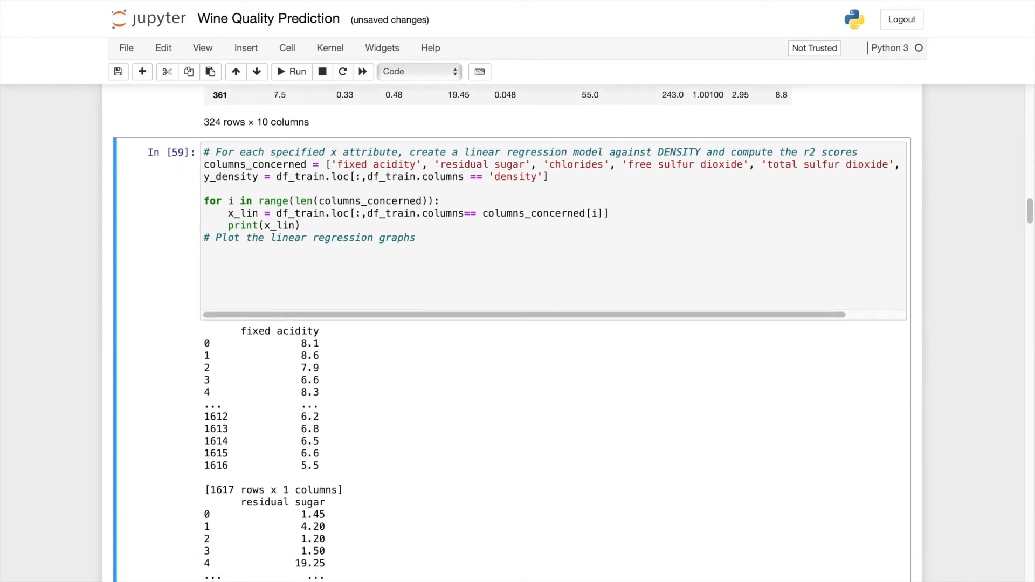
Step: Split x_lin and y_density inside the loop with test_size=0.2 and random_state 69
{"action": "scroll", "scroll_direction": "down", "scroll_amount": 3}
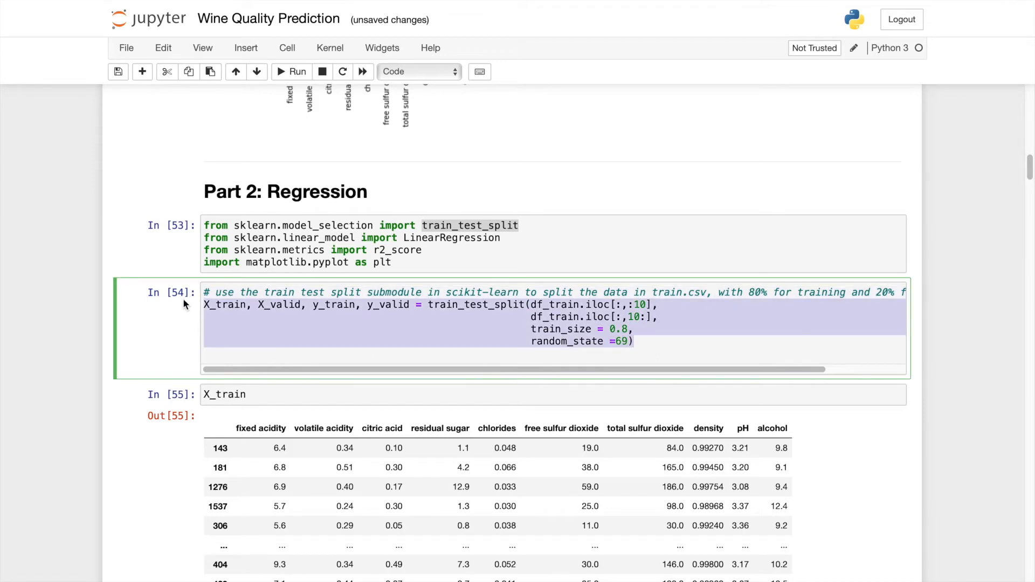
{"action": "scroll", "scroll_direction": "down", "scroll_amount": 3}
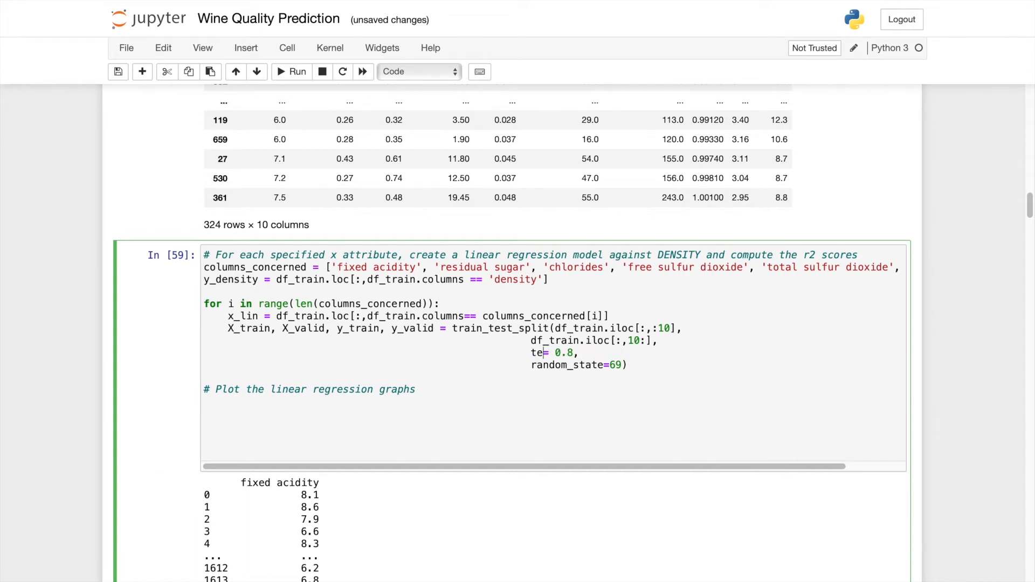
{"action": "type", "text": "st_size"}
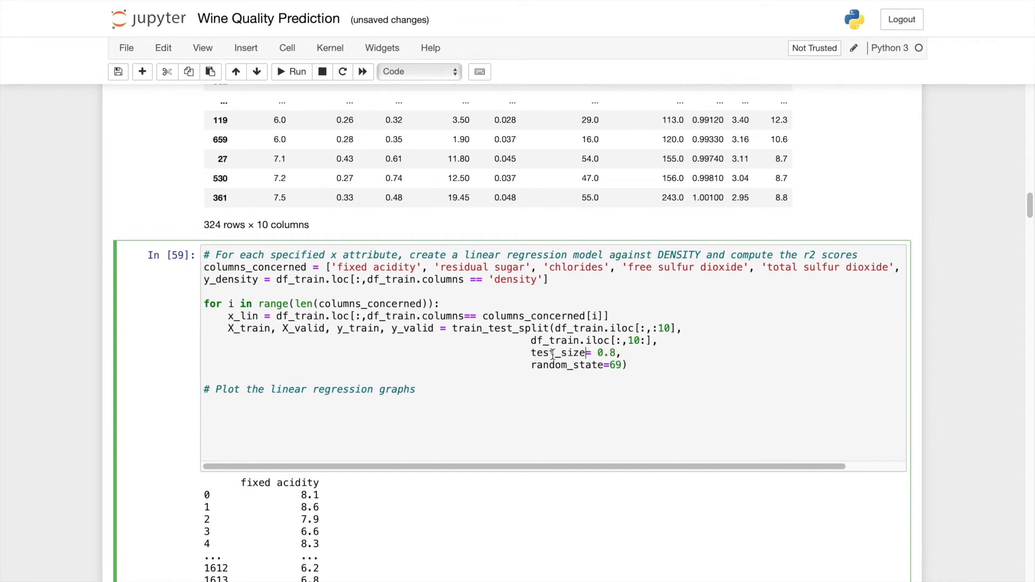
{"action": "key", "text": "Backspace"}
{"action": "type", "text": "2"}
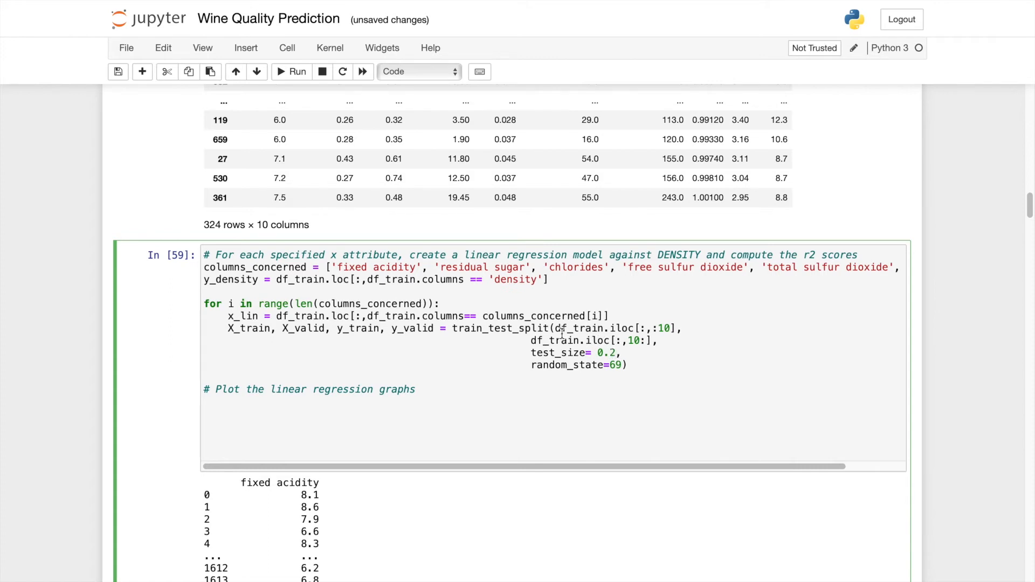
{"action": "left_click_drag", "start_coordinate": [554, 328], "coordinate": [672, 328]}
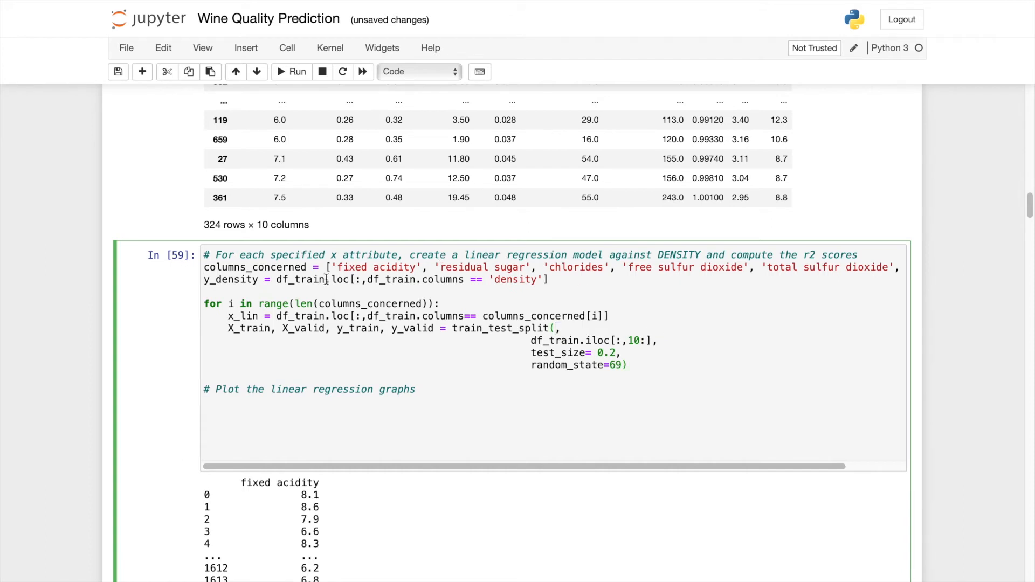
{"action": "double_click", "coordinate": [243, 316]}
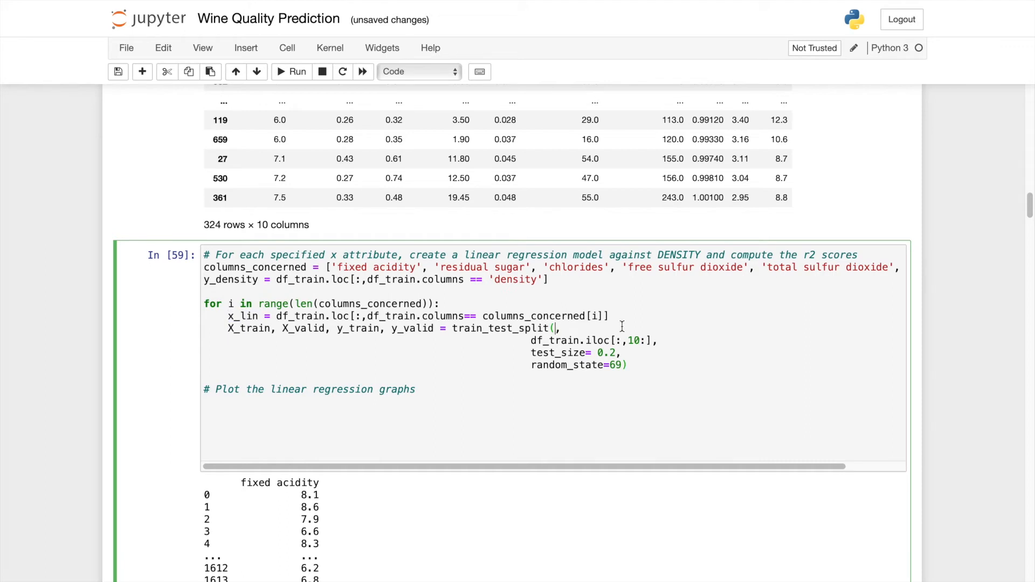
{"action": "type", "text": "x_lin"}
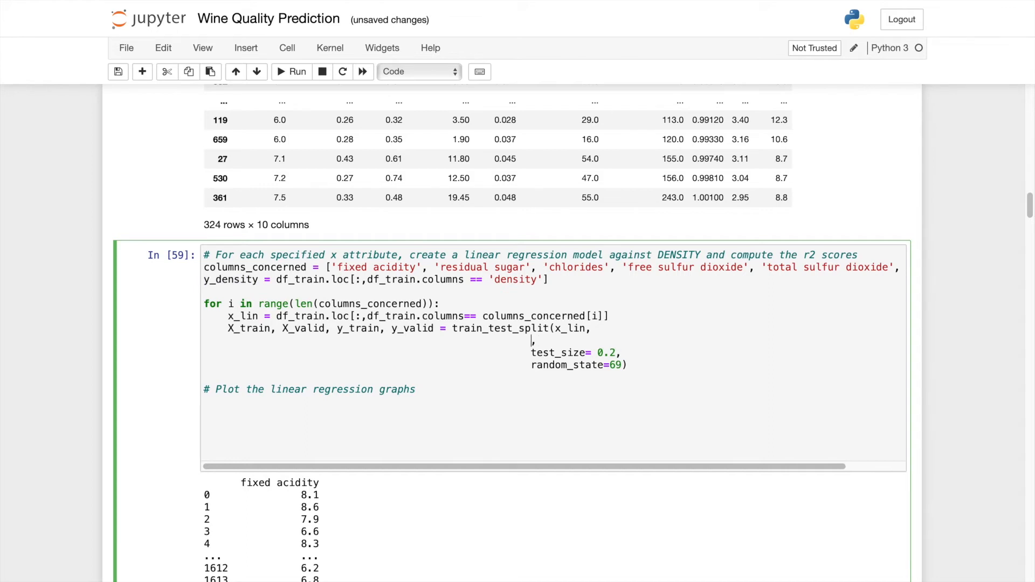
{"action": "type", "text": "y_density,"}
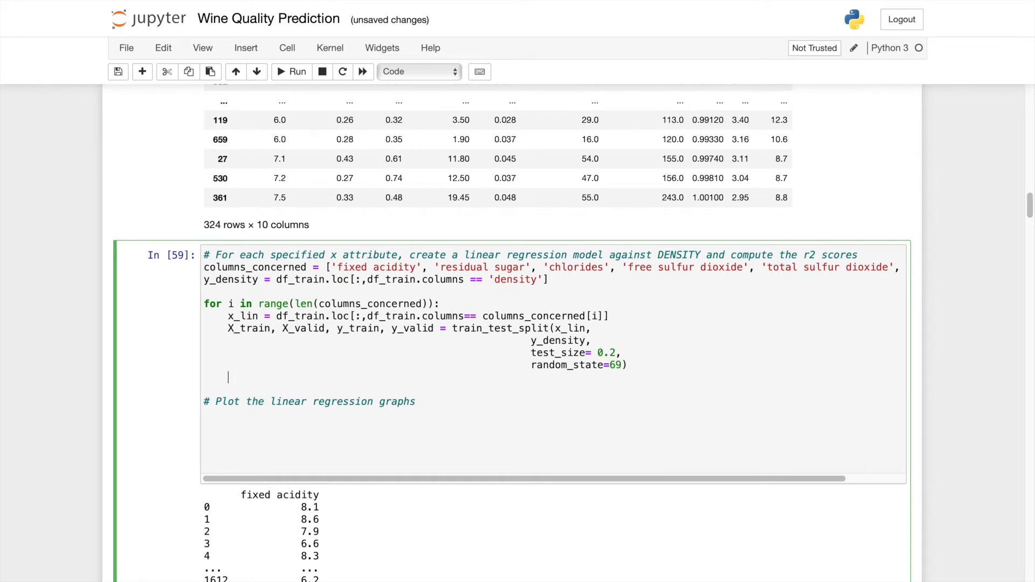
{"action": "type", "text": "# create a linear Re"}
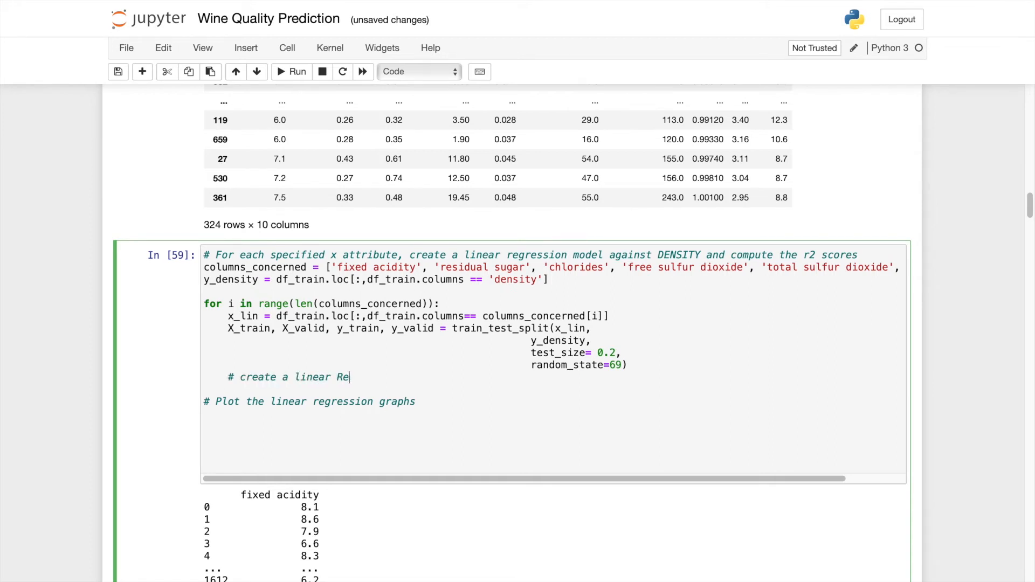
Step: Add a comment and create model_1 = LinearRegression() inside the loop
{"action": "type", "text": "gression model"}
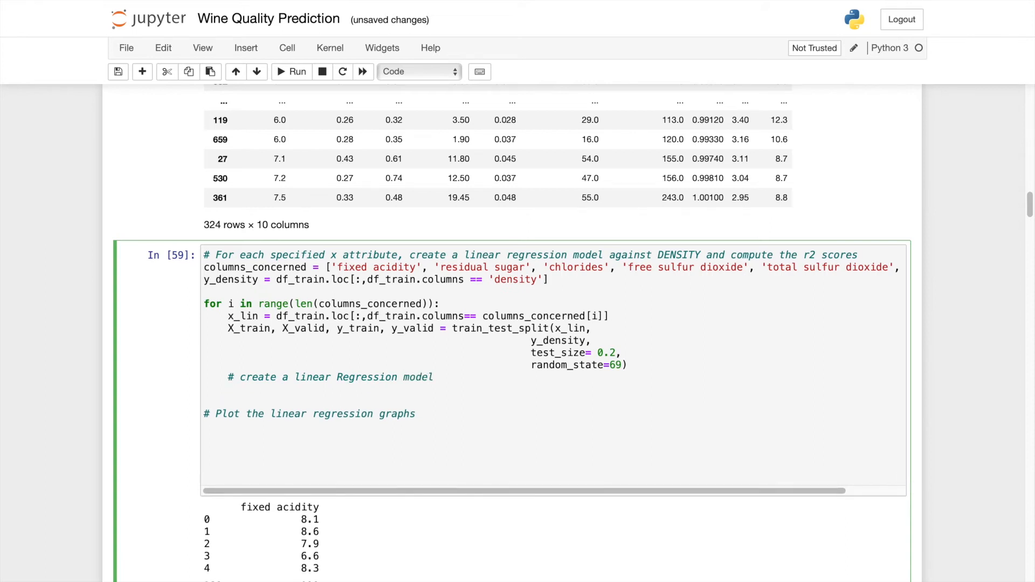
{"action": "type", "text": "model_1"}
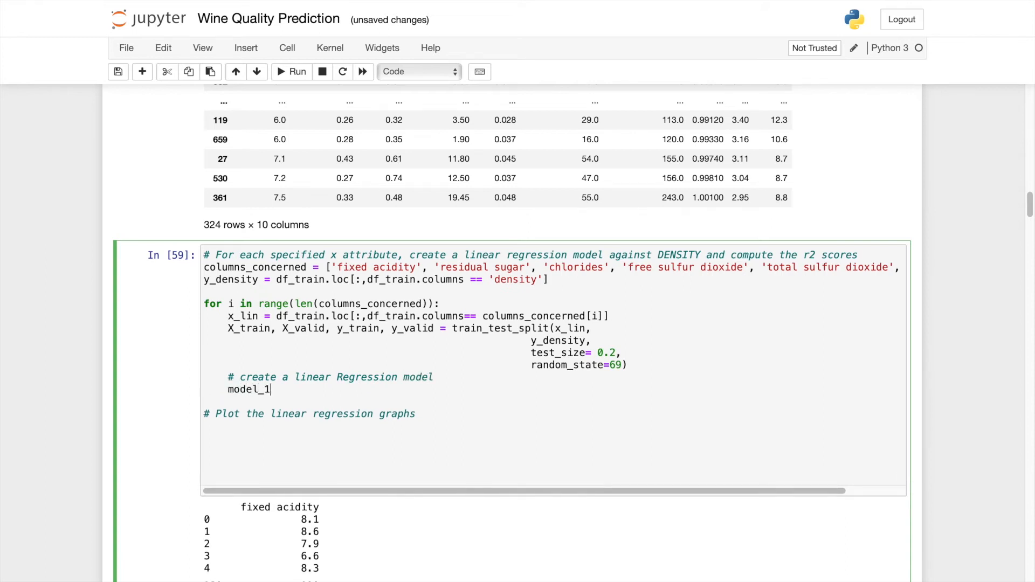
{"action": "type", "text": "\" \""}
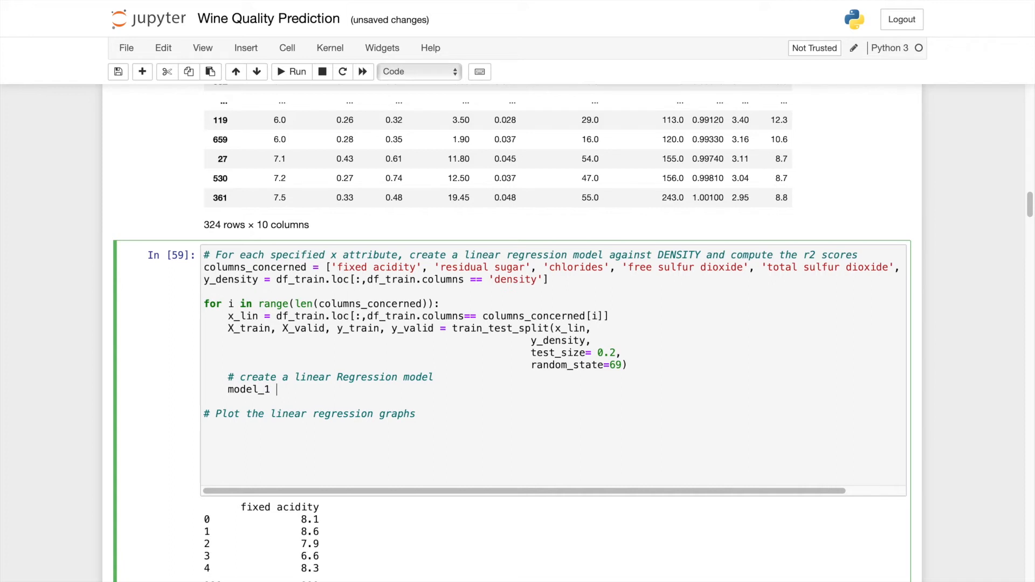
{"action": "type", "text": "= Linear"}
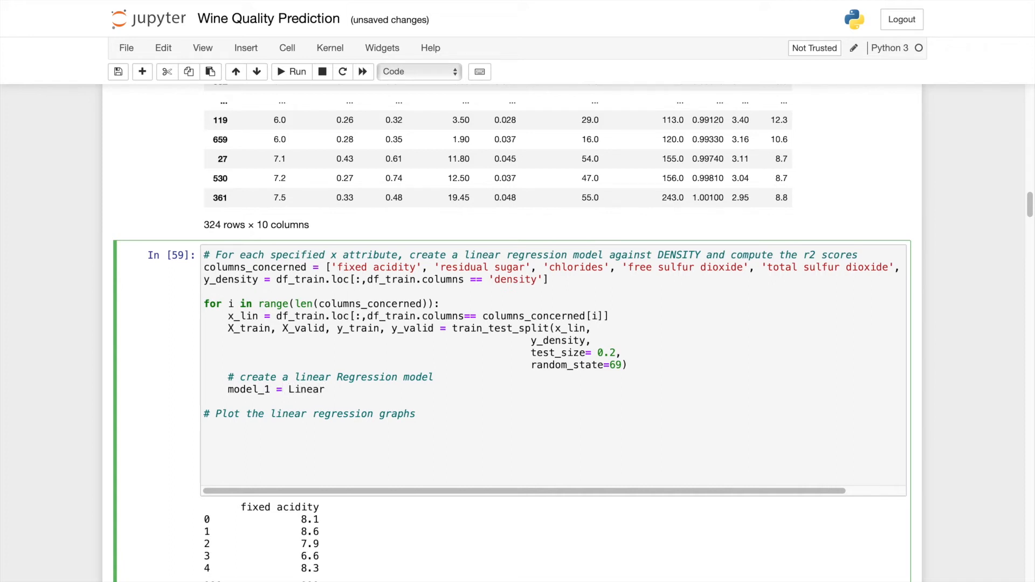
{"action": "type", "text": "Regression"}
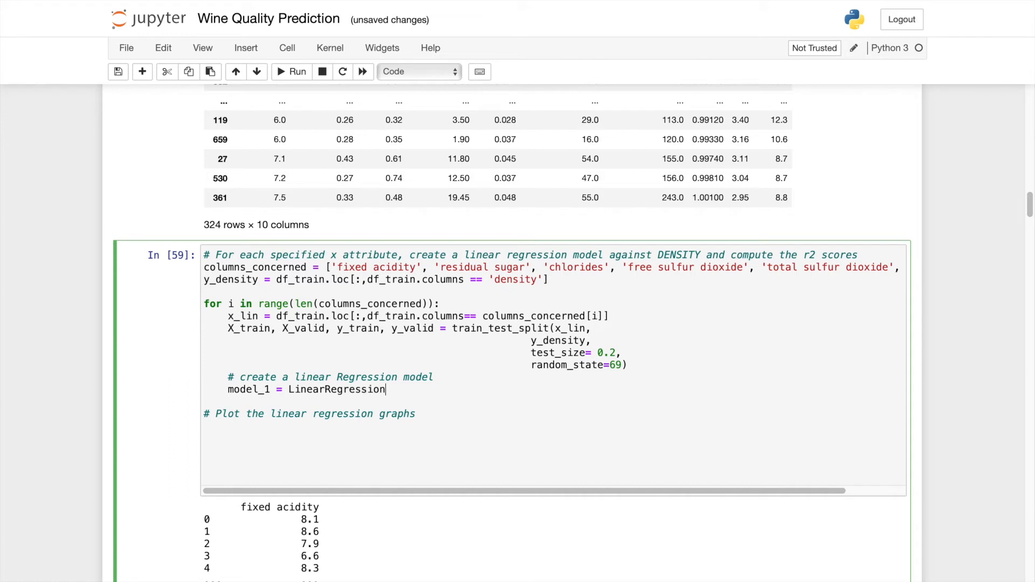
{"action": "type", "text": "()"}
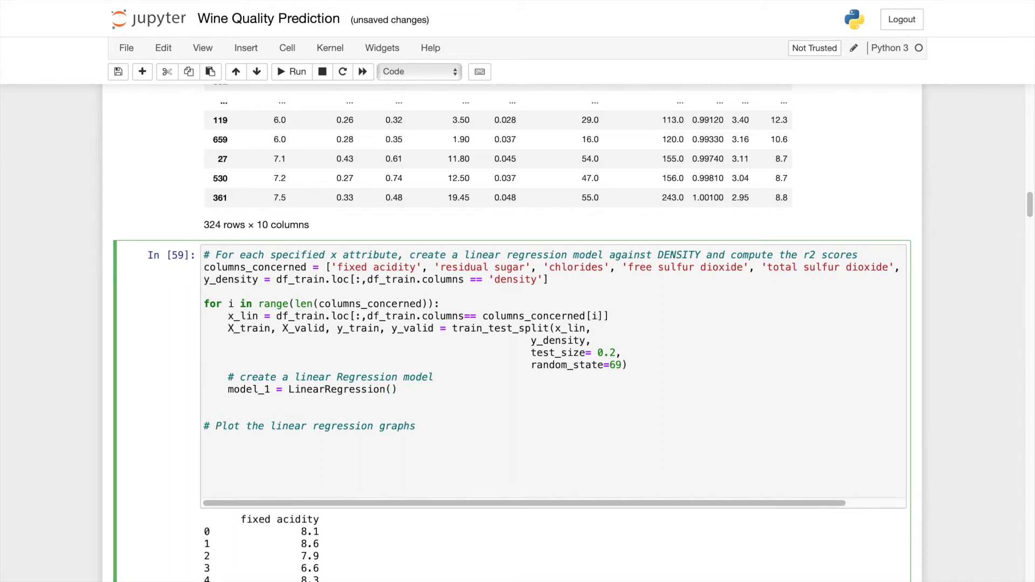
Step: Fit model_1 on X_train and y_train
{"action": "type", "text": "model"}
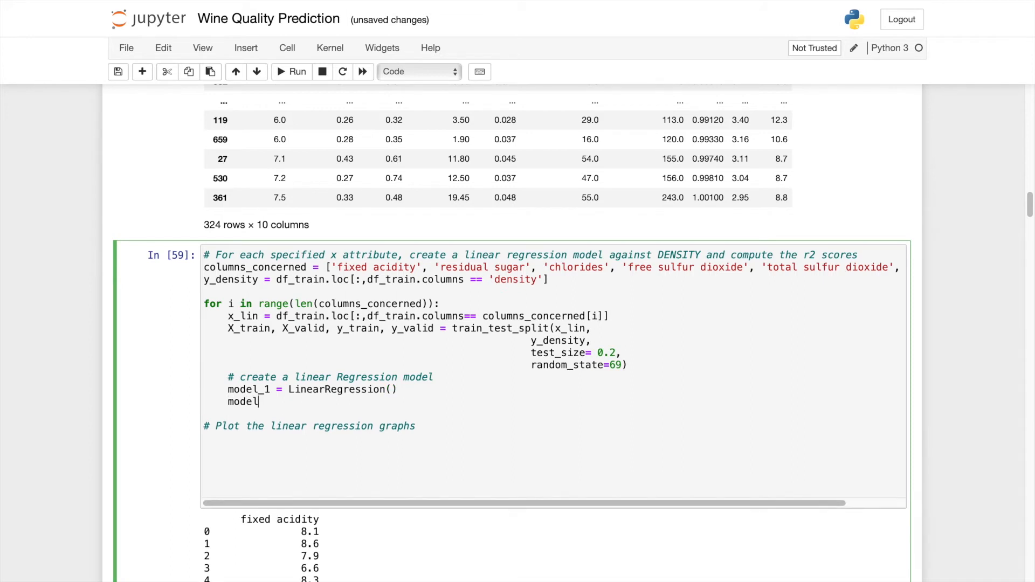
{"action": "type", "text": "_"}
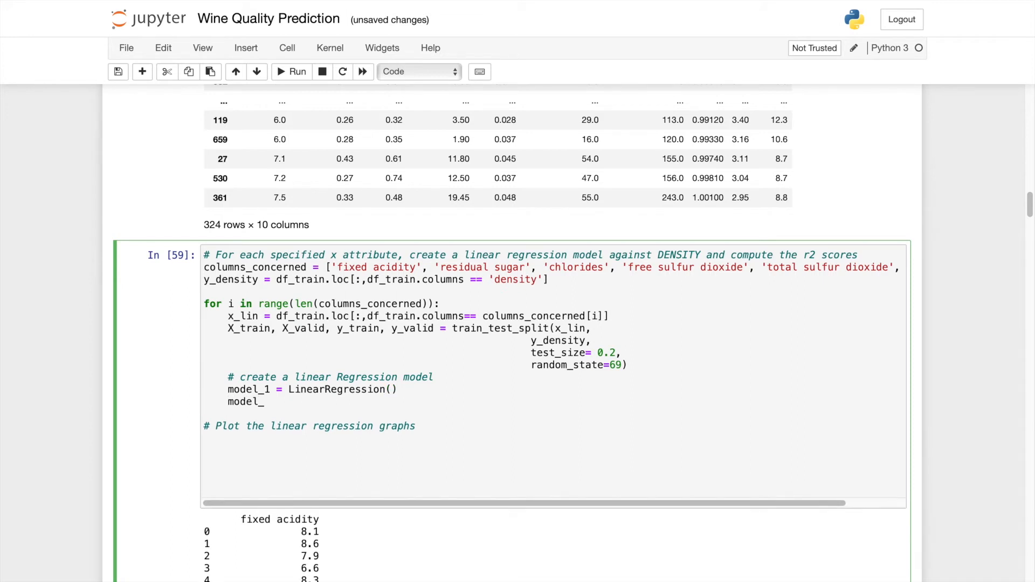
{"action": "type", "text": "1.fit()"}
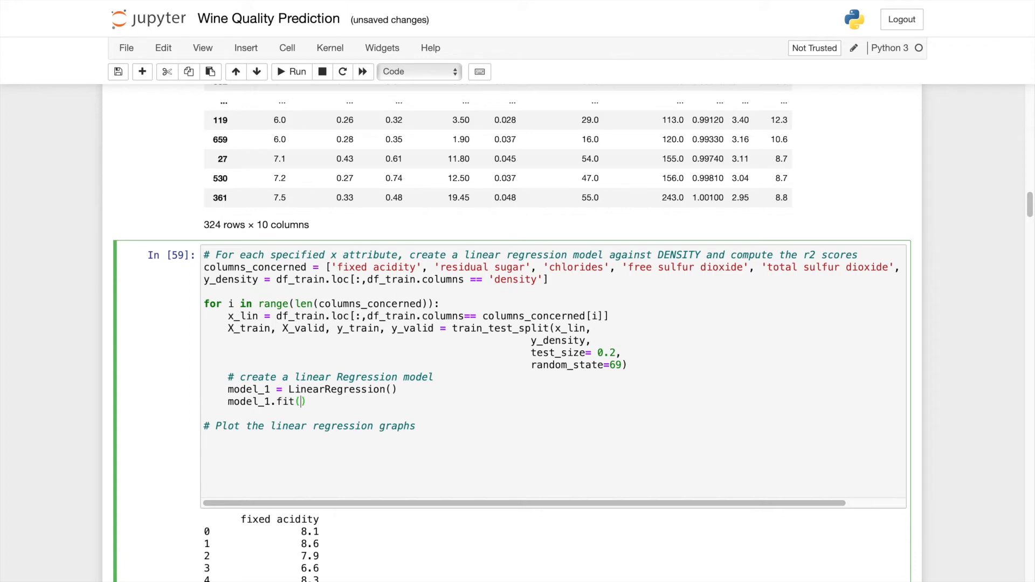
{"action": "type", "text": "X"}
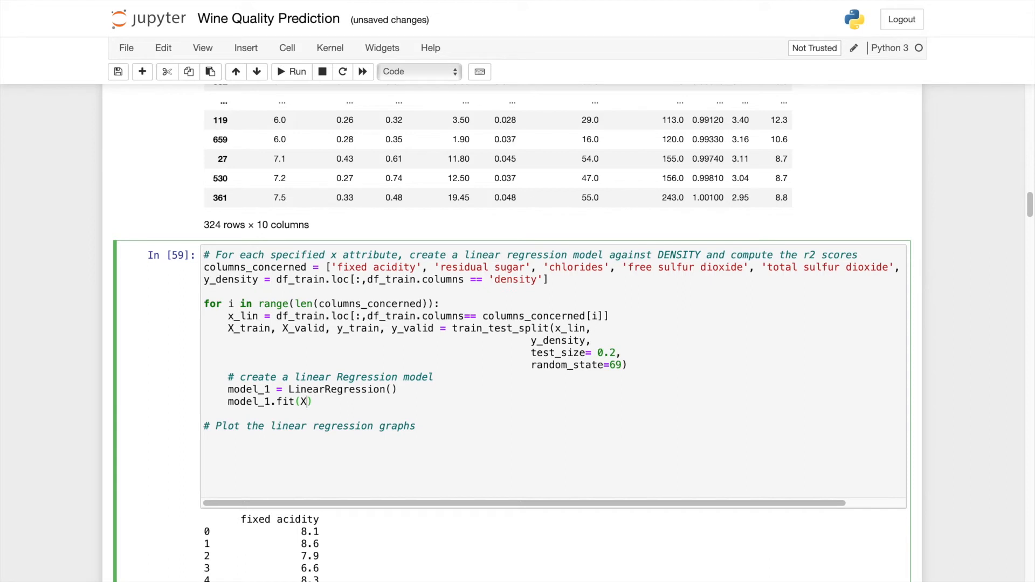
{"action": "type", "text": "_train,"}
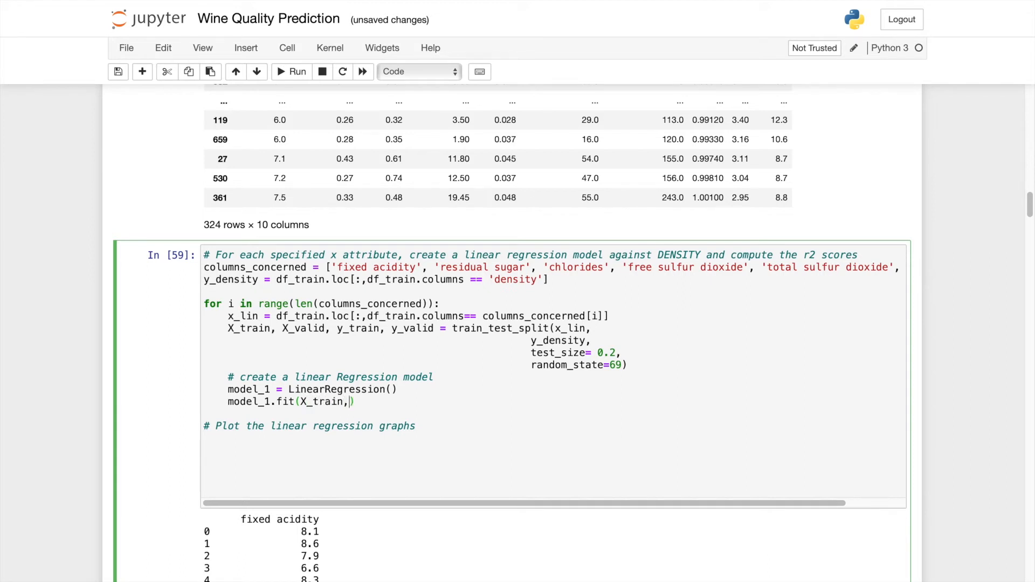
{"action": "type", "text": "y"}
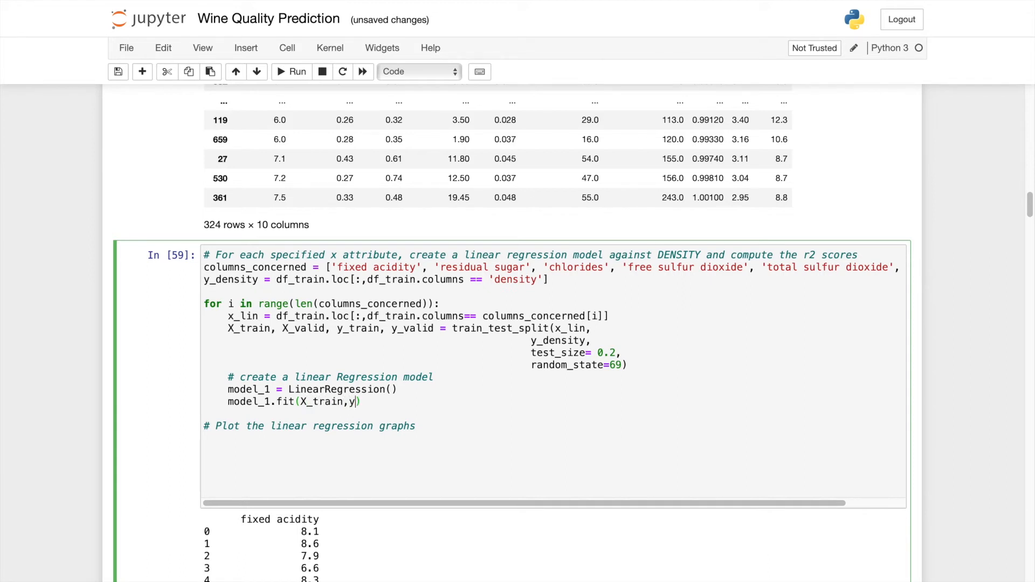
{"action": "type", "text": "_train"}
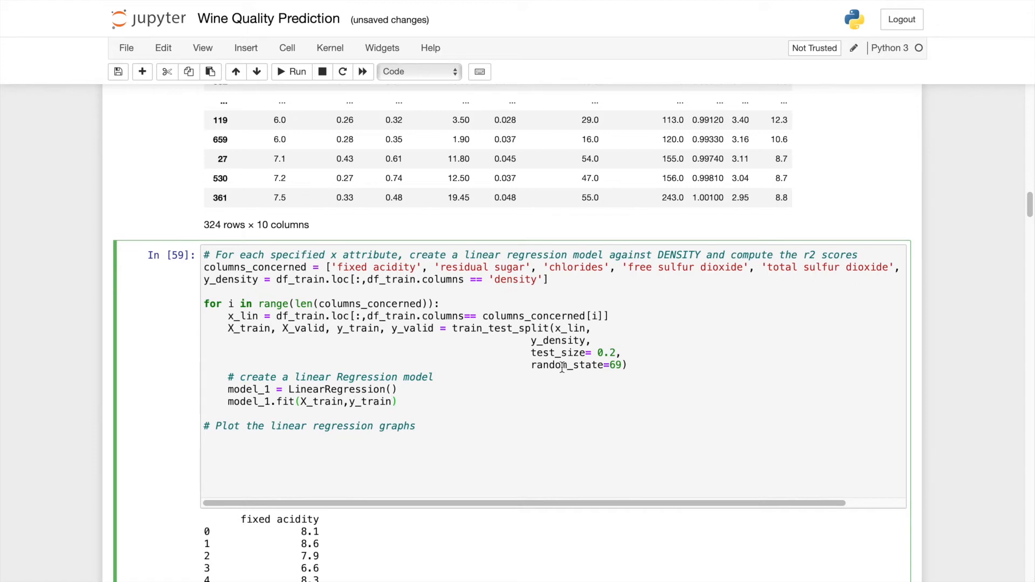
{"action": "mouse_move", "coordinate": [416, 382]}
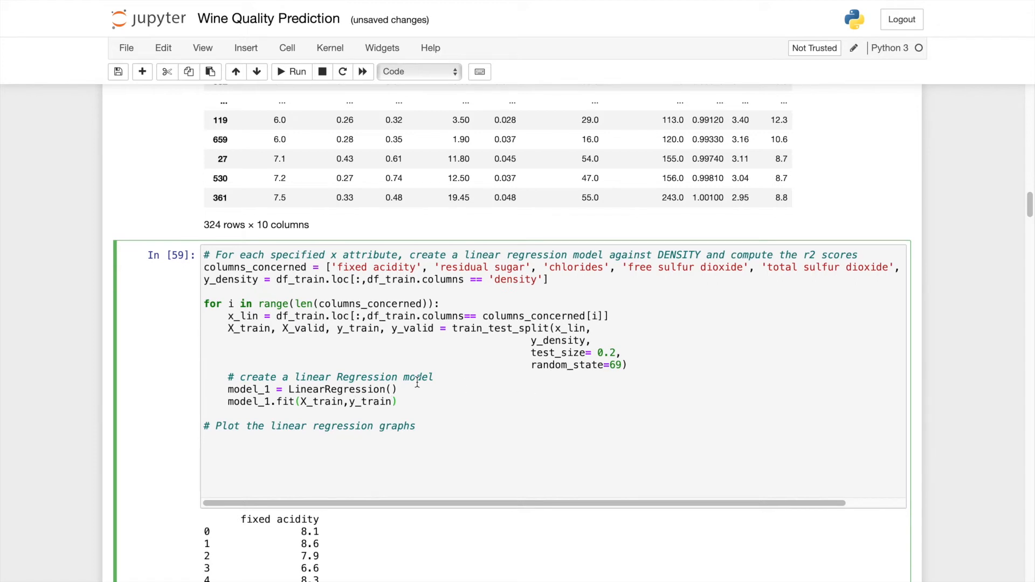
{"action": "mouse_move", "coordinate": [413, 406]}
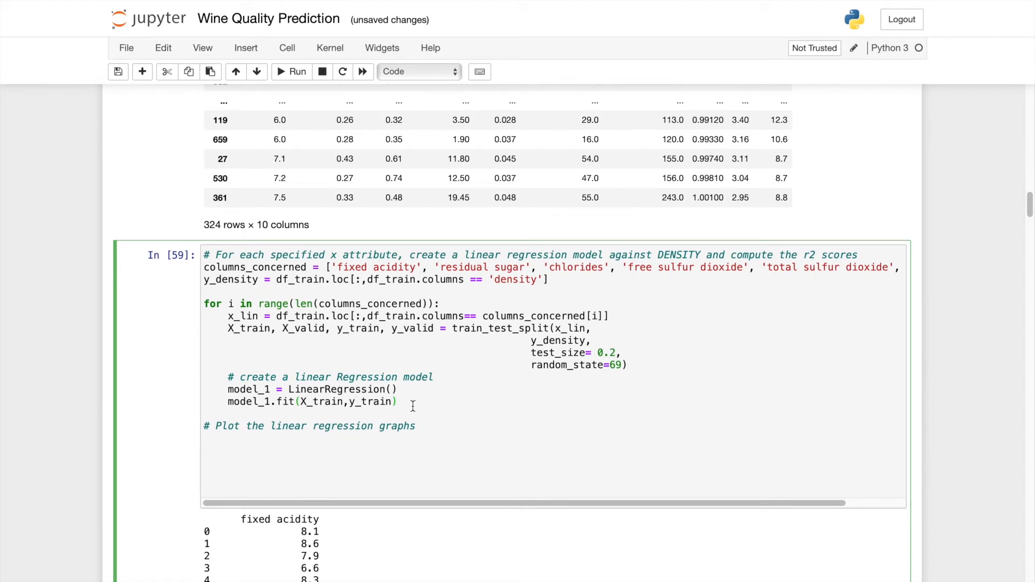
Step: Store y_predict = model_1.predict(X_valid) in the loop
{"action": "type", "text": "y"}
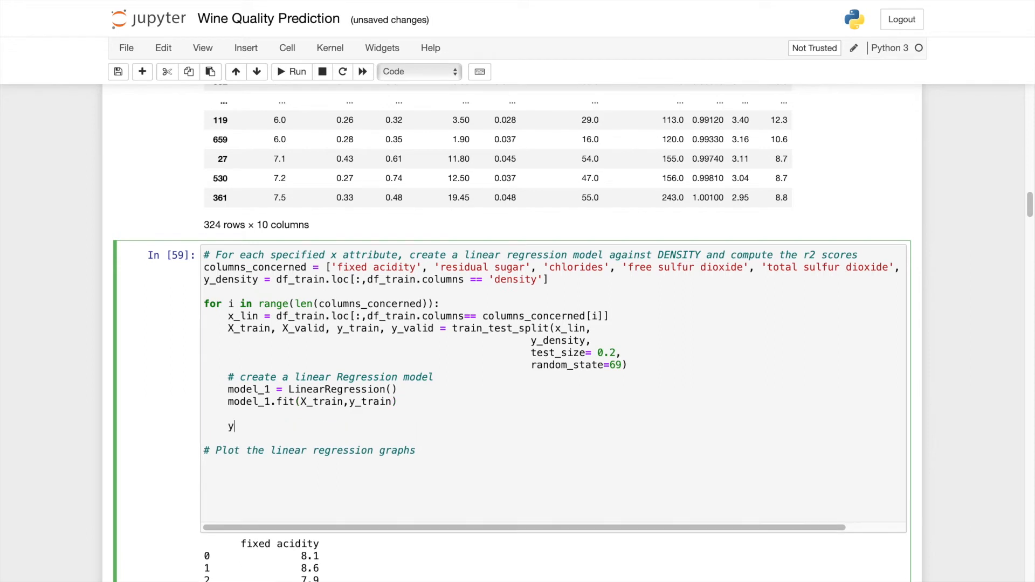
{"action": "type", "text": "_predi"}
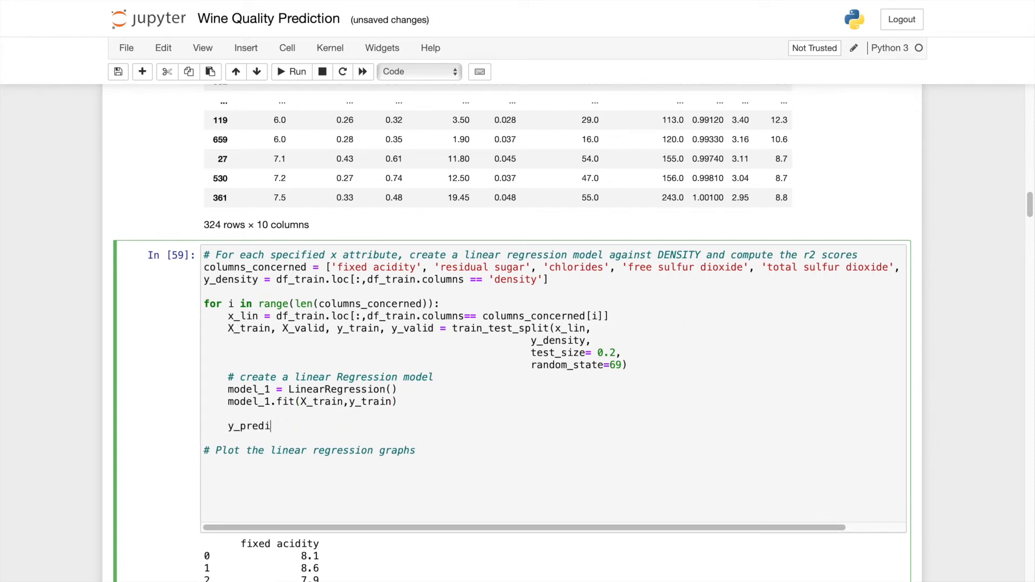
{"action": "type", "text": "ct ="}
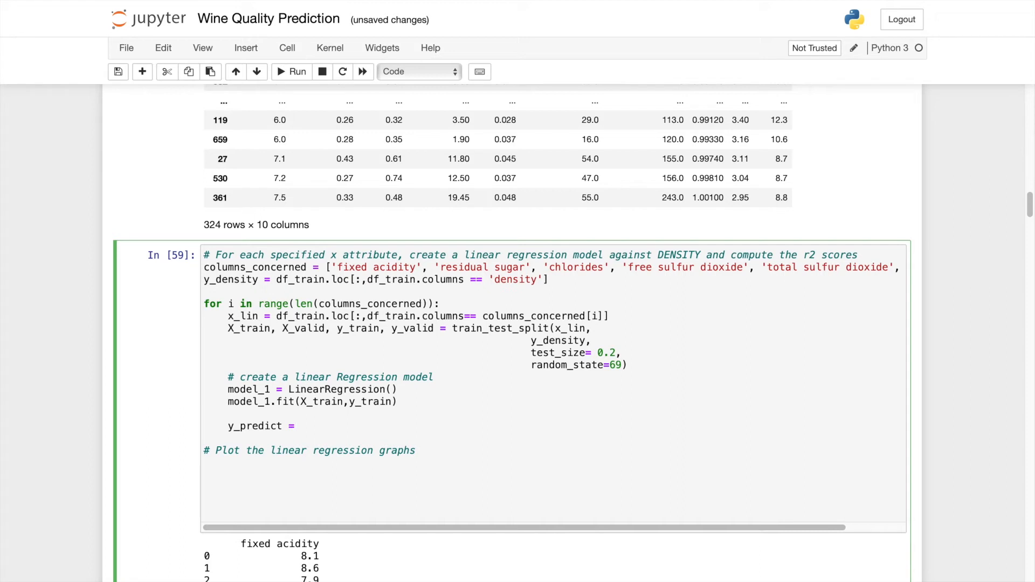
{"action": "type", "text": "model1"}
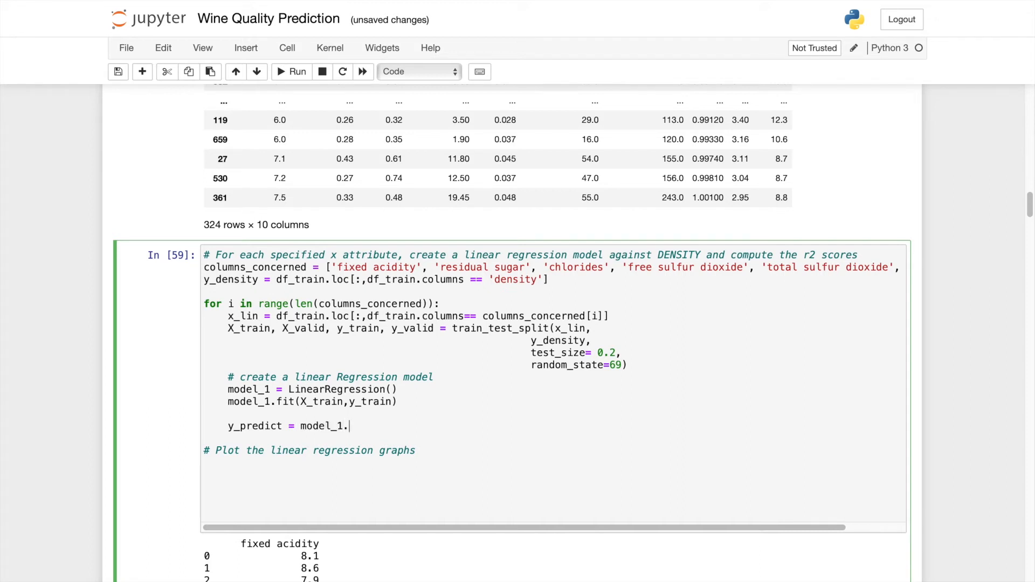
{"action": "type", "text": "predi"}
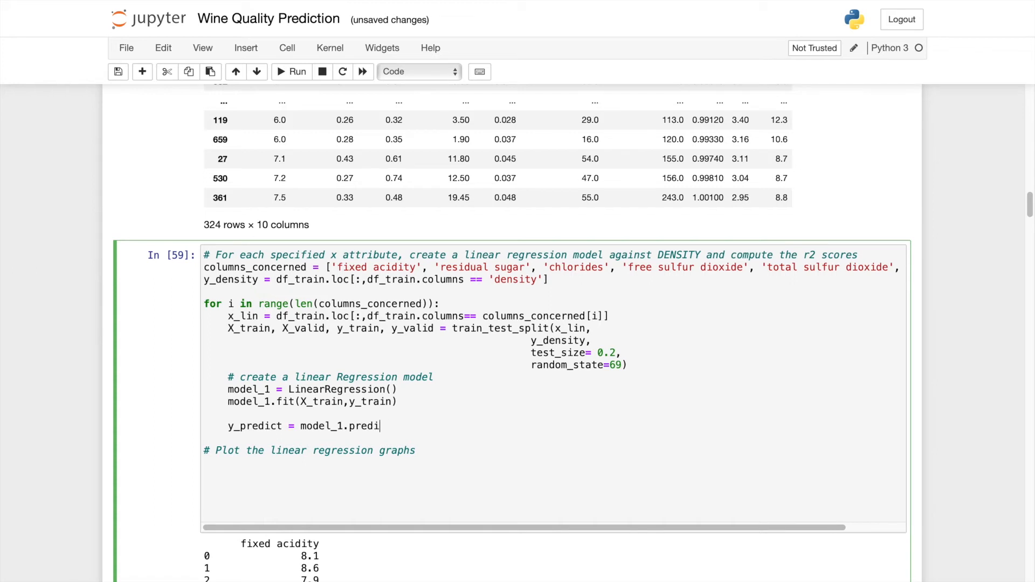
{"action": "type", "text": "ct()"}
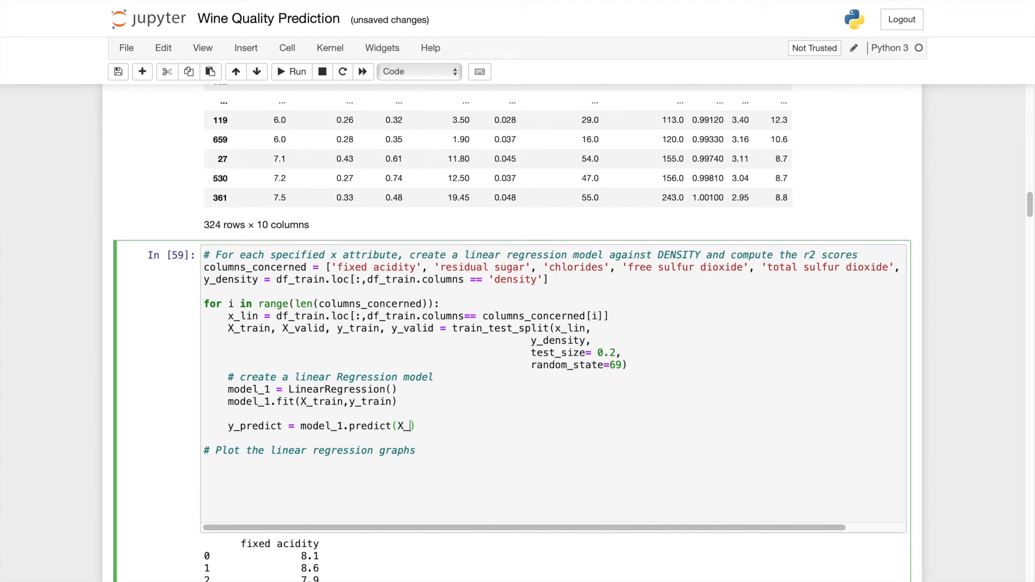
{"action": "type", "text": "valid)"}
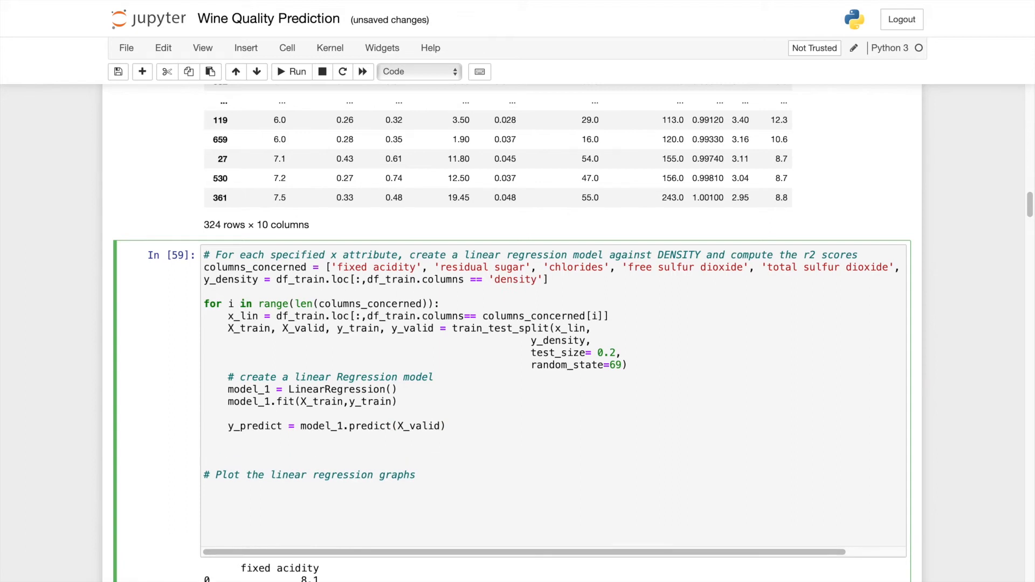
Step: Compute r2 = r2_score(y_valid, y_predict) in the loop
{"action": "type", "text": "r2sc"}
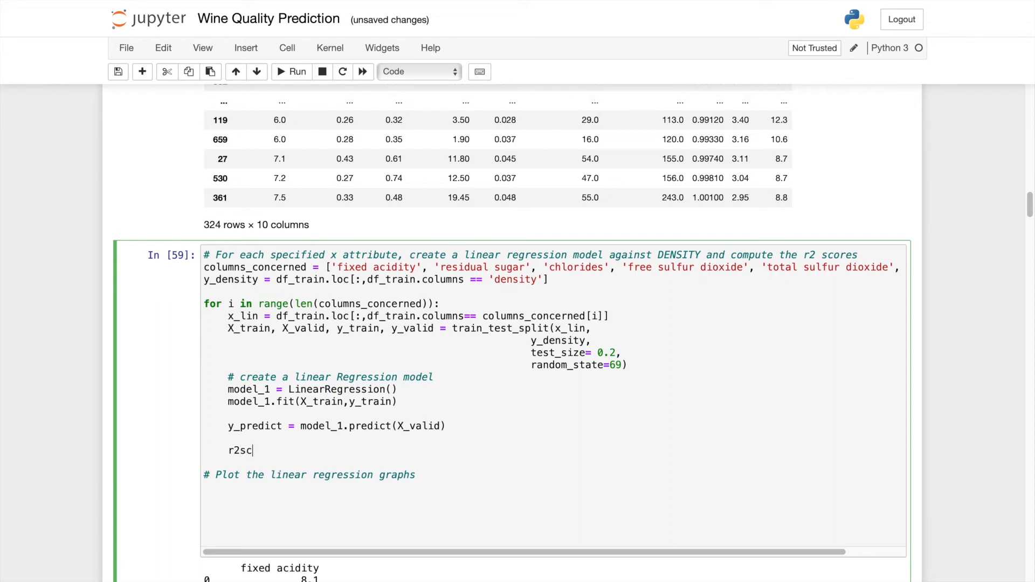
{"action": "type", "text": "o"}
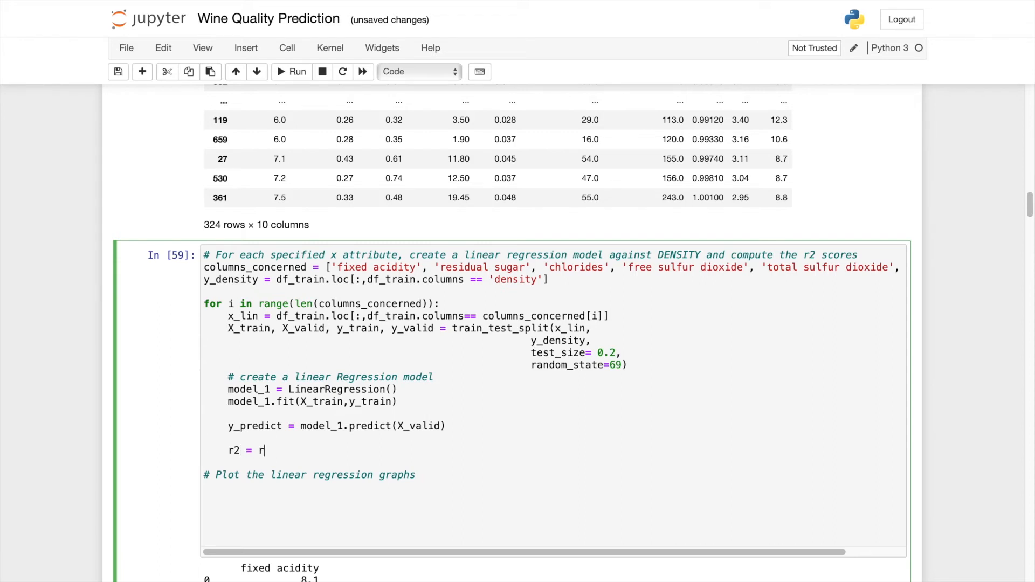
{"action": "type", "text": "2"}
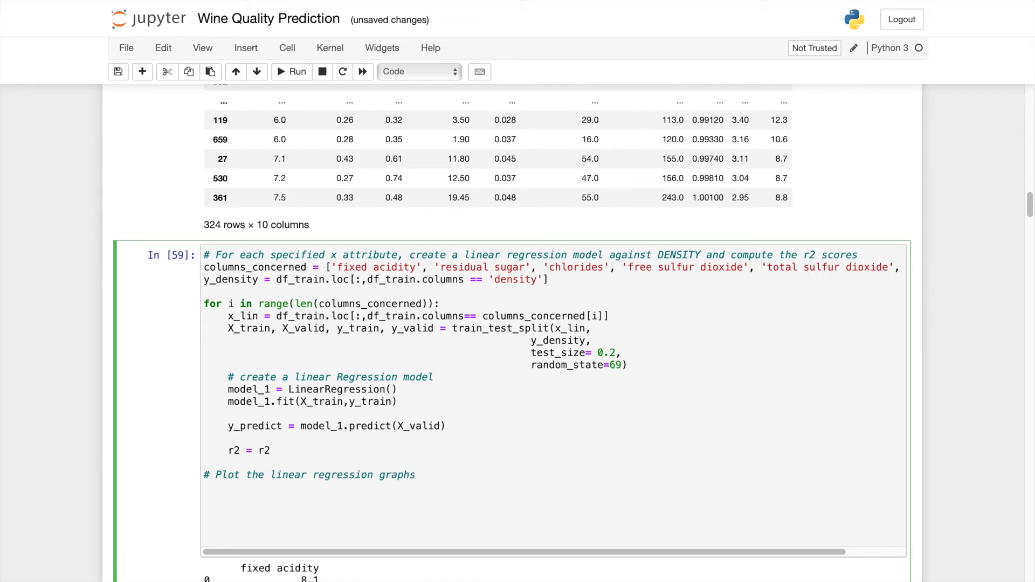
{"action": "type", "text": "_score"}
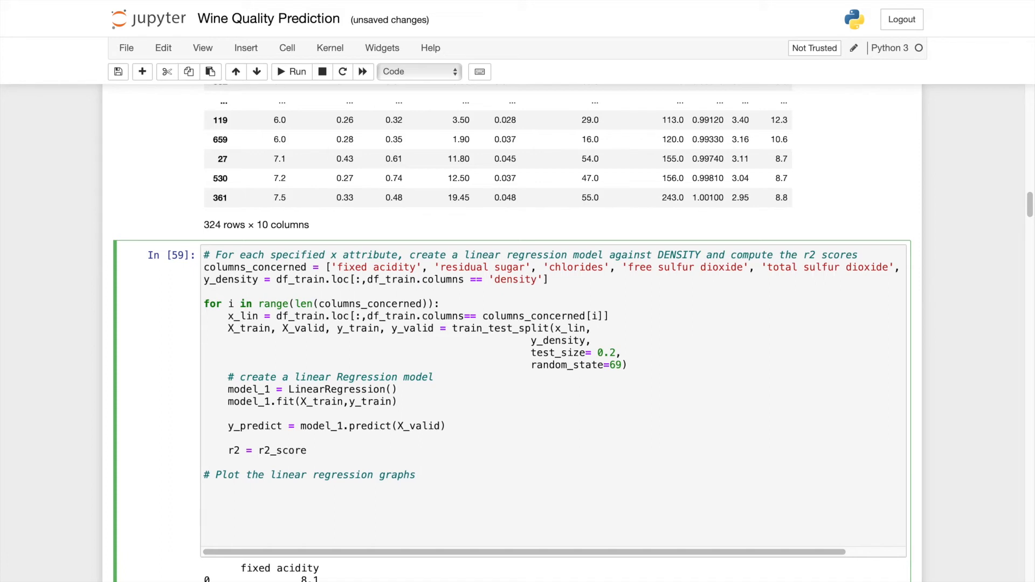
{"action": "type", "text": "()"}
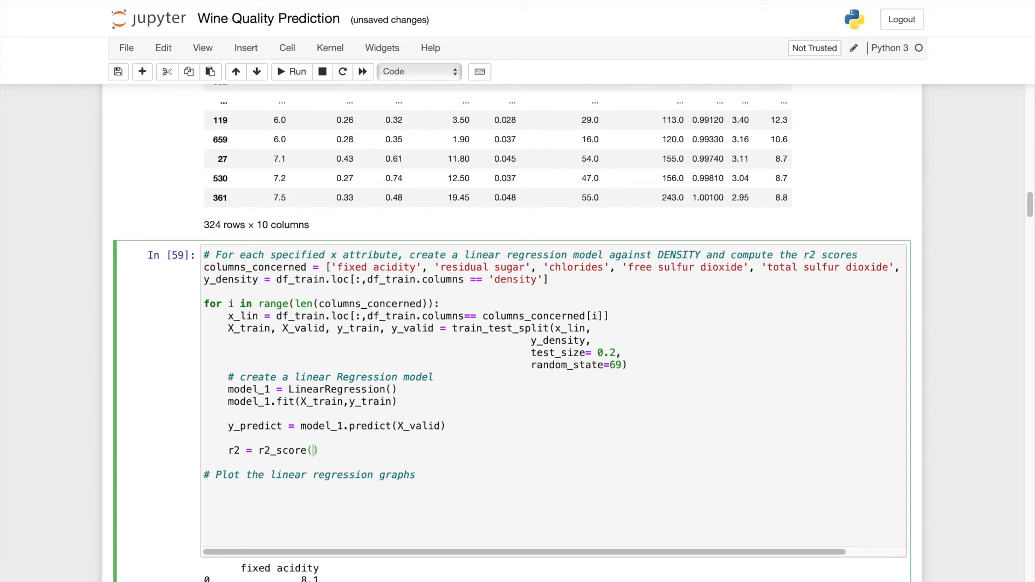
{"action": "type", "text": "y_vali"}
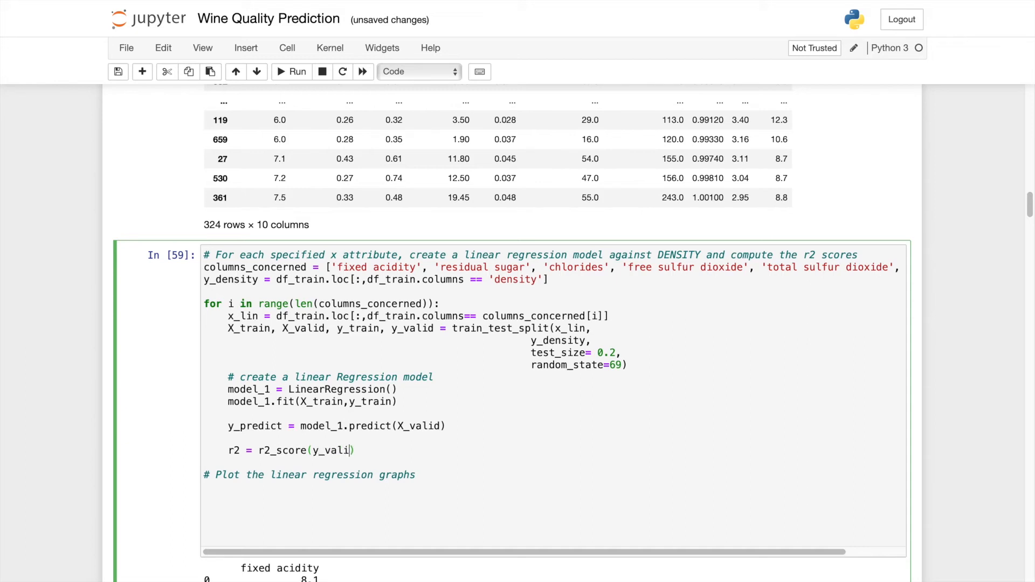
{"action": "type", "text": ","}
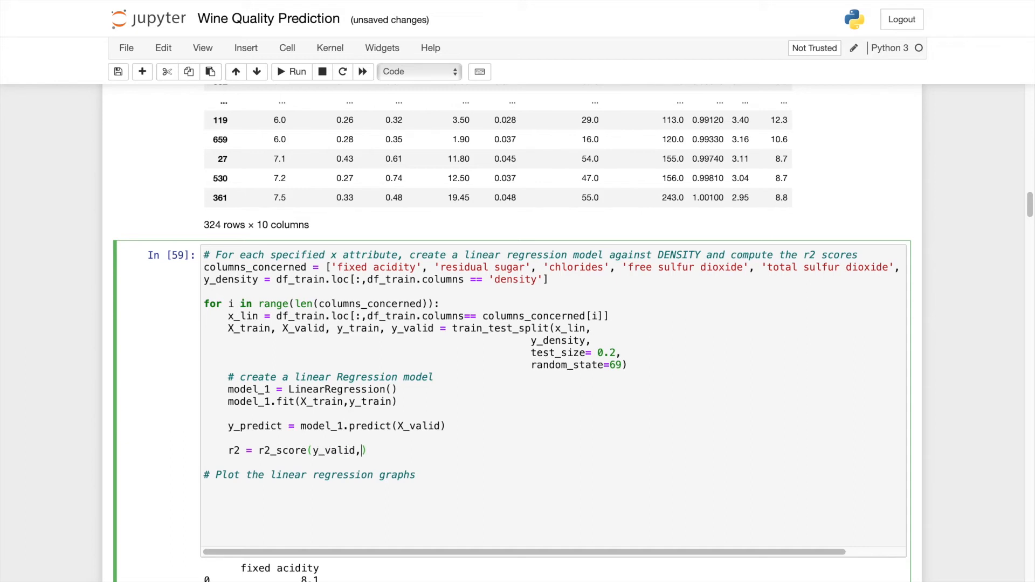
{"action": "type", "text": "y"}
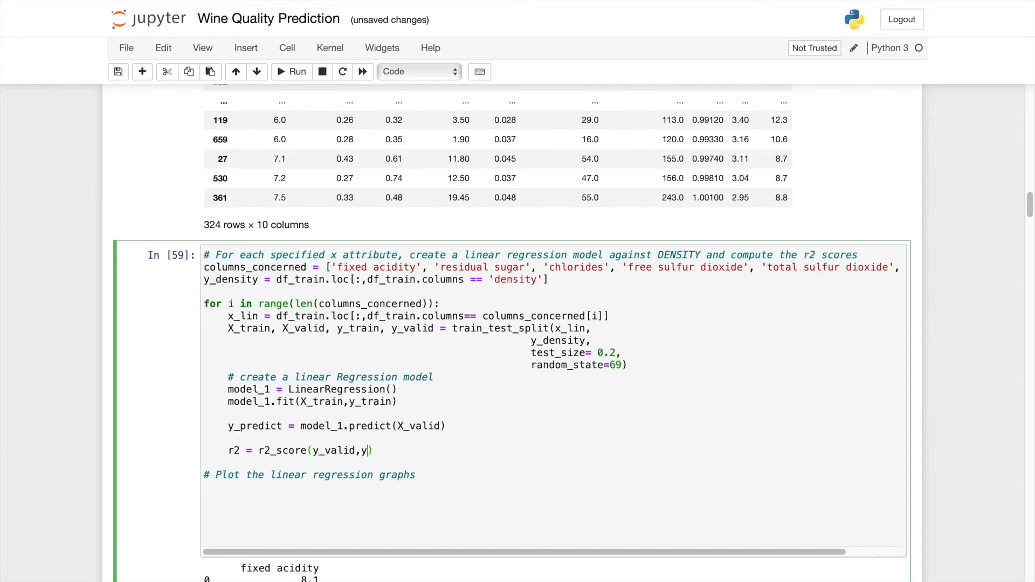
{"action": "type", "text": "_predict"}
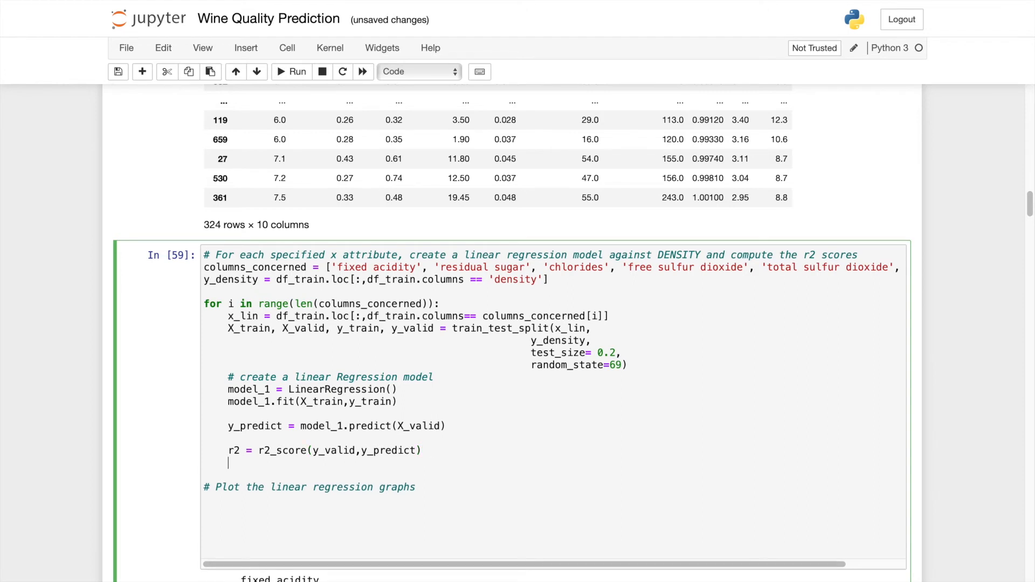
Step: Print each result as the f-string f'{columns_concerned[i]} : {r2}'
{"action": "type", "text": "print()"}
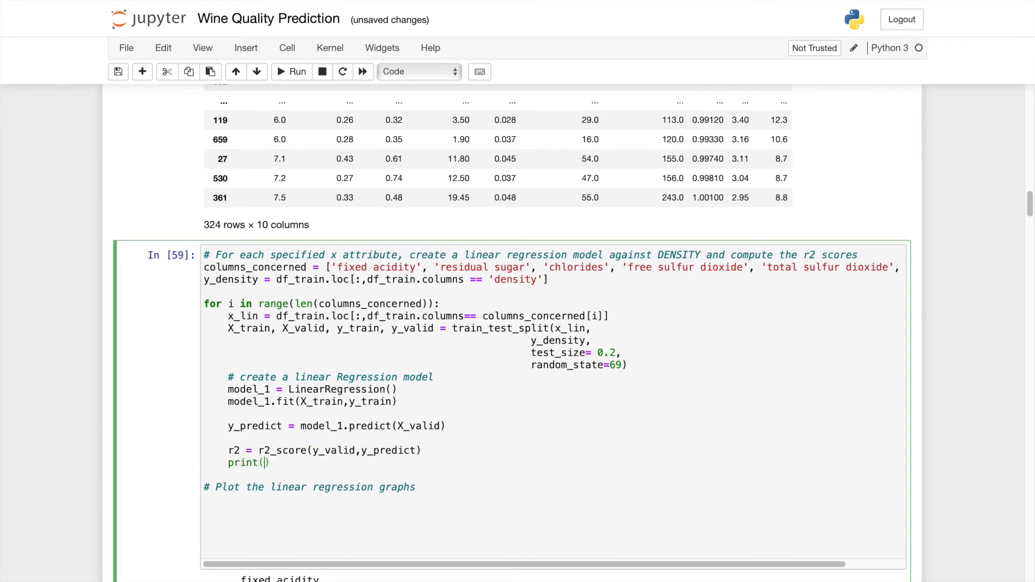
{"action": "type", "text": "r"}
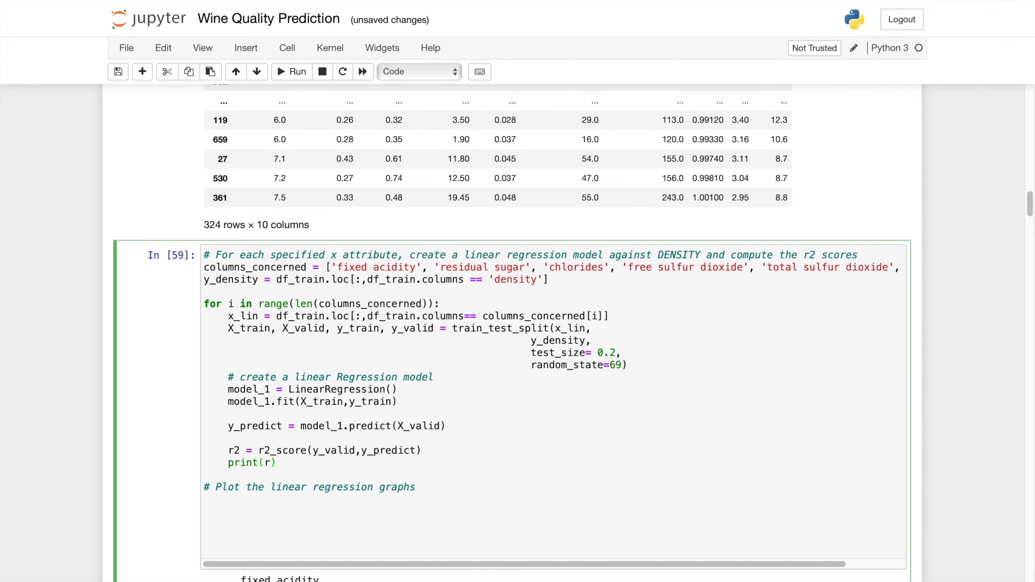
{"action": "type", "text": "2"}
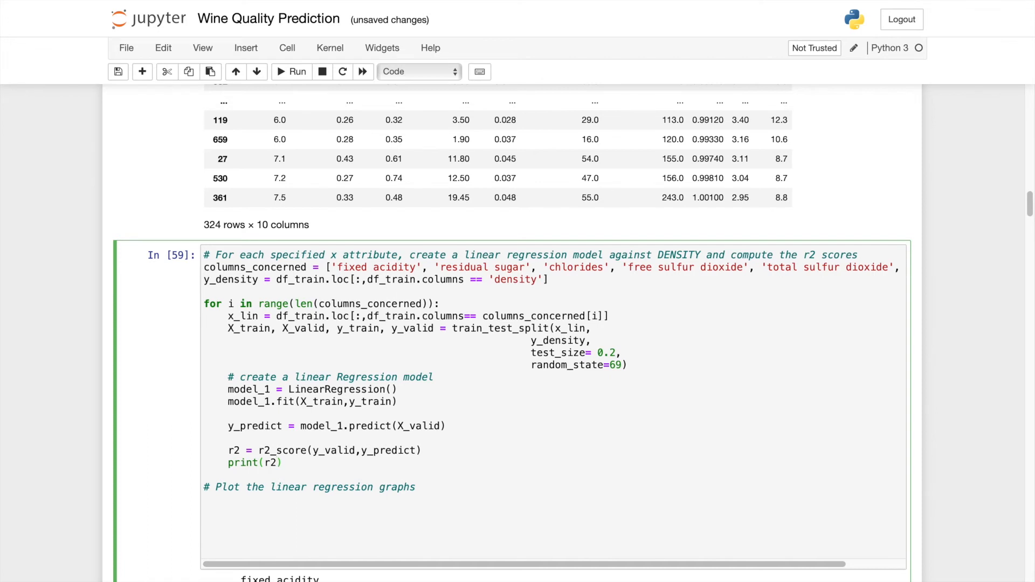
{"action": "left_click", "coordinate": [264, 463]}
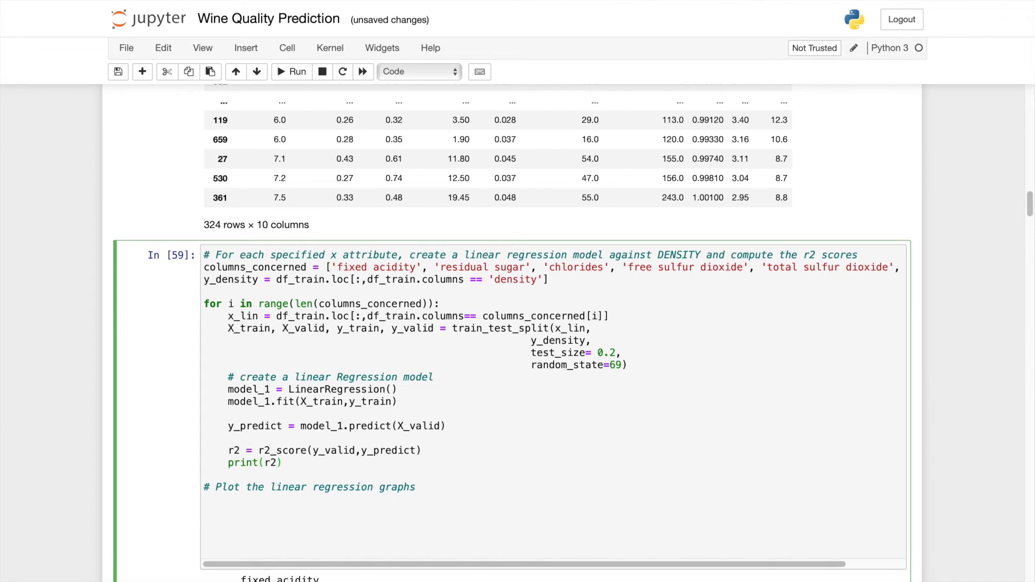
{"action": "type", "text": "f''"}
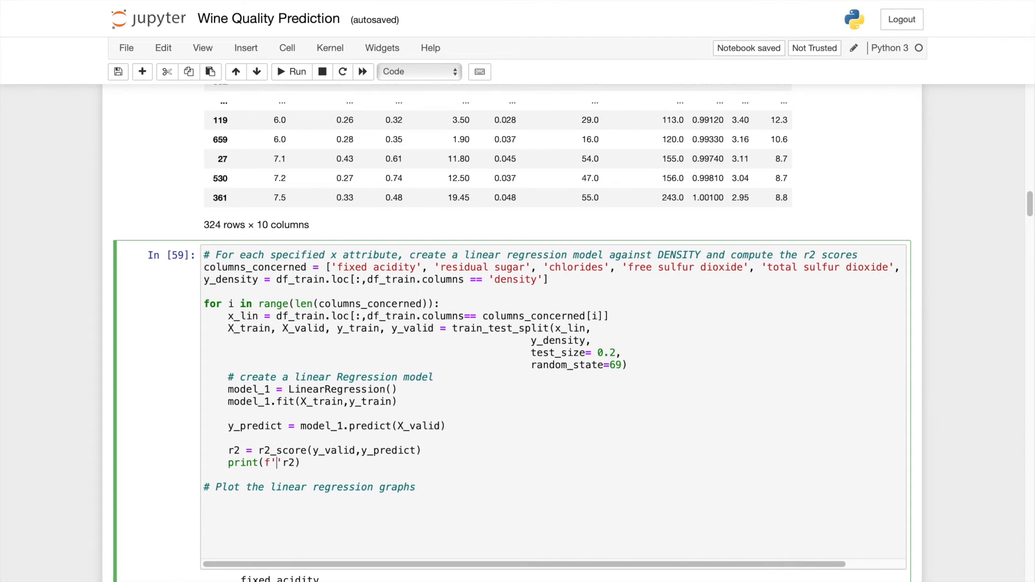
{"action": "type", "text": "{scol}"}
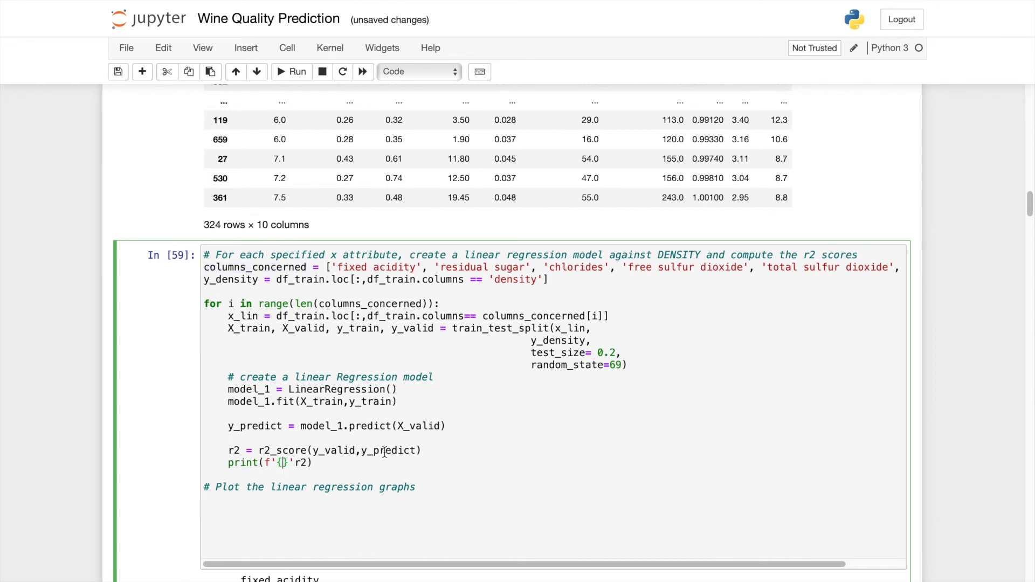
{"action": "type", "text": "columns_concerned[i]"}
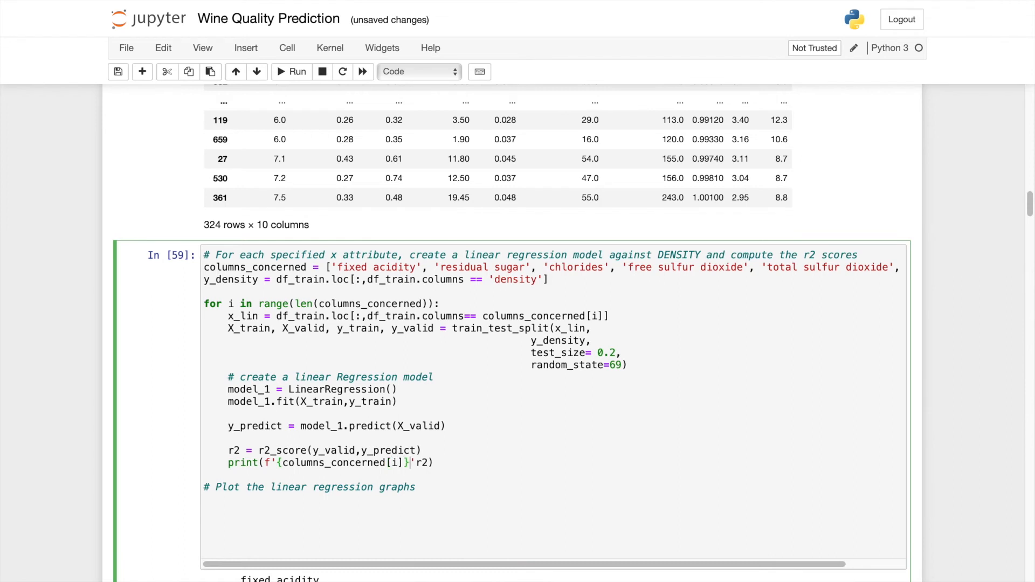
{"action": "type", "text": ":"}
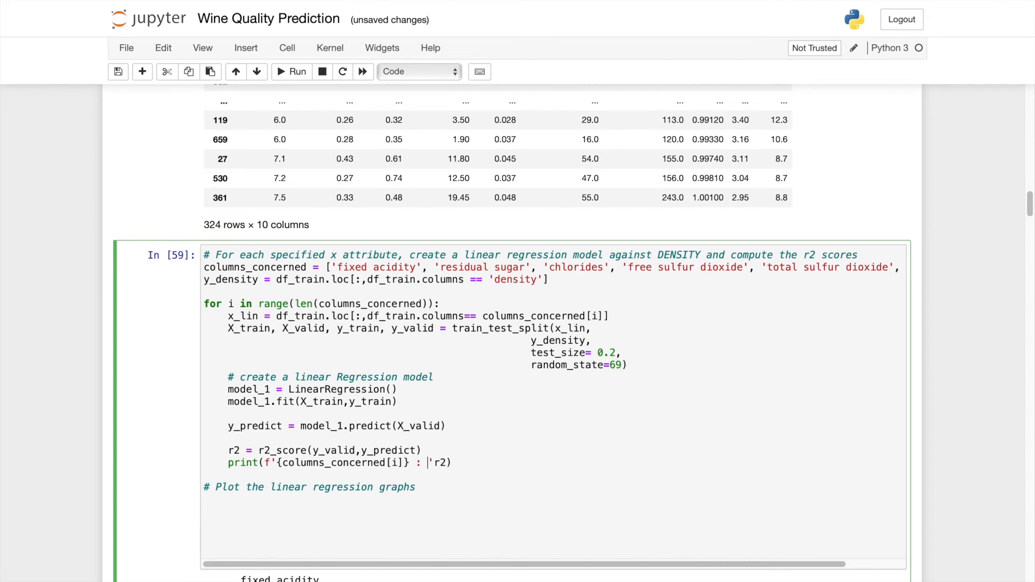
{"action": "type", "text": "{}"}
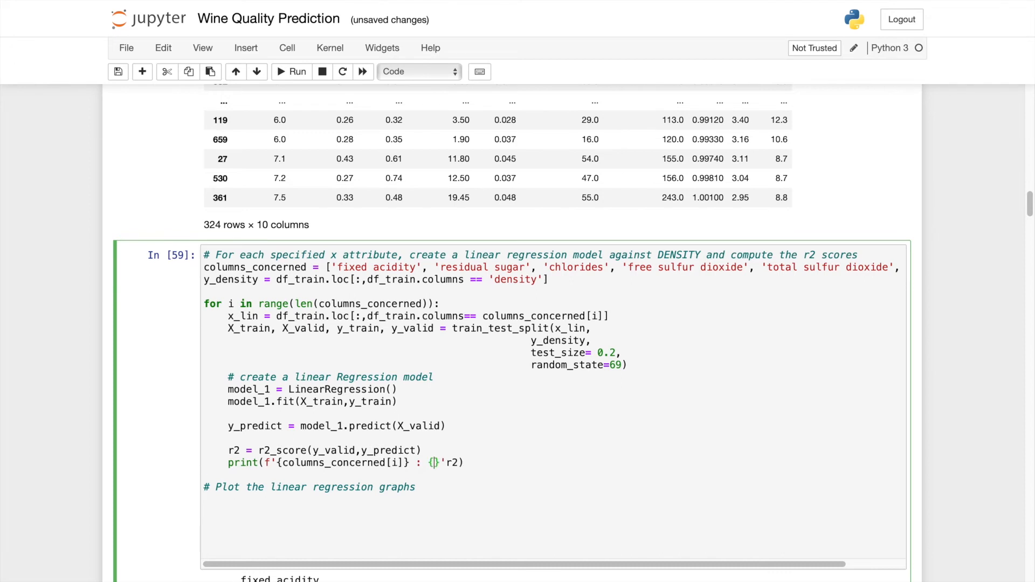
{"action": "type", "text": "r2"}
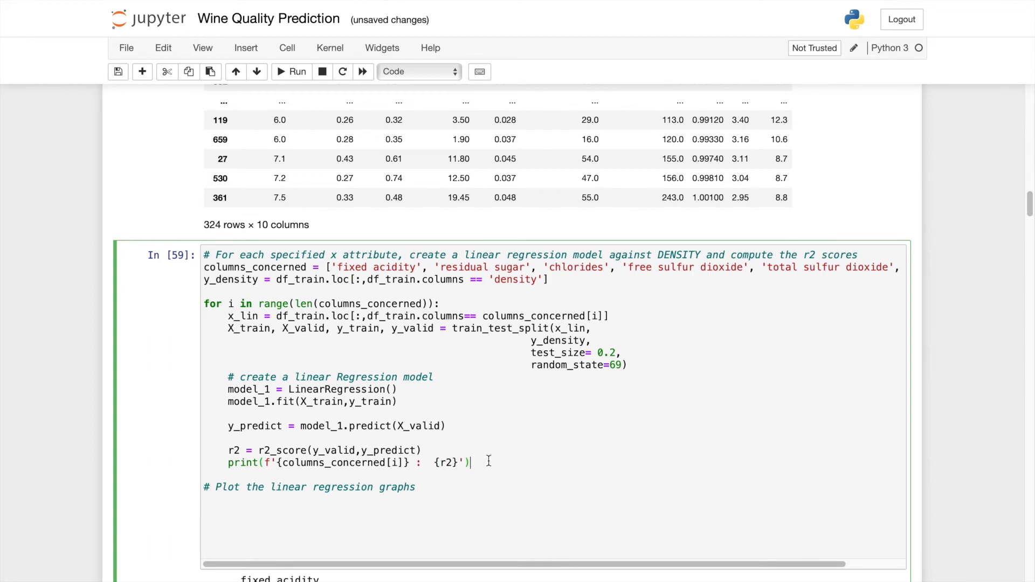
Step: Run the regression cell and review the six printed R² scores, highest for residual sugar (0.714)
{"action": "left_click", "coordinate": [291, 71]}
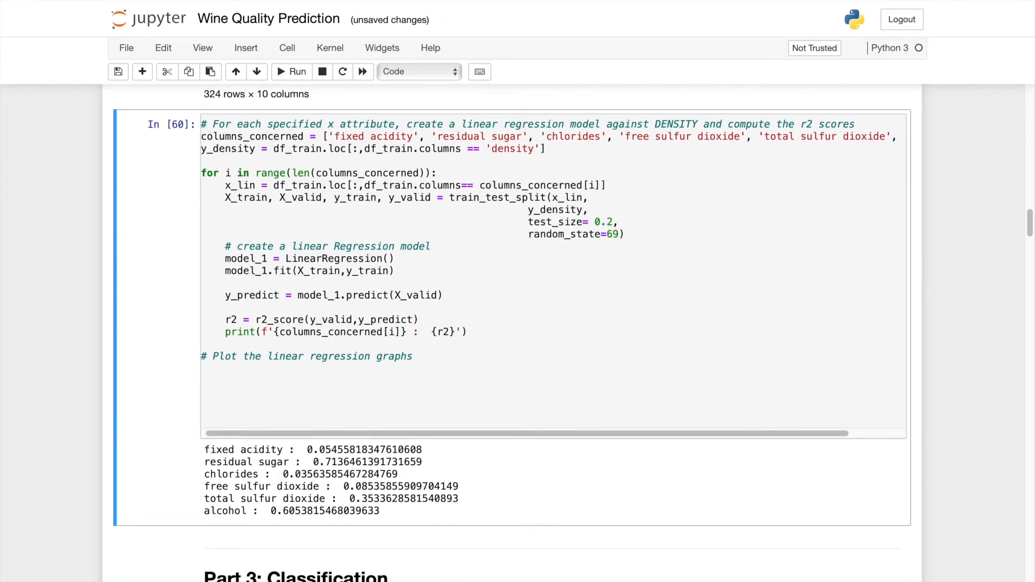
{"action": "scroll", "scroll_direction": "down", "scroll_amount": 3}
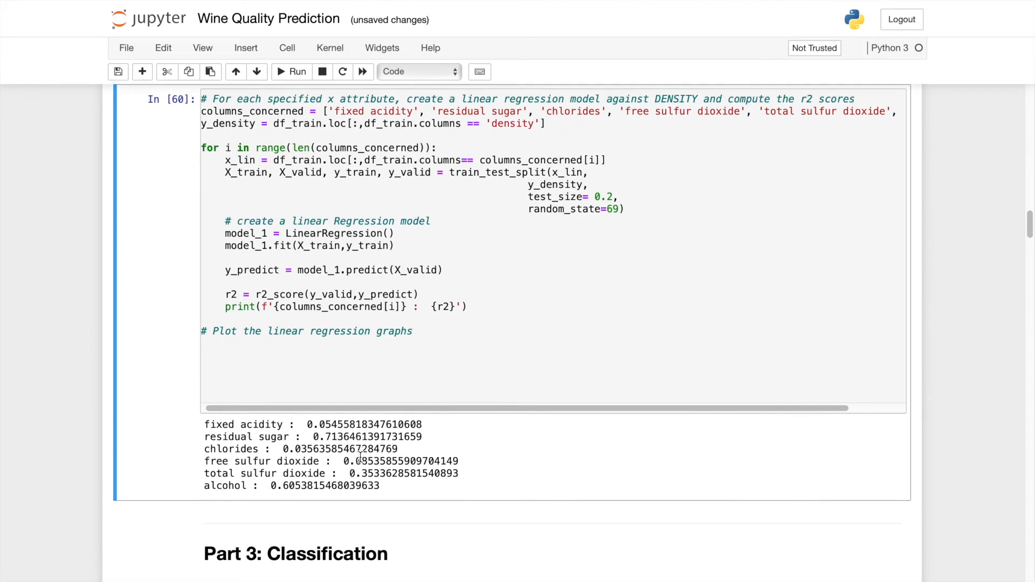
{"action": "scroll", "scroll_direction": "down", "scroll_amount": 3}
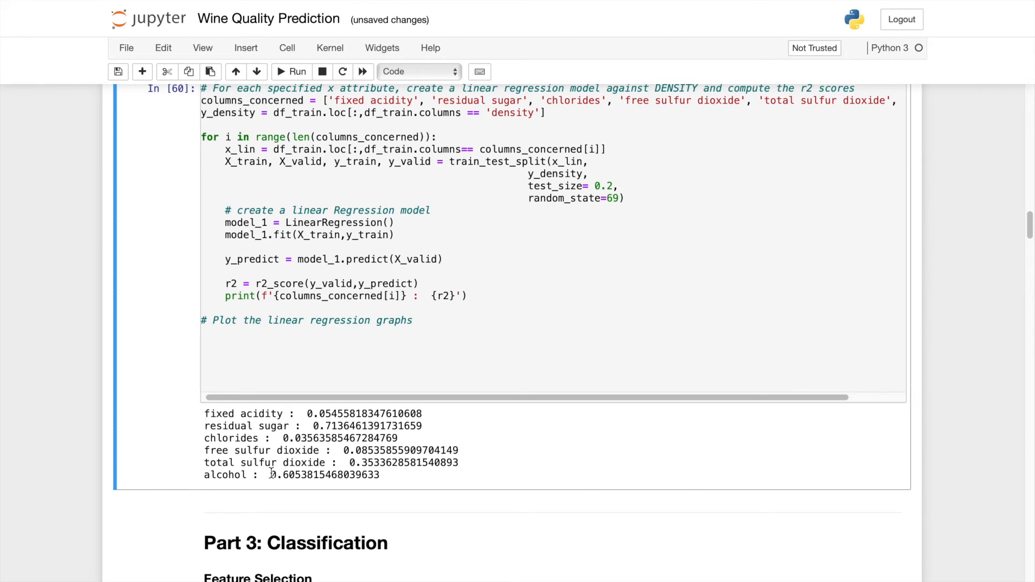
{"action": "scroll", "scroll_direction": "down", "scroll_amount": 3}
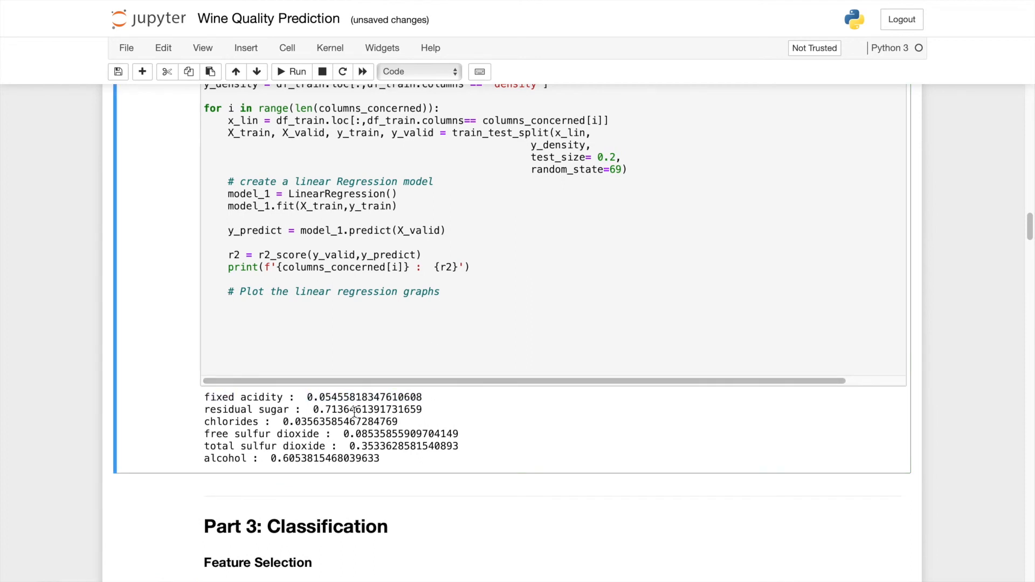
Step: Add plt.title(f'Desnsity vs {columns_concerned[i]}') inside the loop
{"action": "left_click", "coordinate": [310, 307]}
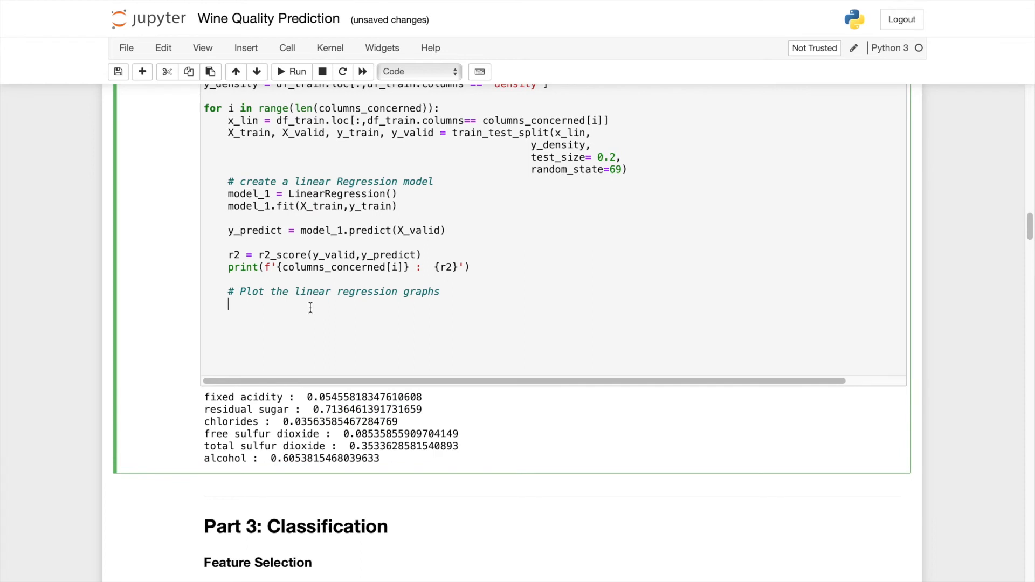
{"action": "type", "text": "p"}
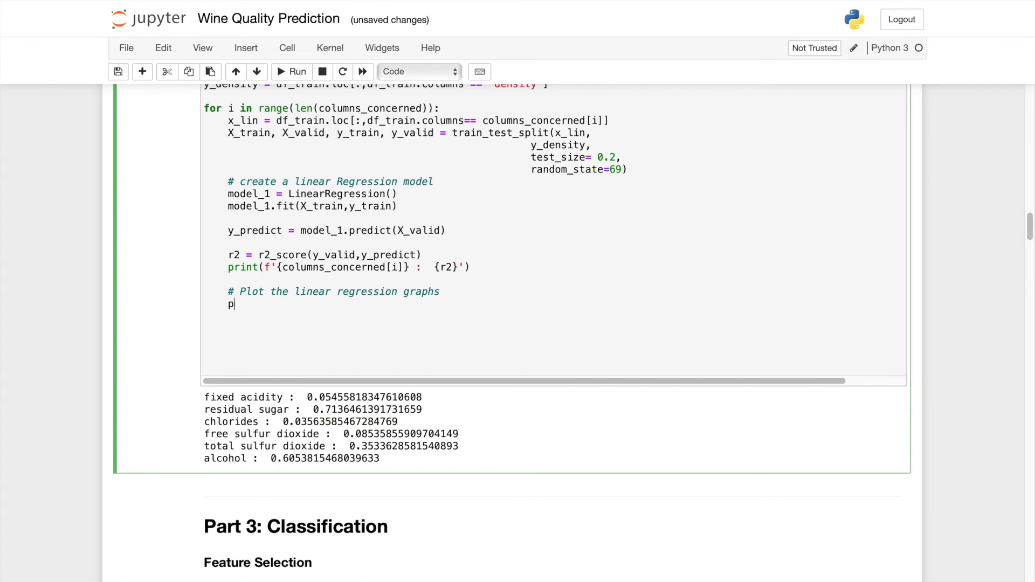
{"action": "type", "text": "lt."}
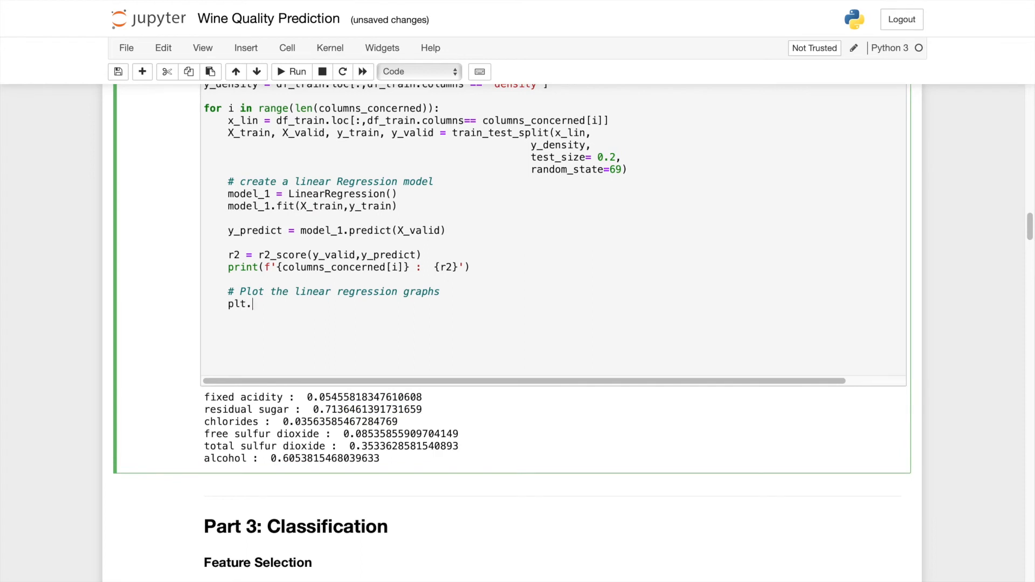
{"action": "type", "text": "title()"}
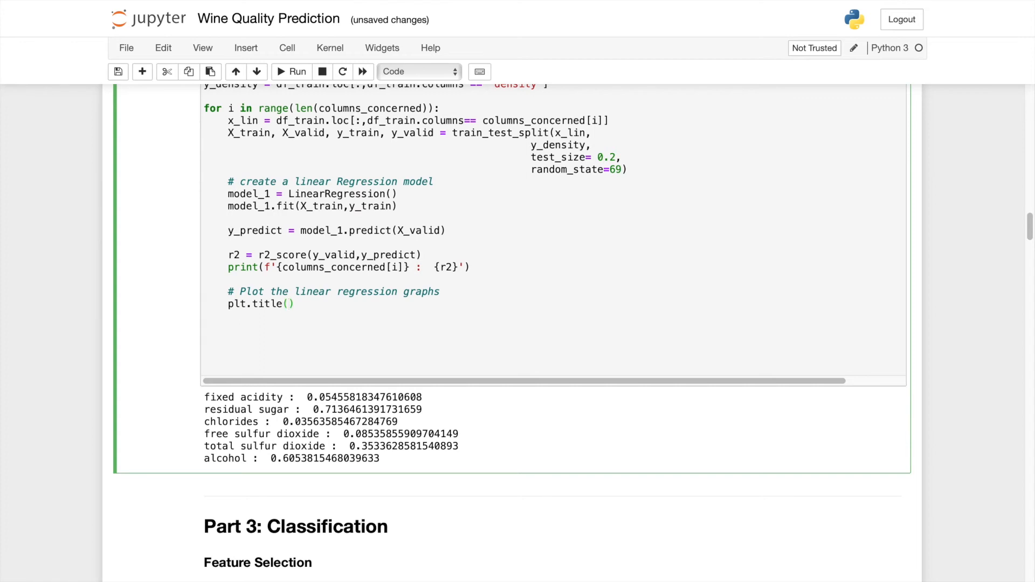
{"action": "type", "text": "f''"}
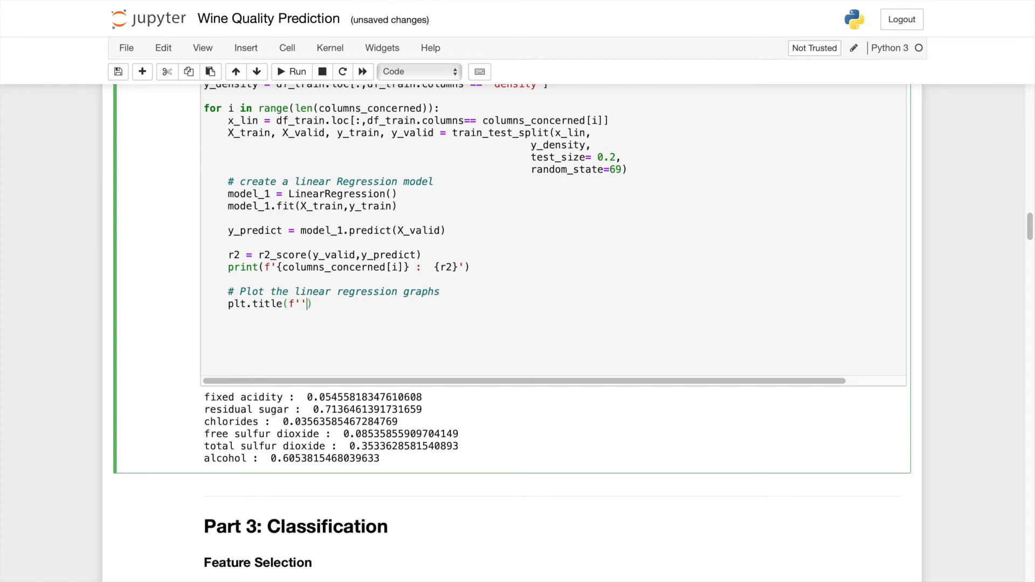
{"action": "type", "text": "Desnirt"}
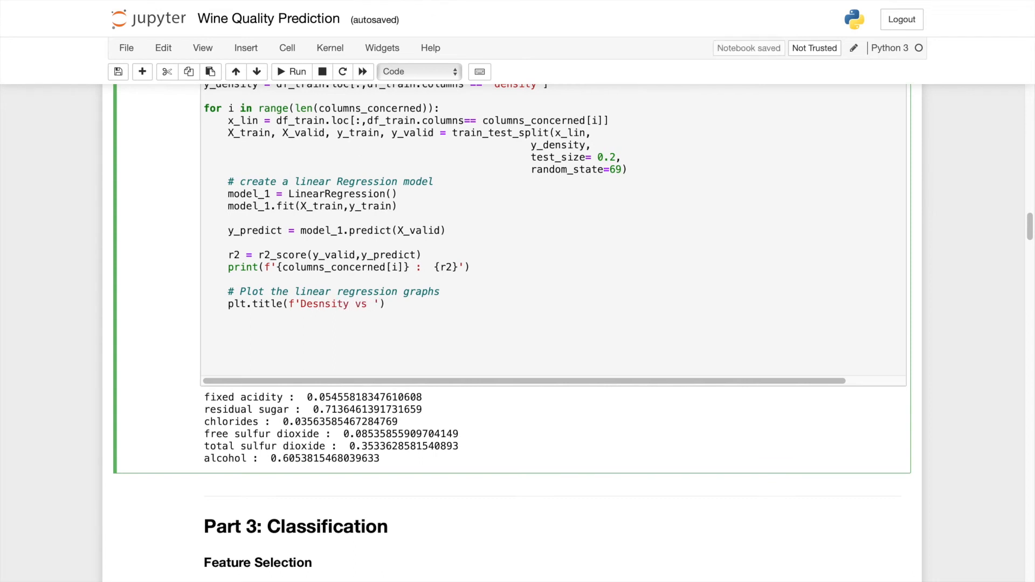
{"action": "type", "text": "{}"}
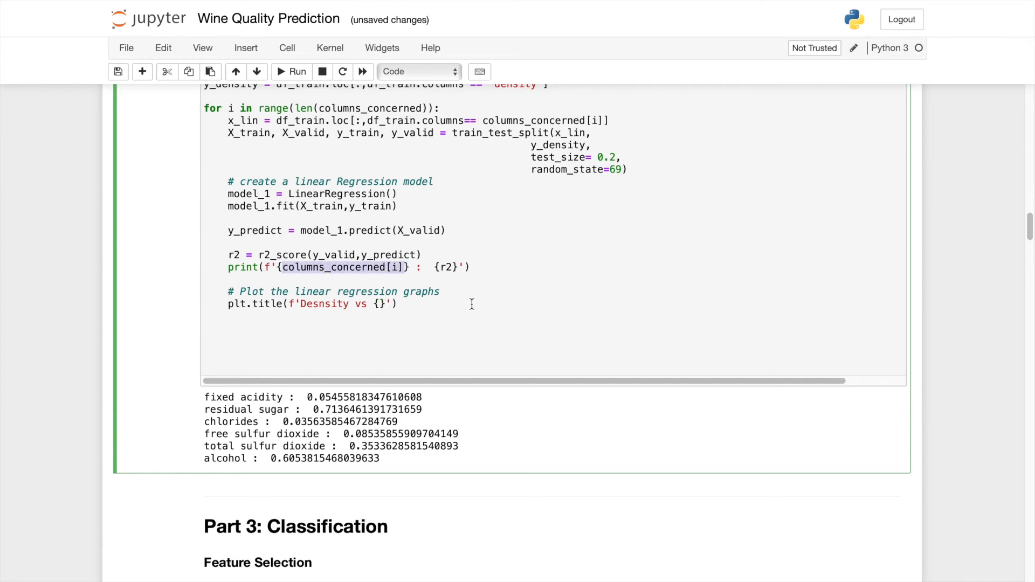
{"action": "type", "text": "columns_concerned[i]"}
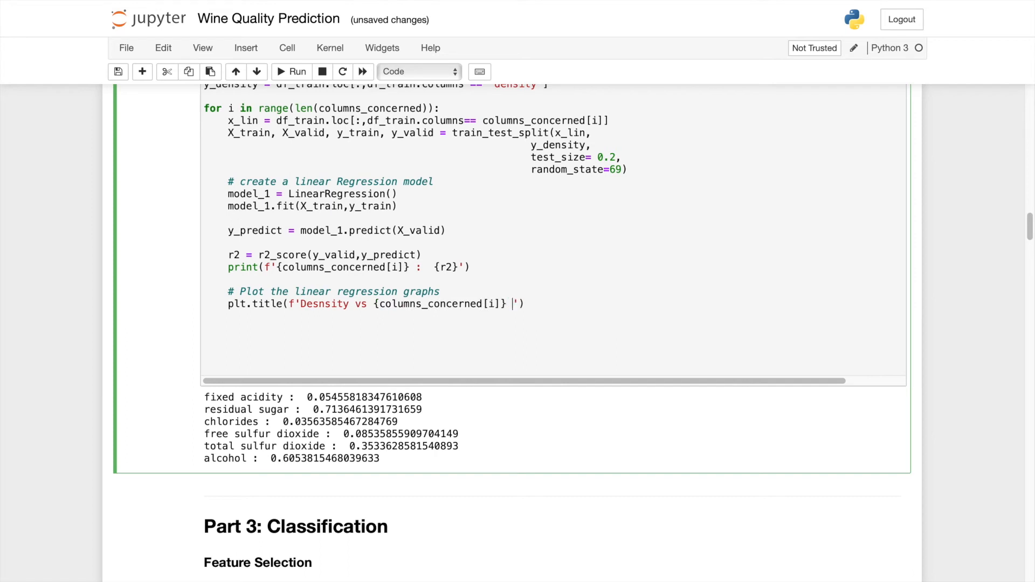
Step: Extend the title with a second line '\n (R^2 = {r2})' showing the score
{"action": "type", "text": "\\"}
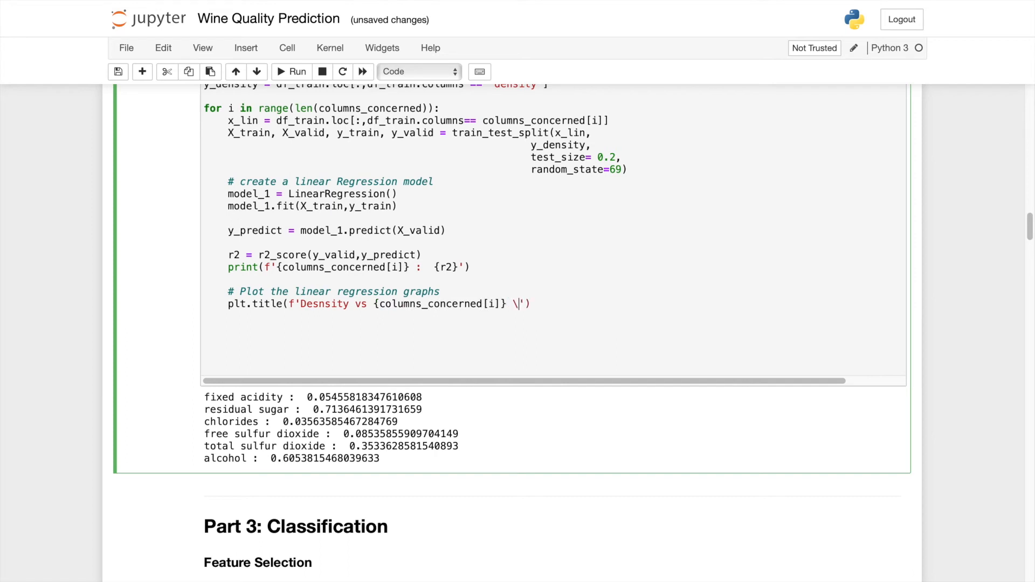
{"action": "type", "text": "n"}
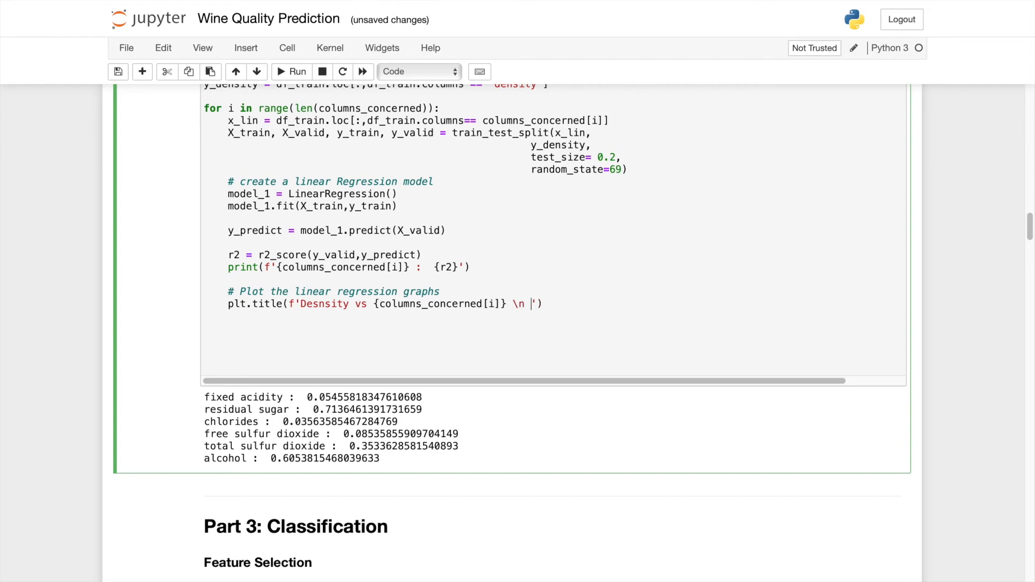
{"action": "type", "text": "(R"}
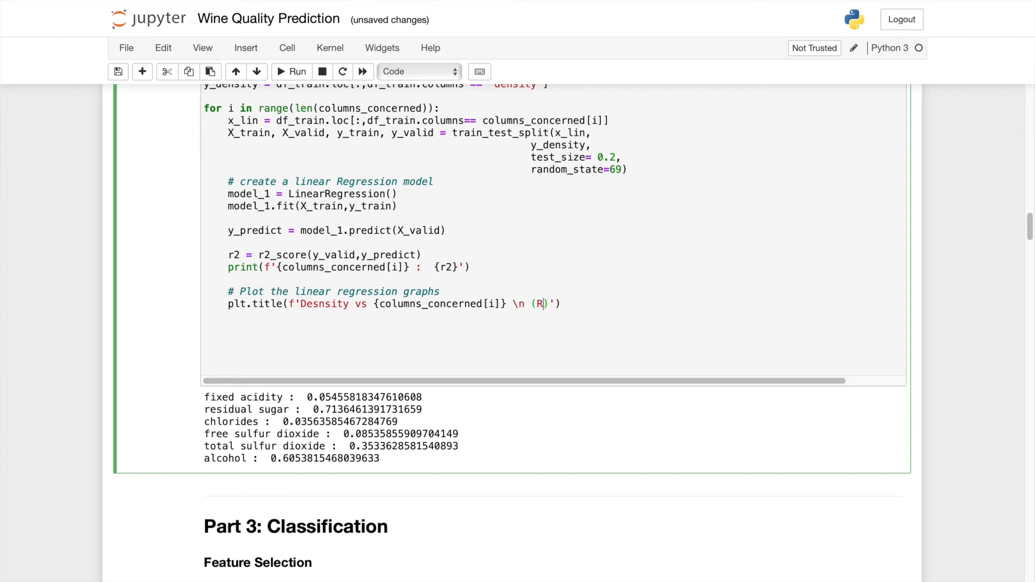
{"action": "type", "text": "^2"}
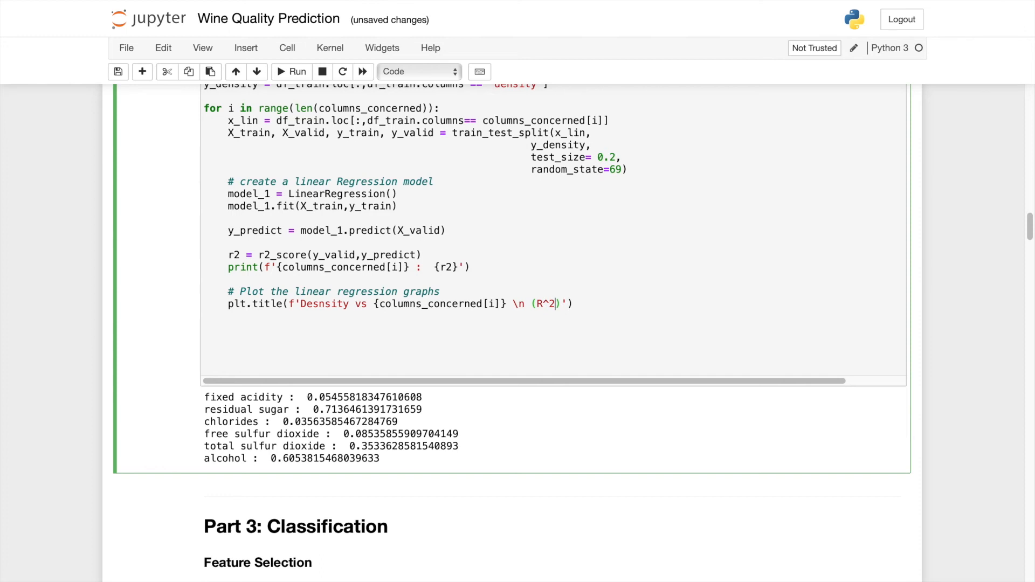
{"action": "type", "text": "= {}"}
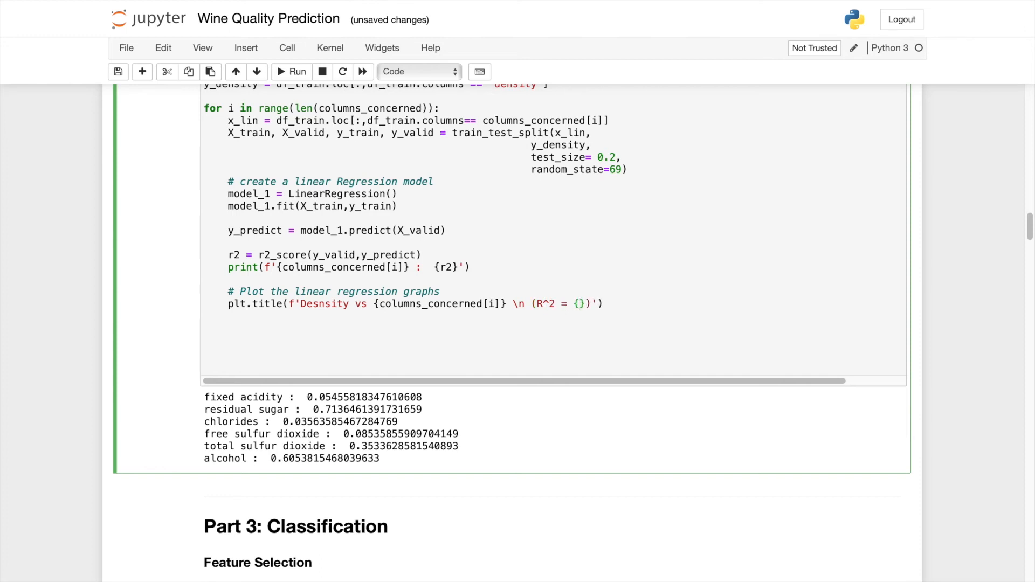
{"action": "type", "text": "r2"}
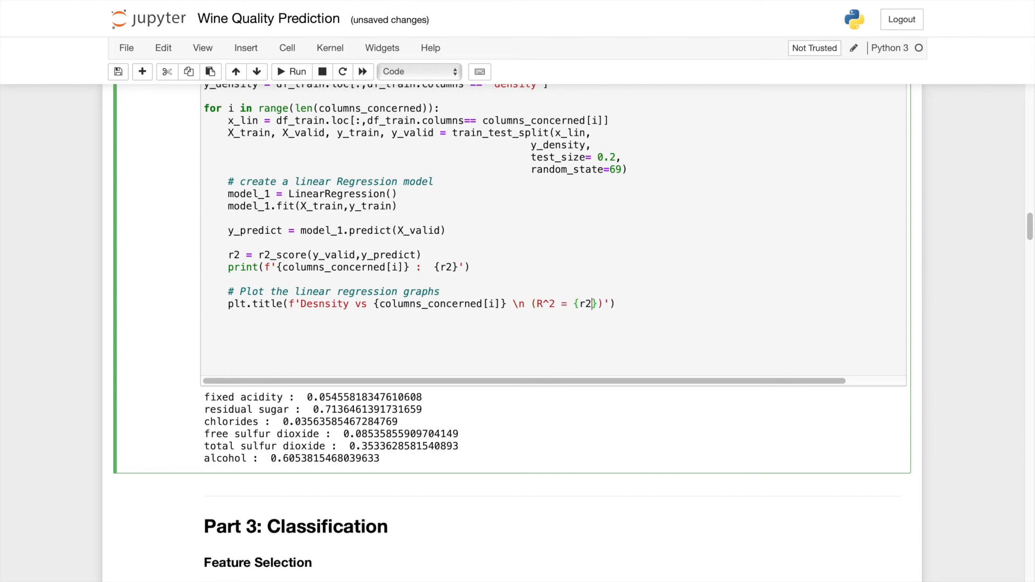
{"action": "left_click", "coordinate": [616, 304]}
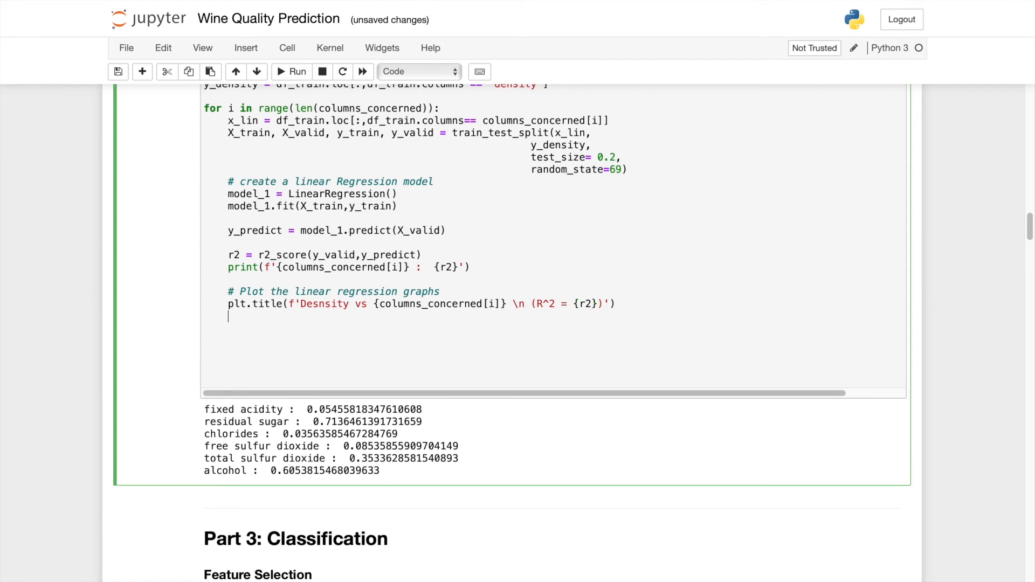
Step: Add plt.scatter(X_valid, y_valid, color='black') to plot the validation data
{"action": "type", "text": "pl"}
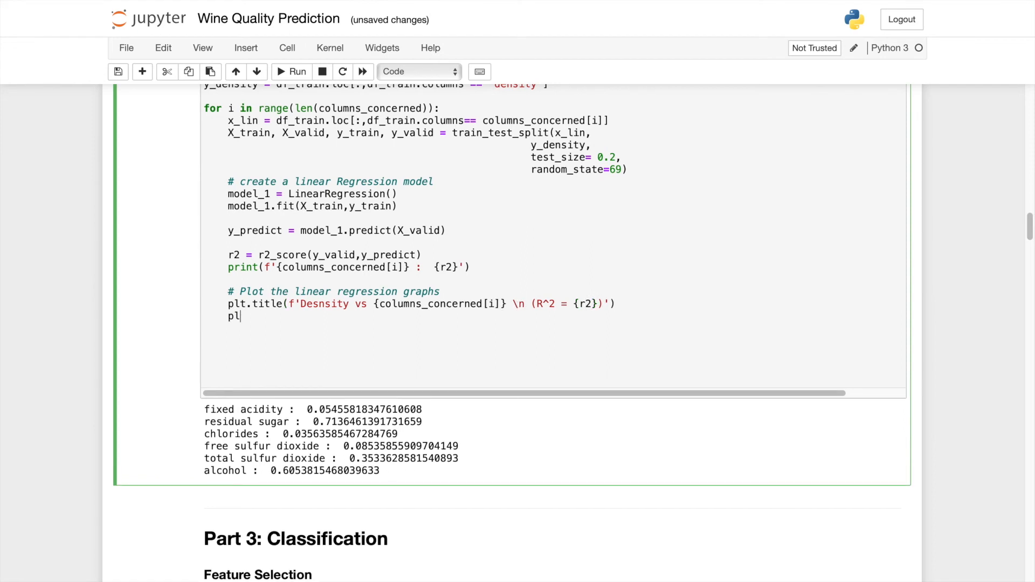
{"action": "type", "text": "t.scatter"}
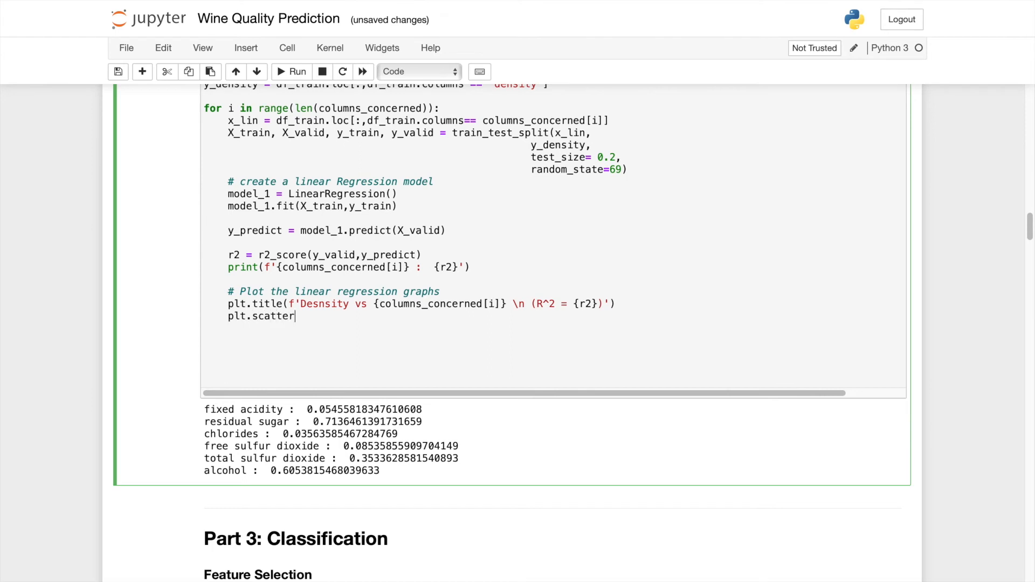
{"action": "type", "text": "()"}
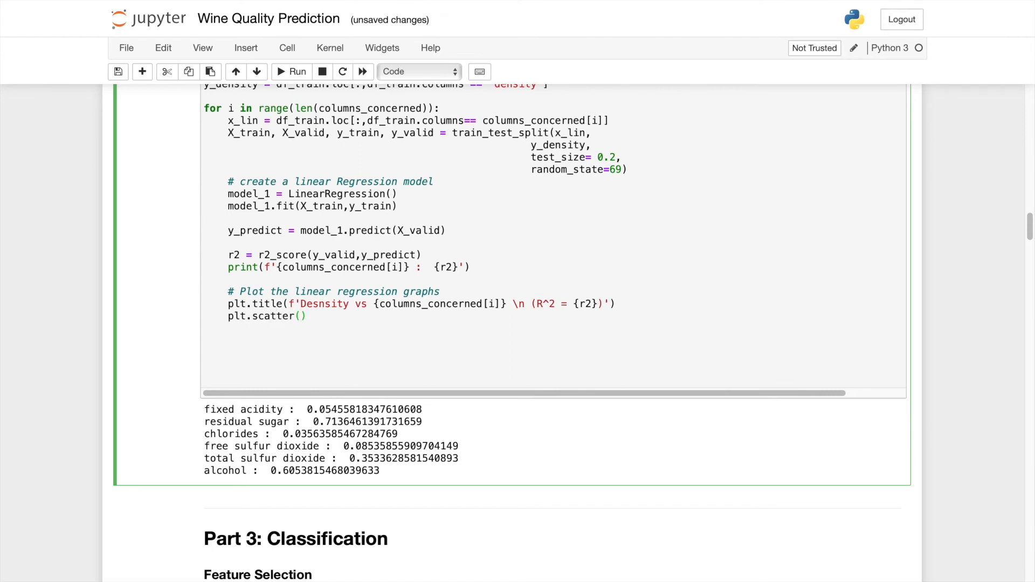
{"action": "type", "text": "X_va"}
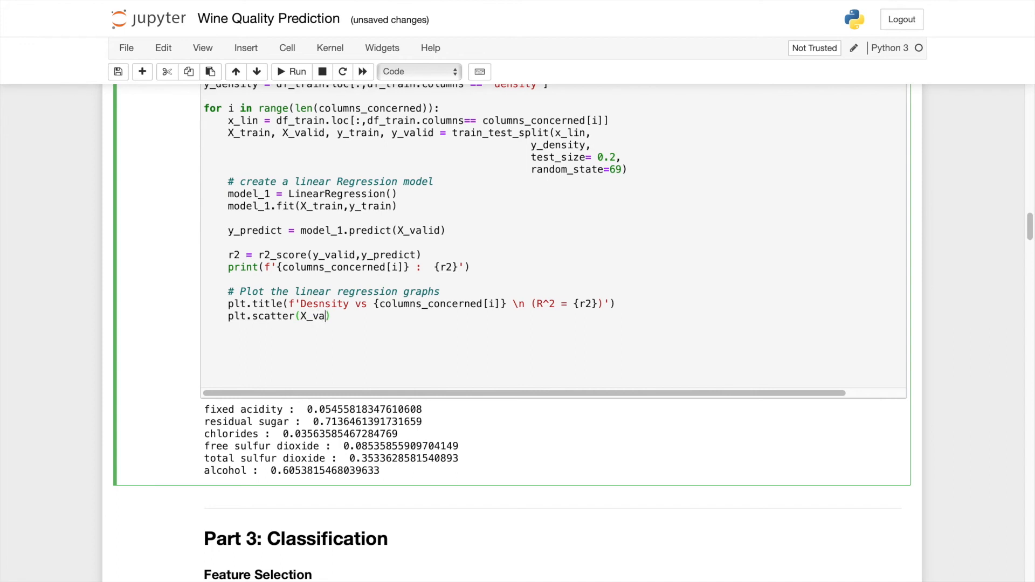
{"action": "type", "text": "lid,"}
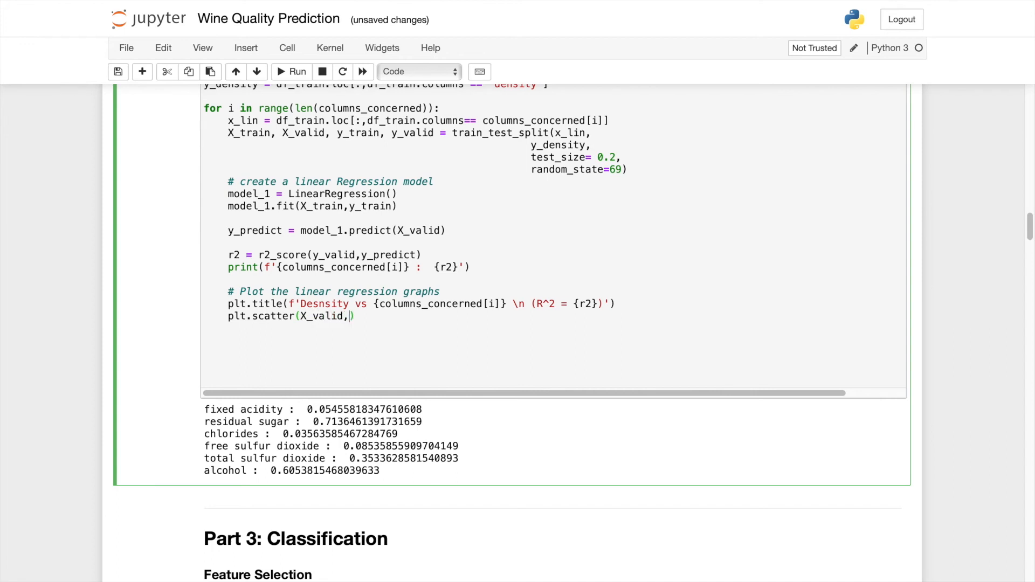
{"action": "type", "text": "y_valid,"}
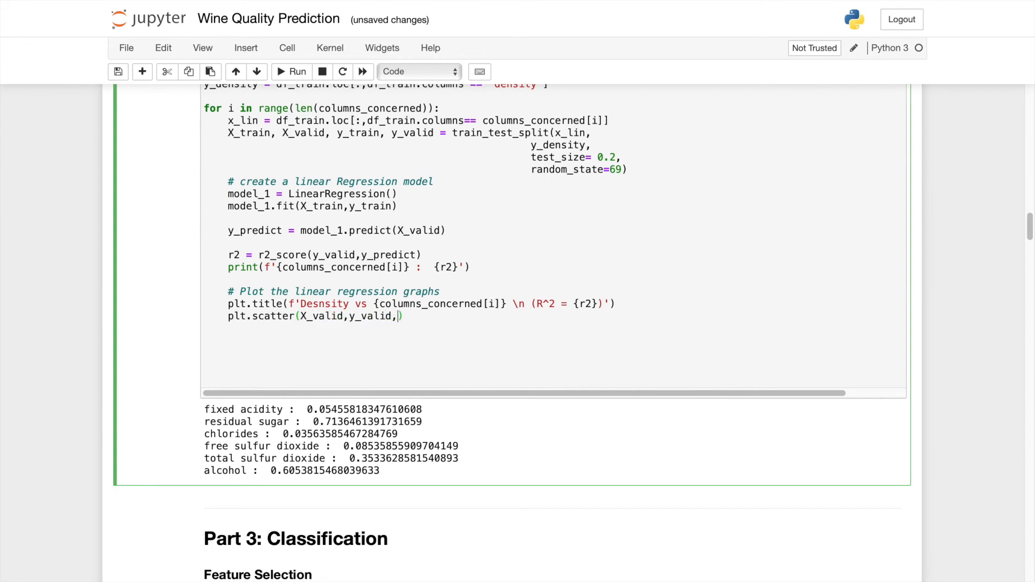
{"action": "type", "text": "color="}
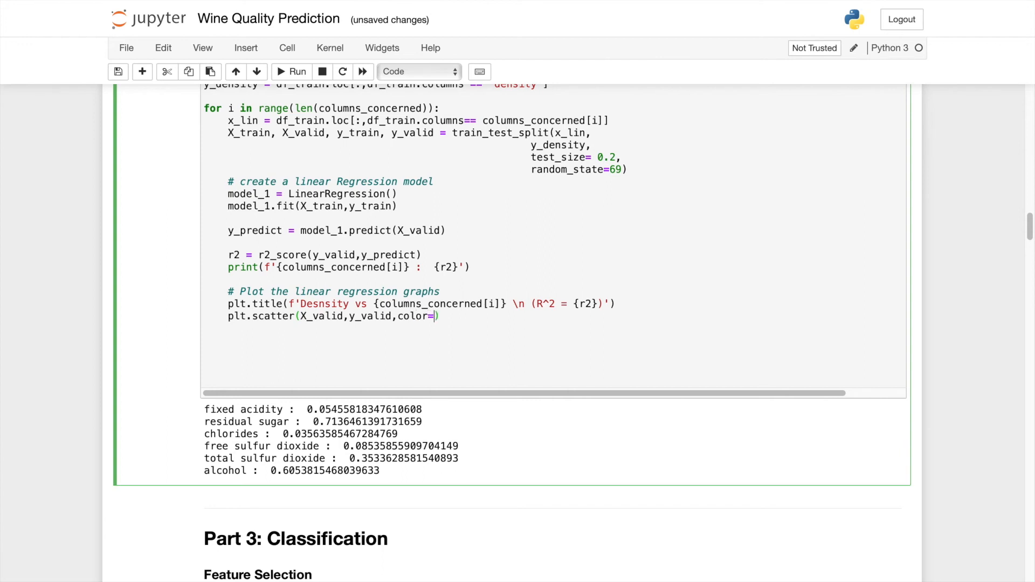
{"action": "type", "text": "'black'"}
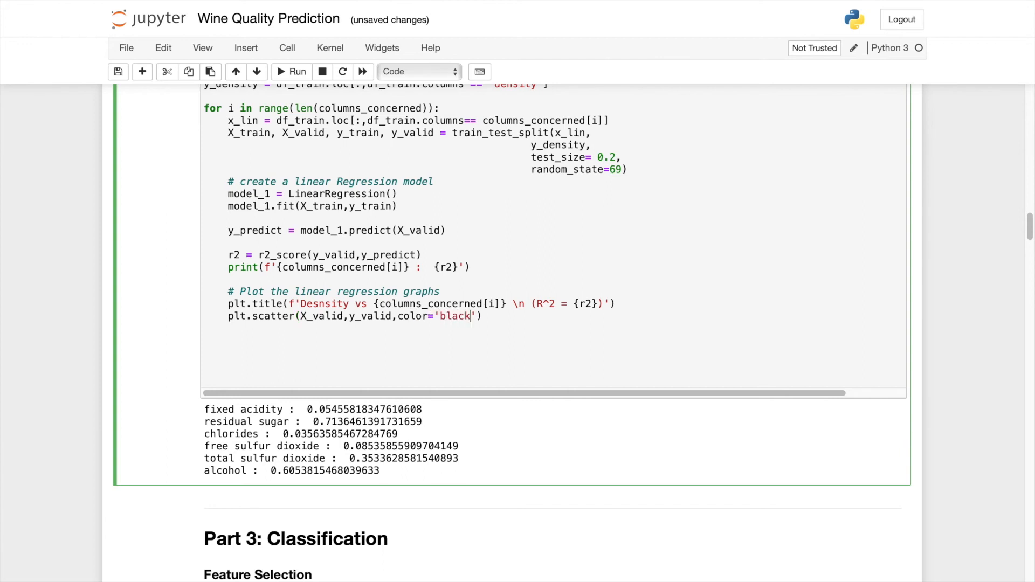
{"action": "key", "text": "enter"}
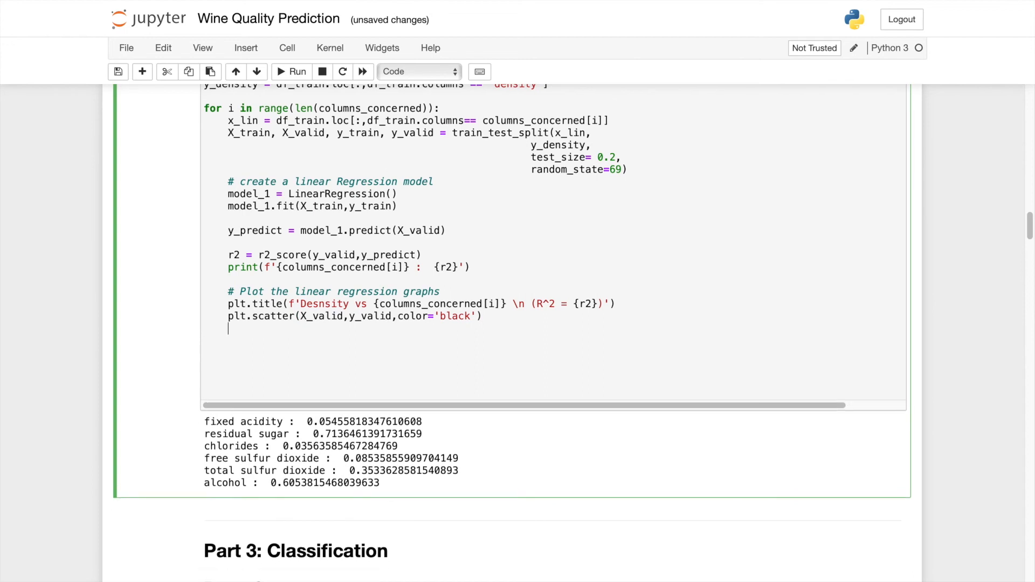
Step: Add plt.plot(X_valid, y_predict, color='red', linewidth=3) for the regression line
{"action": "type", "text": "plt."}
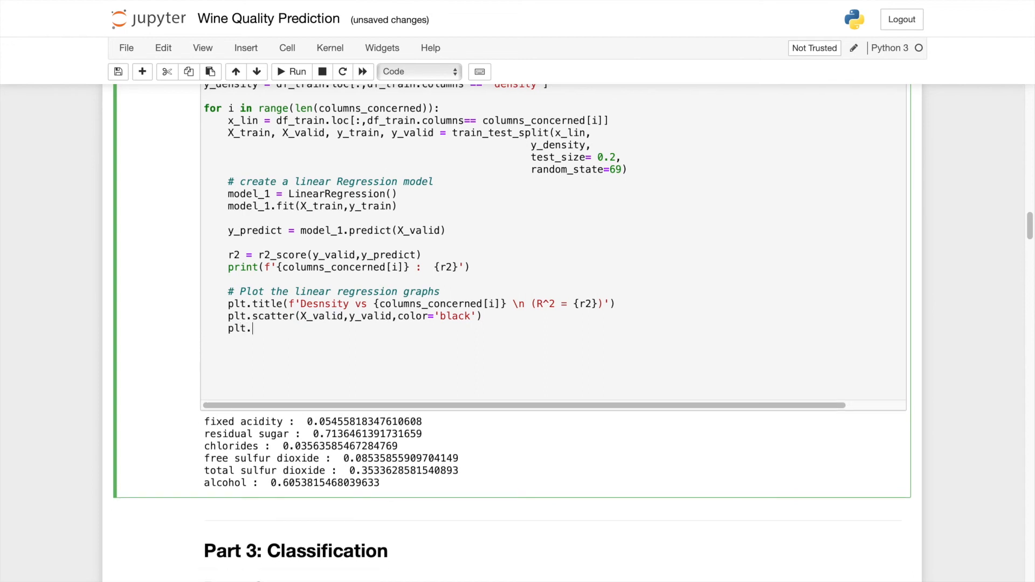
{"action": "type", "text": "plot"}
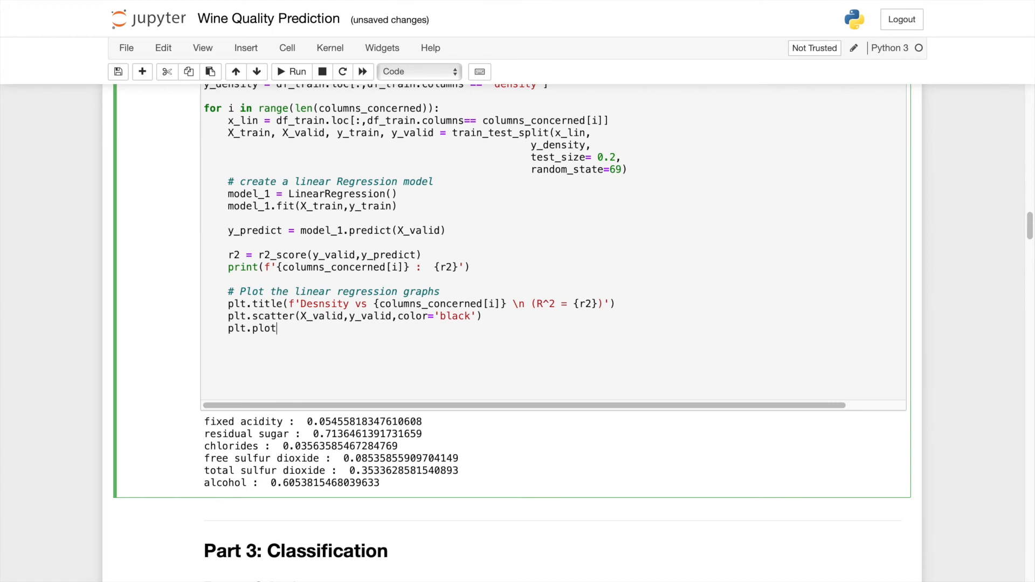
{"action": "type", "text": "()"}
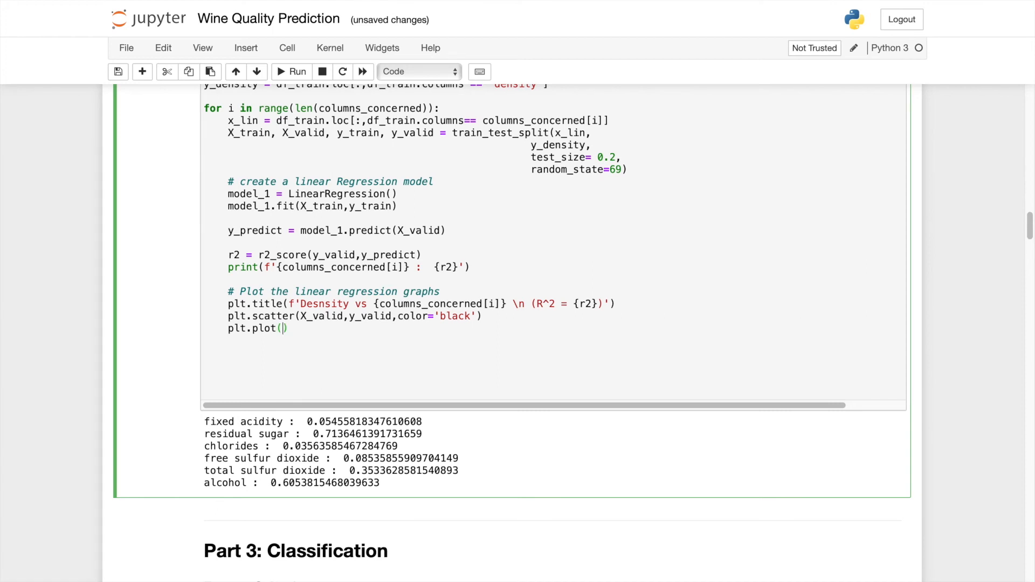
{"action": "type", "text": "X_valid,"}
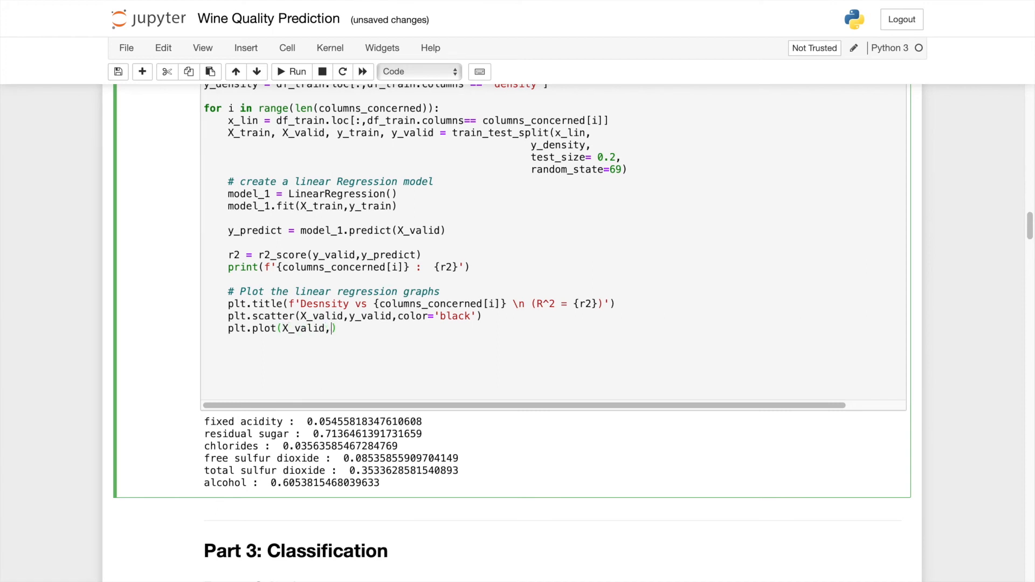
{"action": "type", "text": "y_"}
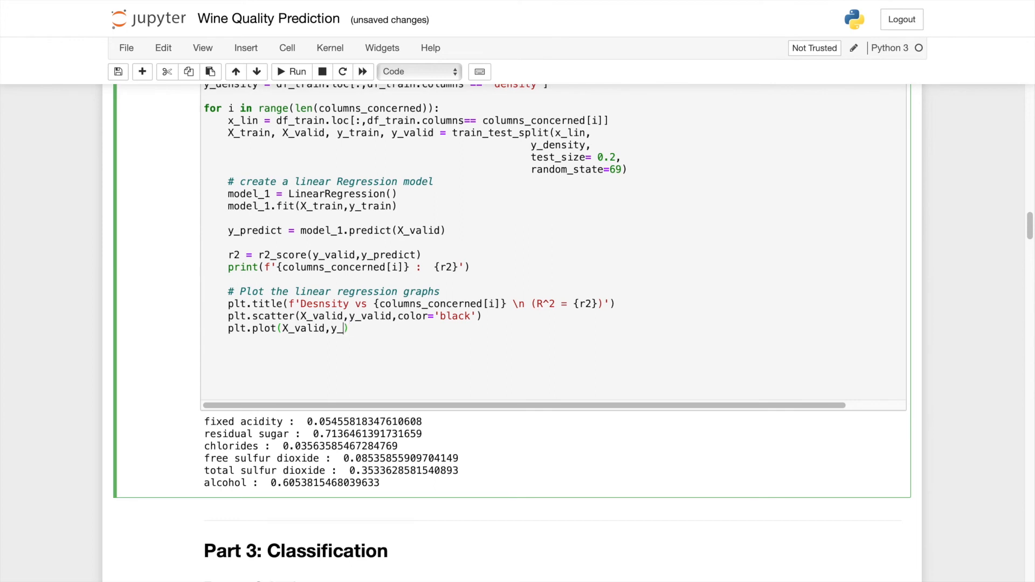
{"action": "type", "text": "predict"}
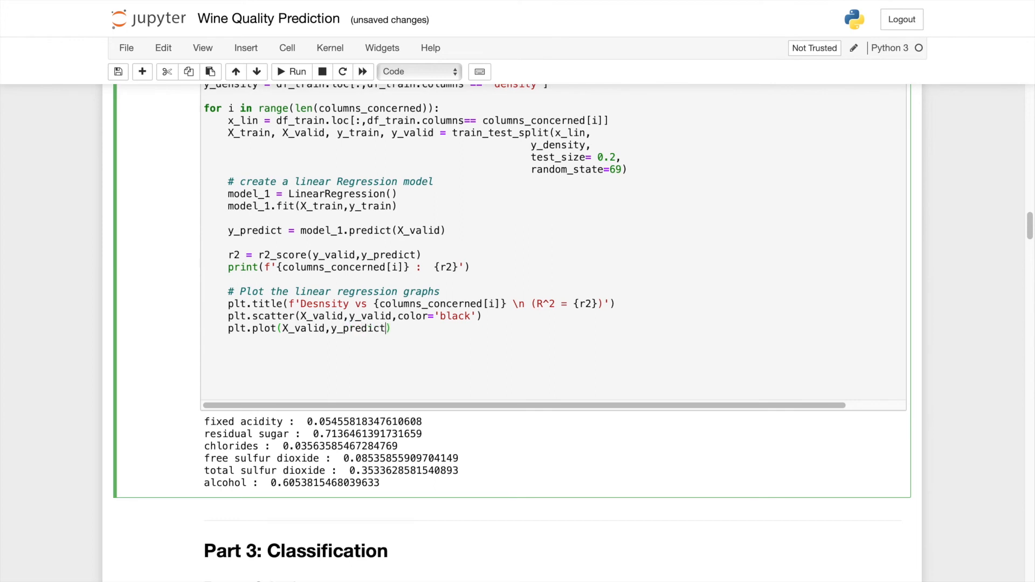
{"action": "type", "text": ",color="}
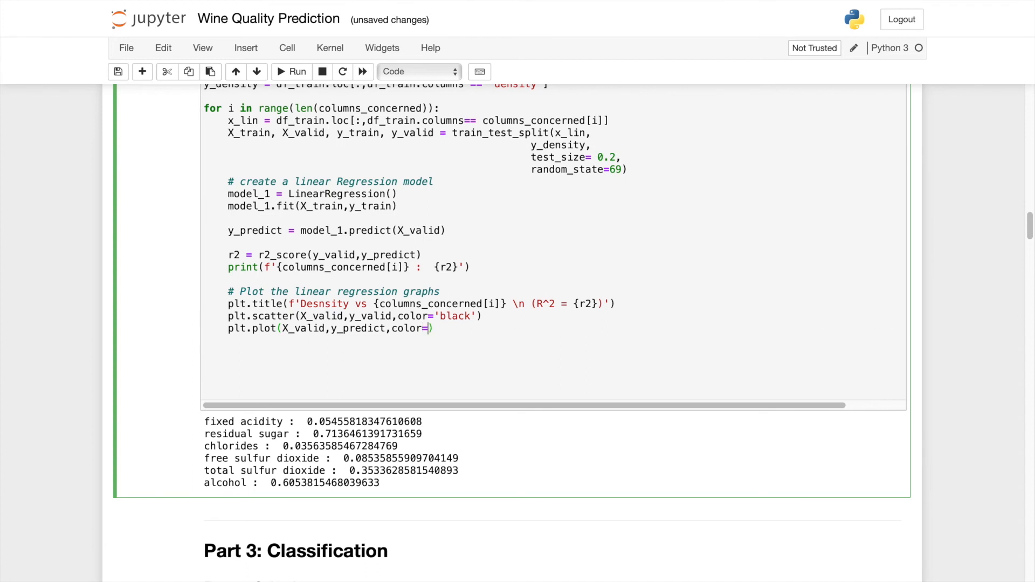
{"action": "type", "text": "'red'"}
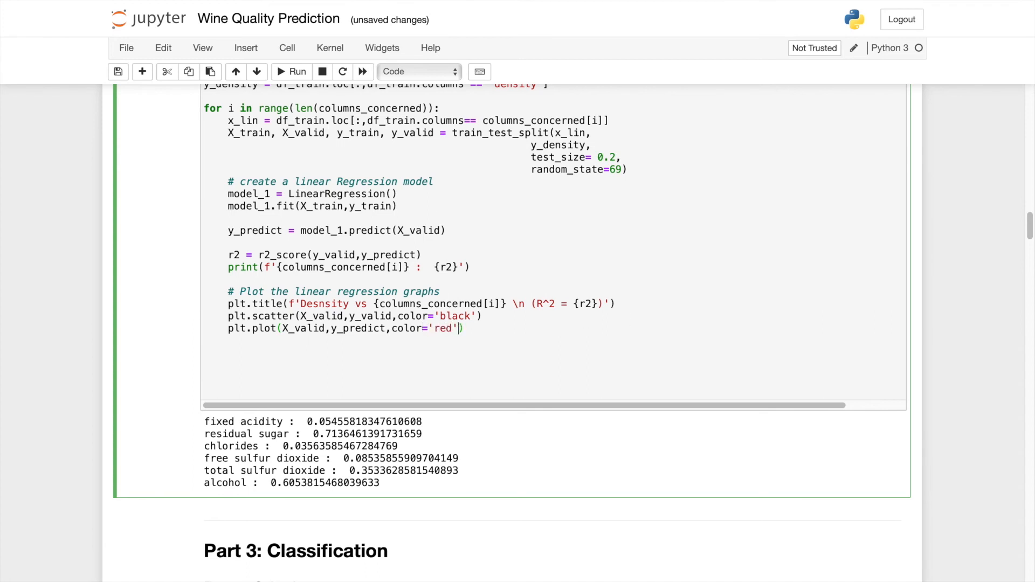
{"action": "type", "text": ",l"}
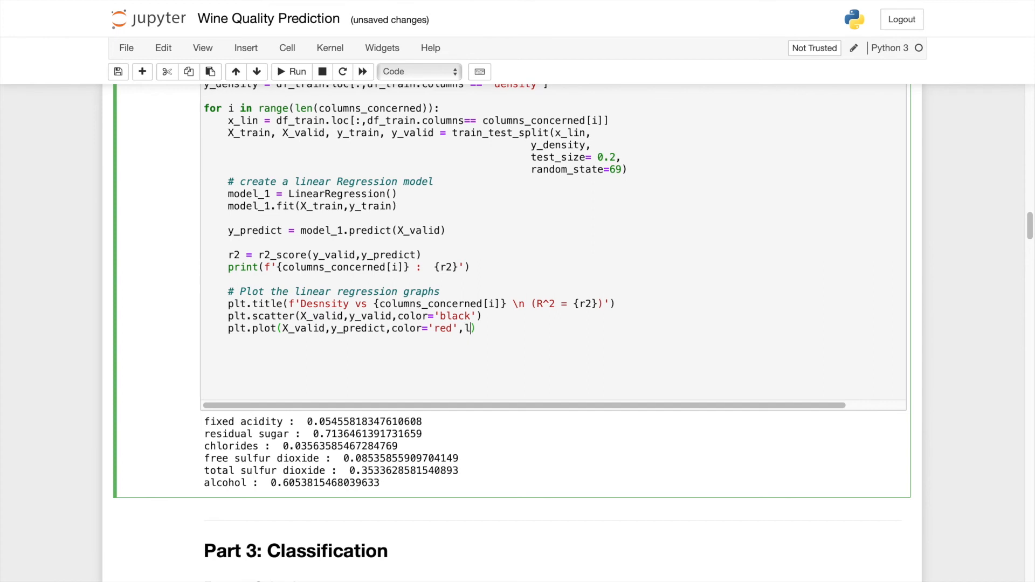
{"action": "type", "text": "inewidth"}
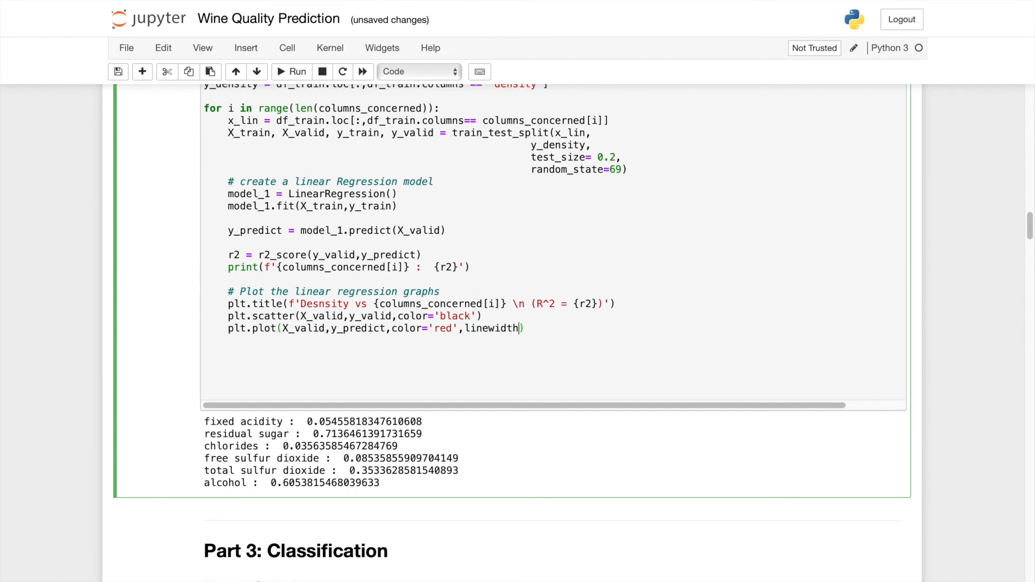
{"action": "type", "text": "=3"}
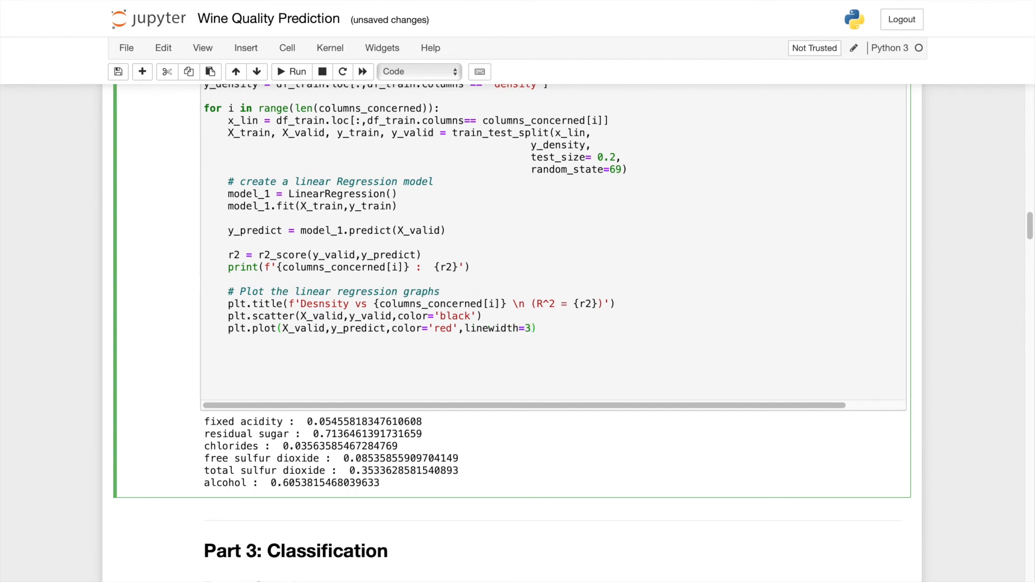
Step: Add plt.subplot(3,2,i+1) above the title line to place each plot in a 3-by-2 grid
{"action": "left_click", "coordinate": [539, 328]}
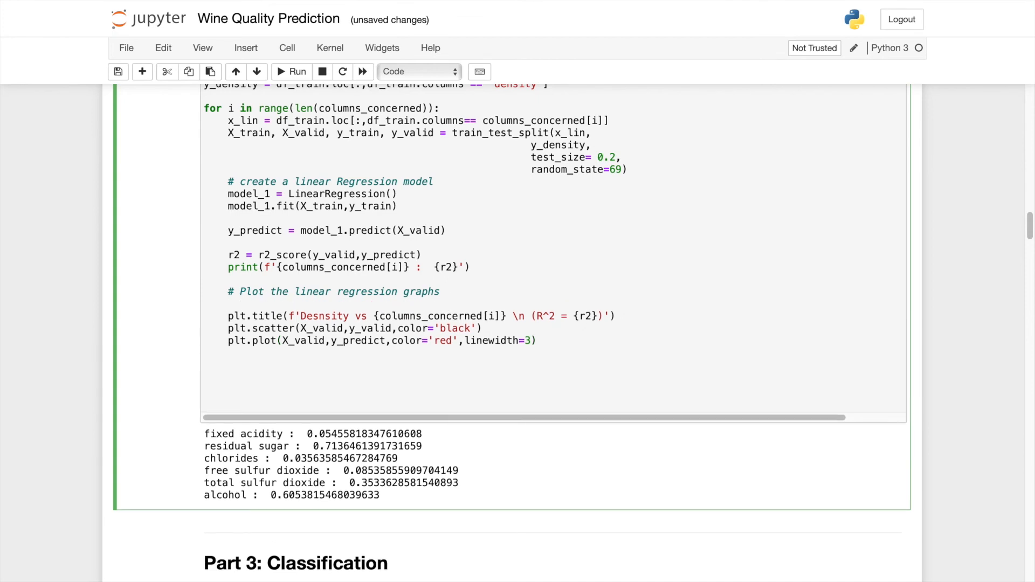
{"action": "type", "text": "plt."}
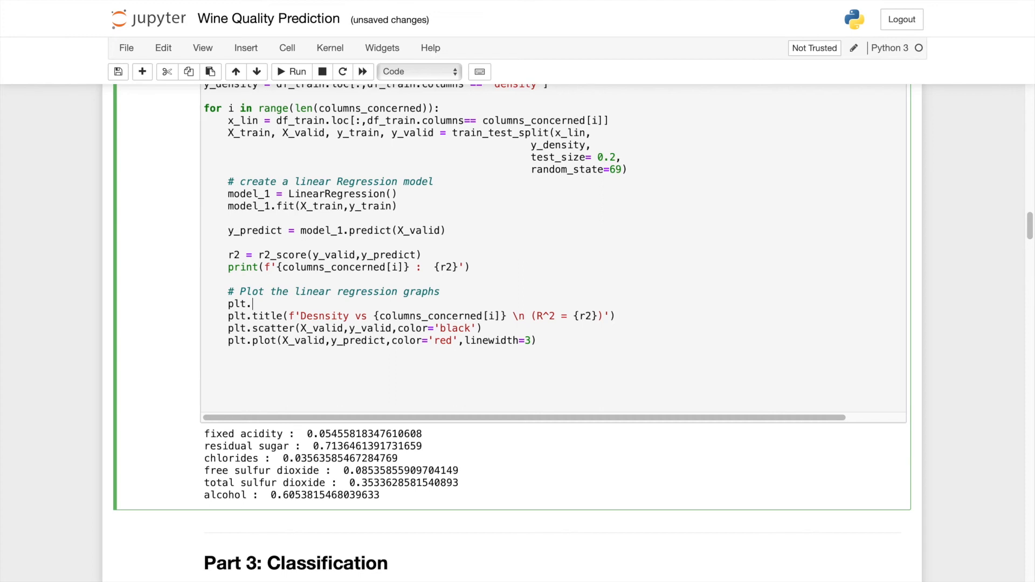
{"action": "type", "text": "subplot"}
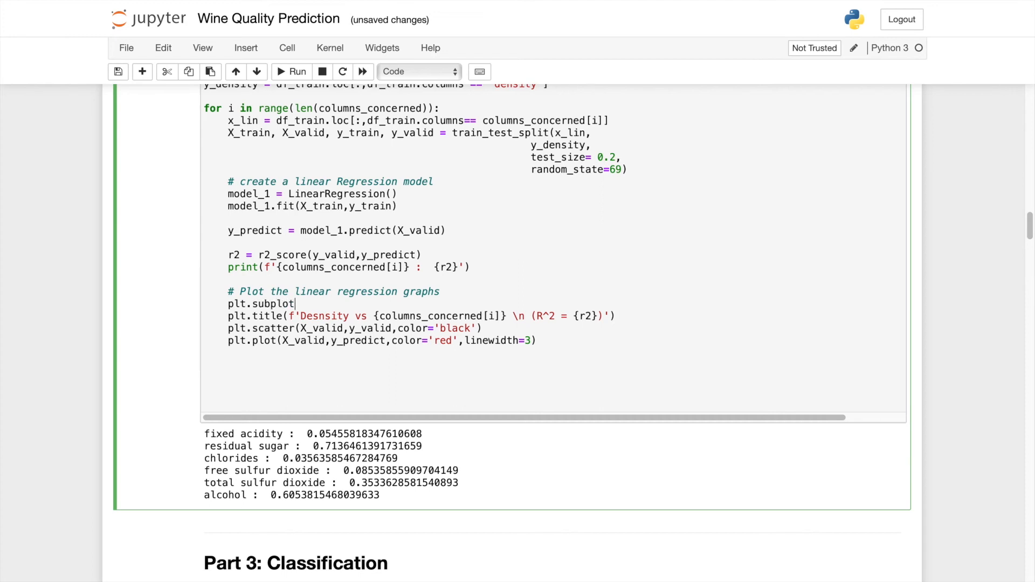
{"action": "type", "text": "(3)"}
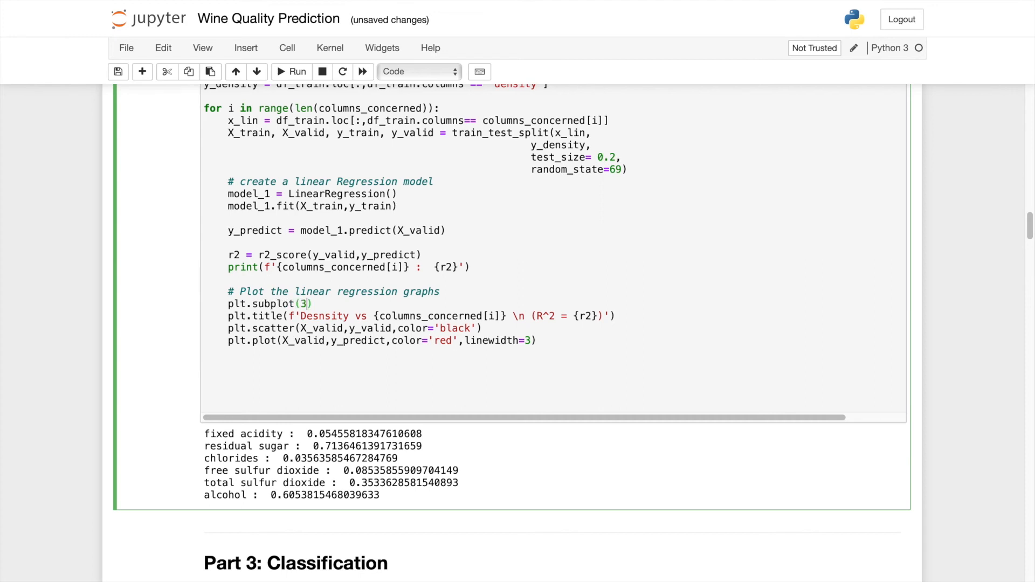
{"action": "type", "text": ","}
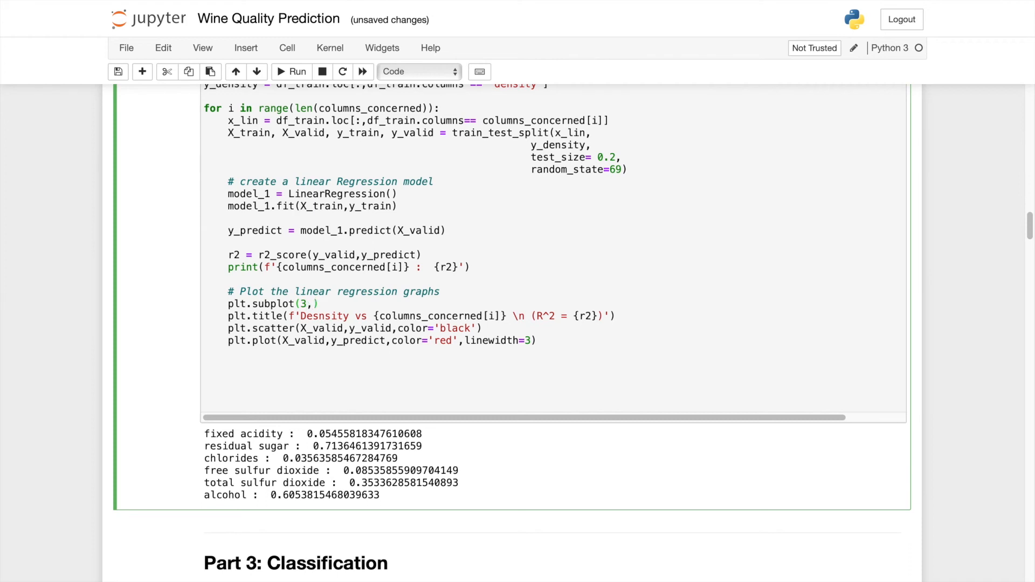
{"action": "type", "text": "2,i+1"}
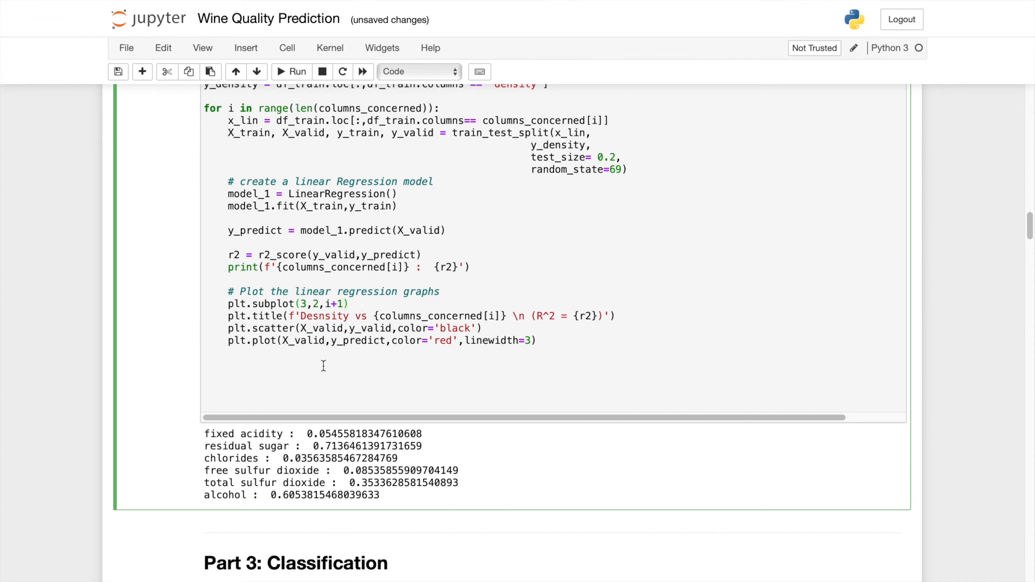
Step: After the loop add plt.tigth_layout() and plt.show()
{"action": "type", "text": "plt."}
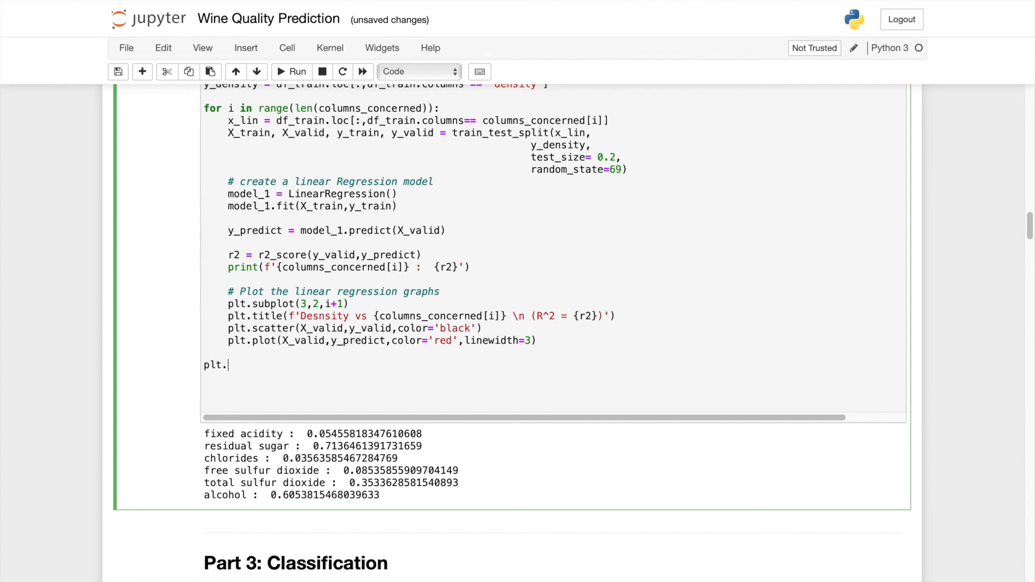
{"action": "type", "text": "tig"}
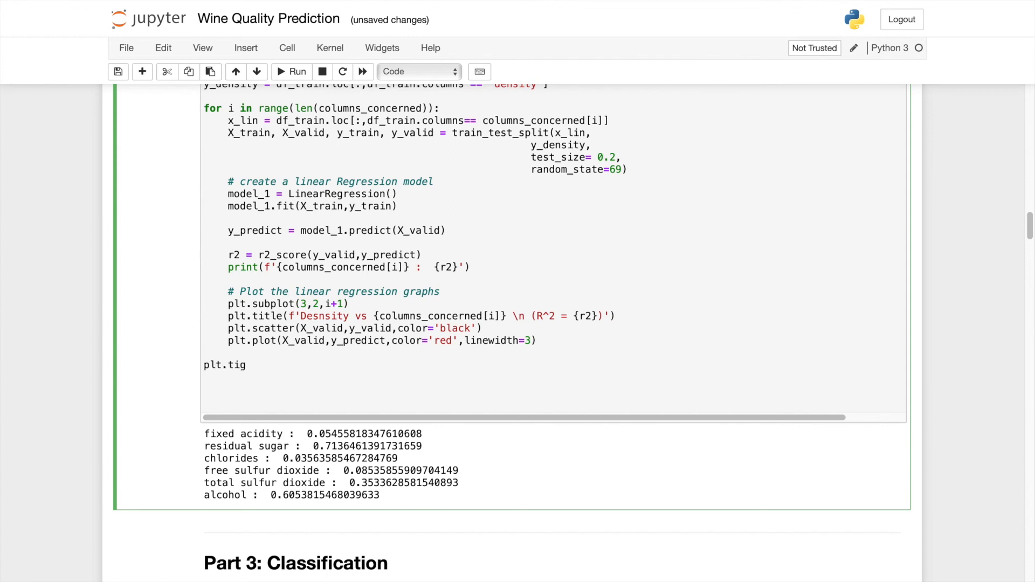
{"action": "type", "text": "th_la"}
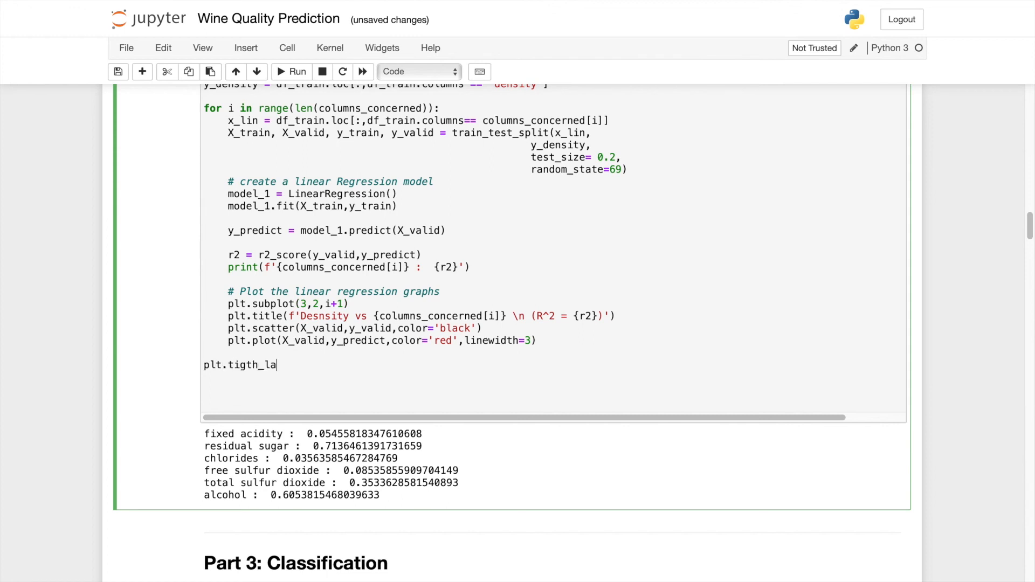
{"action": "type", "text": "yo"}
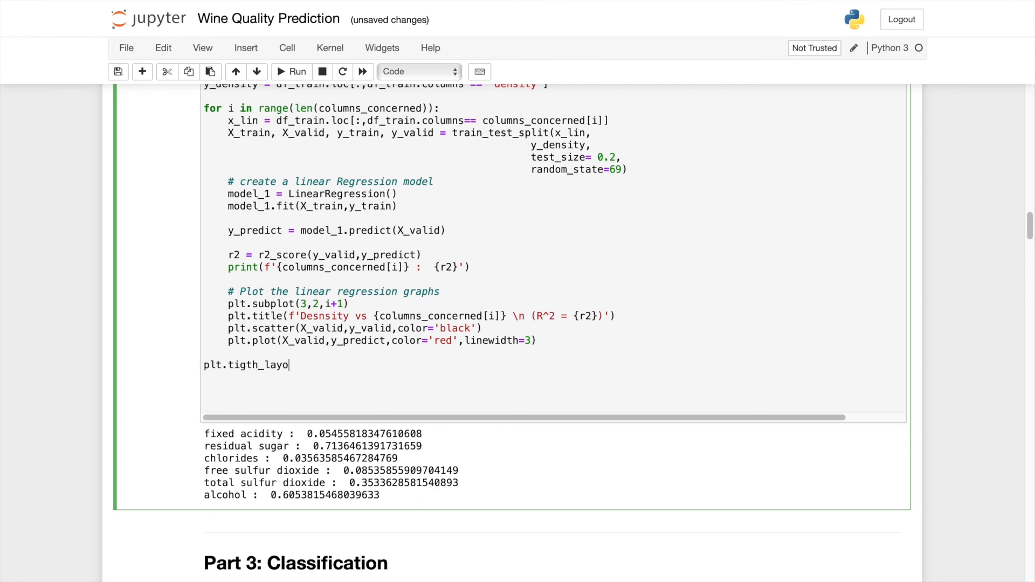
{"action": "type", "text": "ut()"}
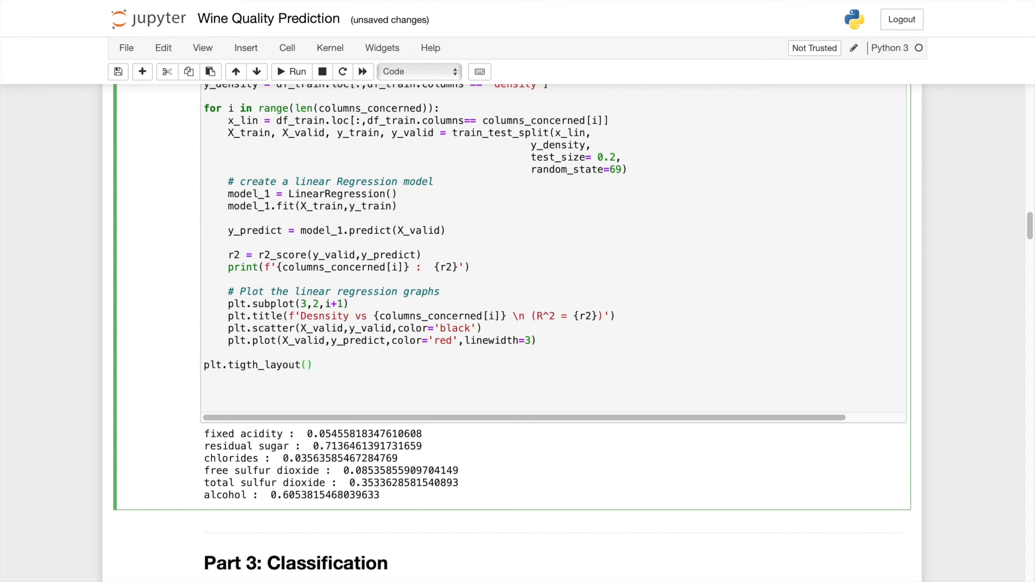
{"action": "type", "text": "plt.s"}
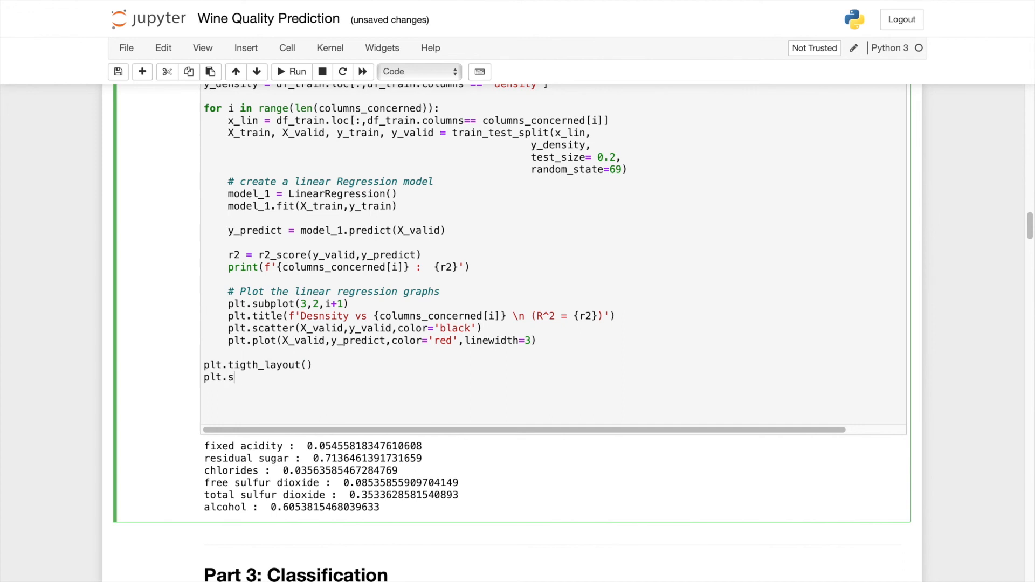
{"action": "type", "text": "how()"}
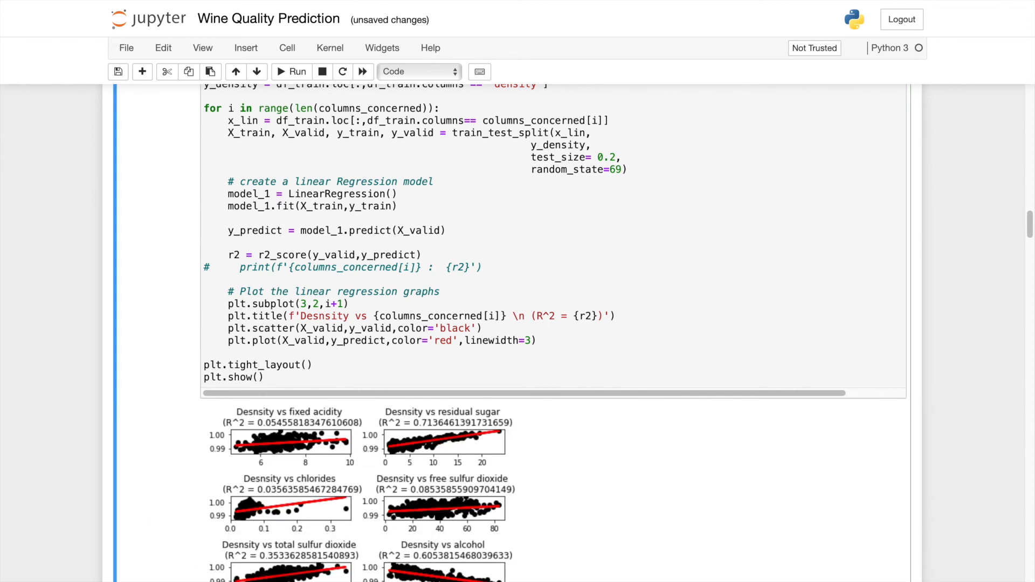
Step: Scroll down through the grid to the total sulfur dioxide and alcohol density plots
{"action": "scroll", "scroll_direction": "down", "scroll_amount": 3}
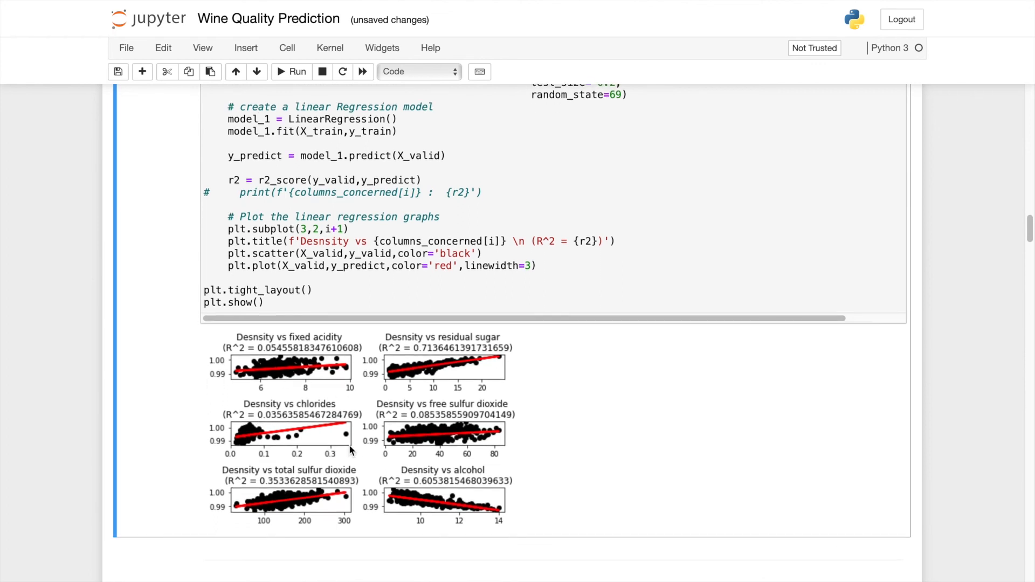
{"action": "mouse_move", "coordinate": [370, 378]}
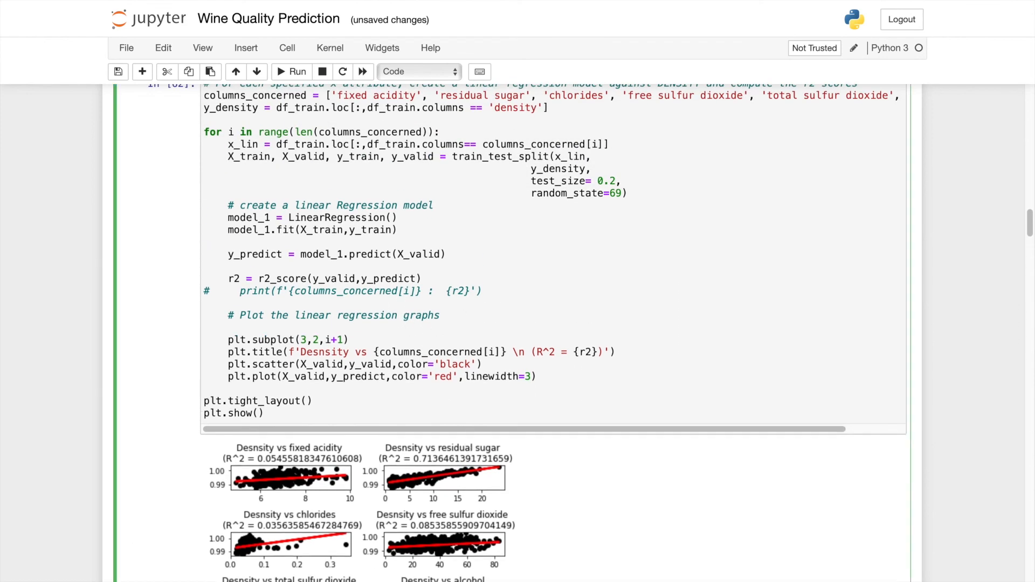
Step: Add plt.figure(figsize=(12,10)) at the start of the loop's plotting section
{"action": "type", "text": "plt."}
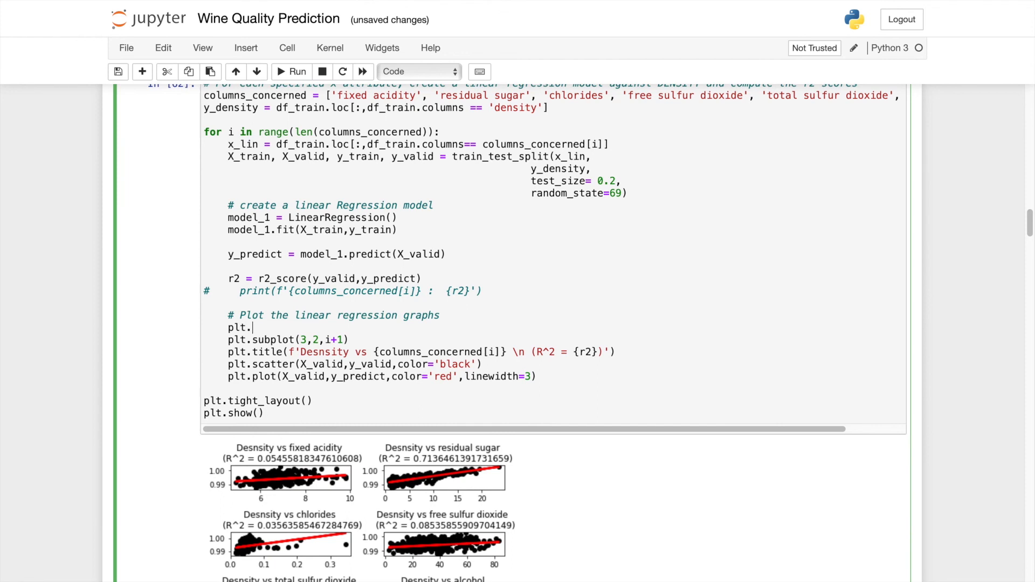
{"action": "type", "text": "figure"}
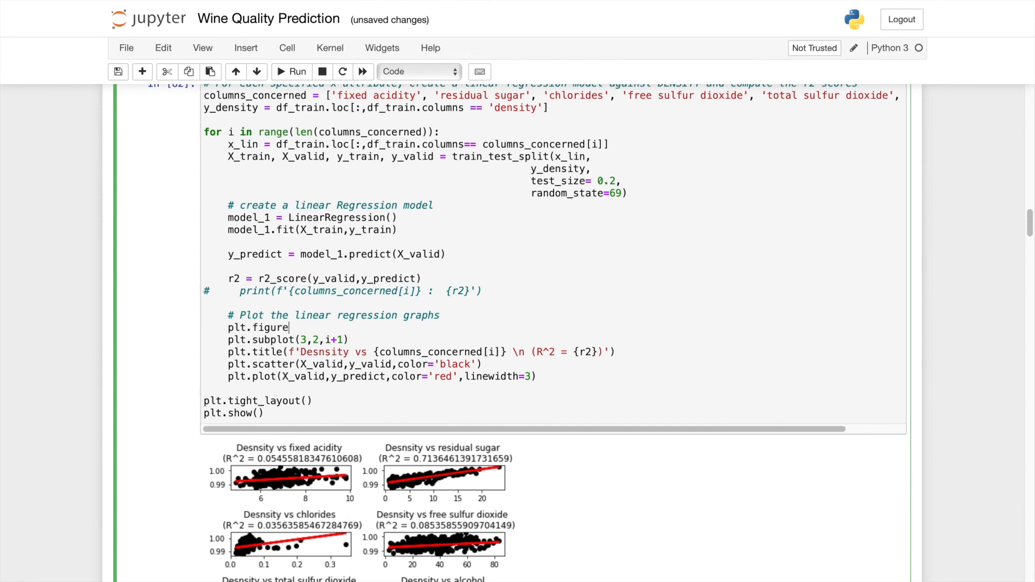
{"action": "type", "text": "fi)"}
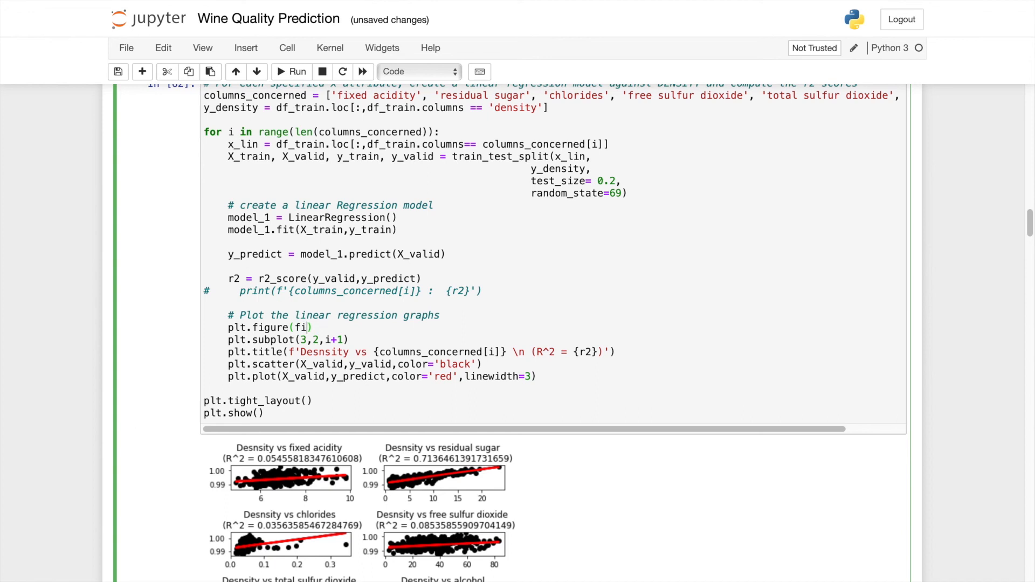
{"action": "type", "text": "gsize="}
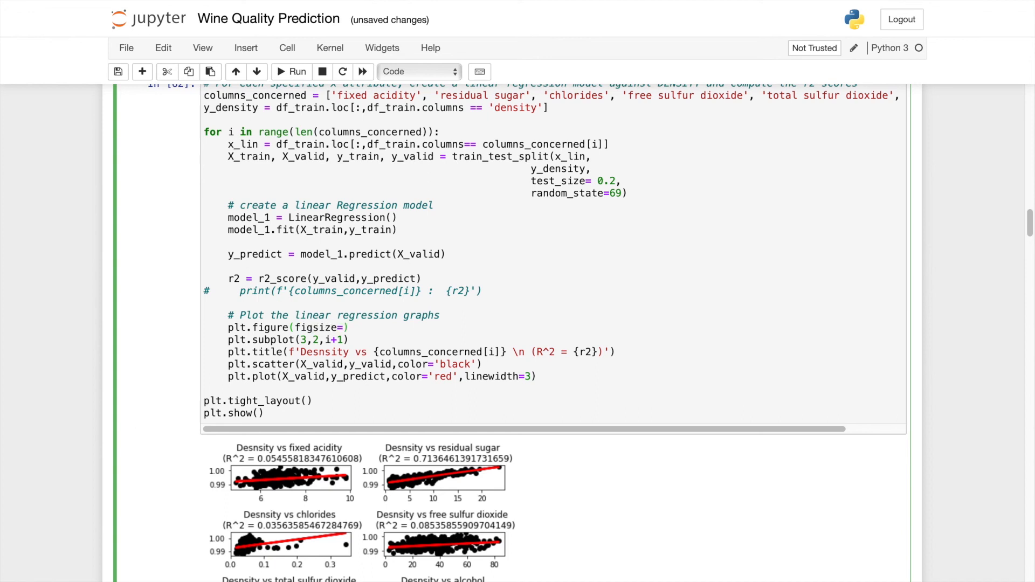
{"action": "left_click", "coordinate": [346, 328]}
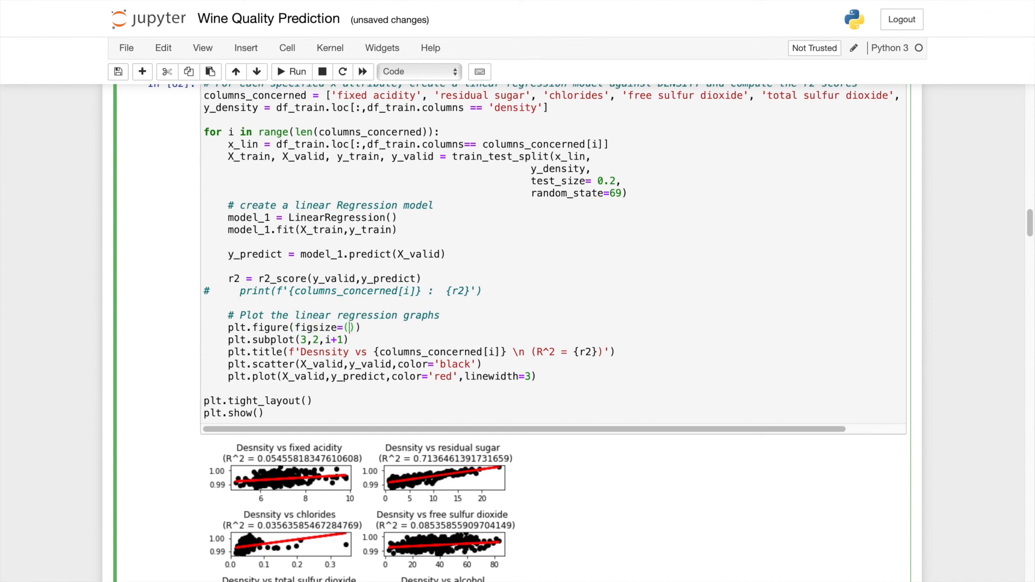
{"action": "type", "text": "12"}
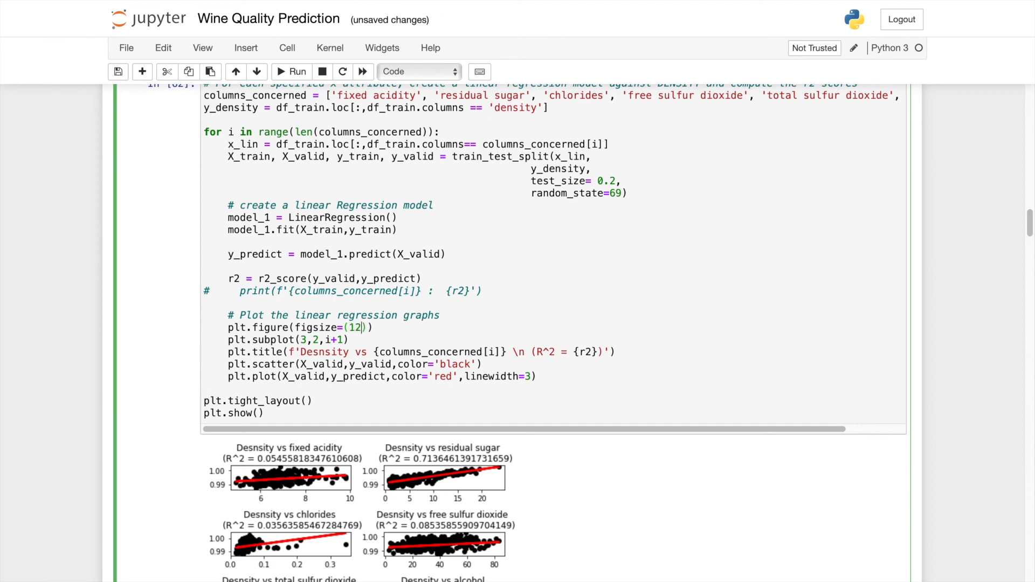
{"action": "type", "text": ",10)"}
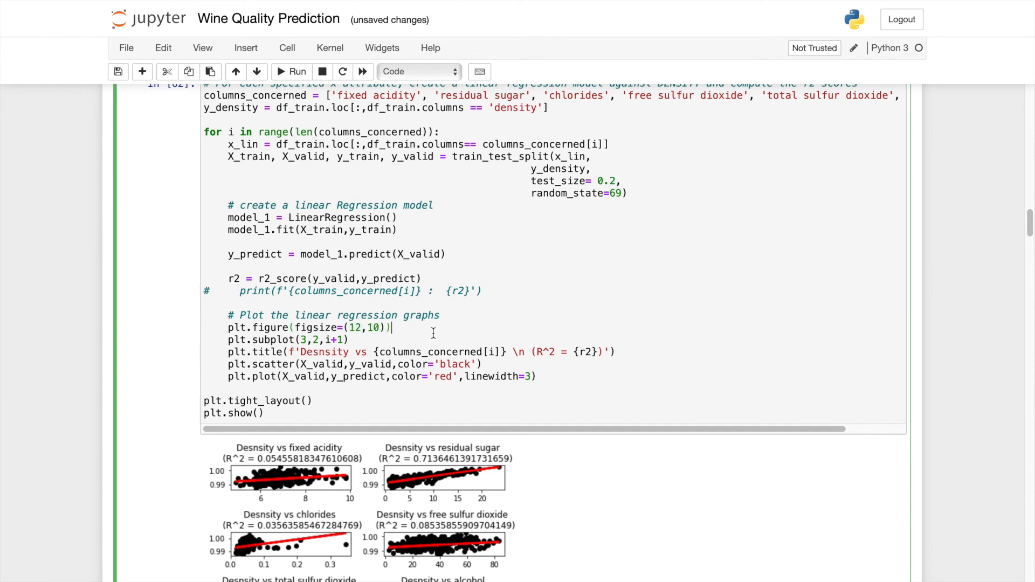
Step: Scroll through the six enlarged density plots down to the last one, density vs alcohol
{"action": "scroll", "scroll_direction": "down", "scroll_amount": 3}
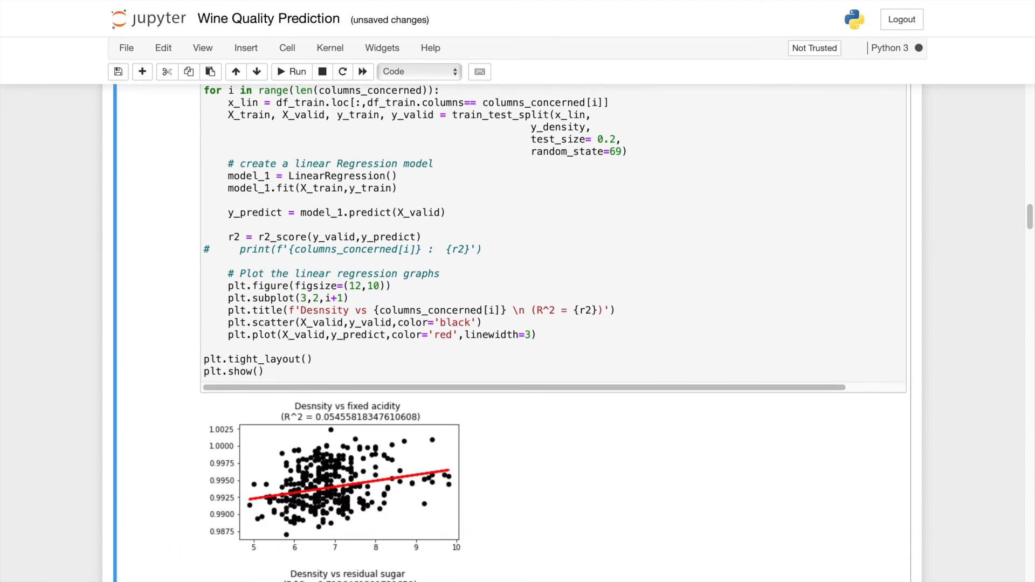
{"action": "scroll", "scroll_direction": "down", "scroll_amount": 3}
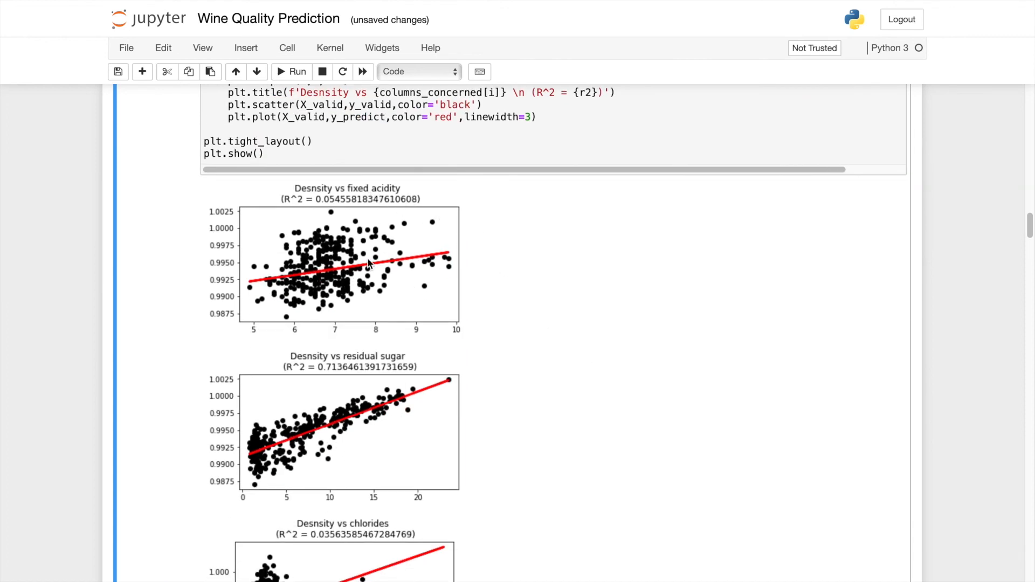
{"action": "scroll", "scroll_direction": "down", "scroll_amount": 3}
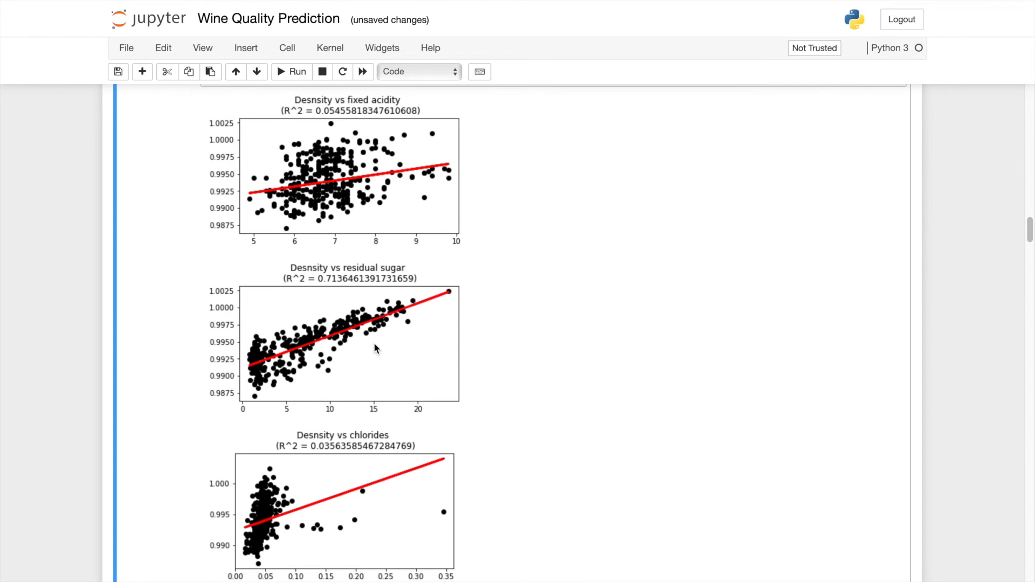
{"action": "mouse_move", "coordinate": [336, 351]}
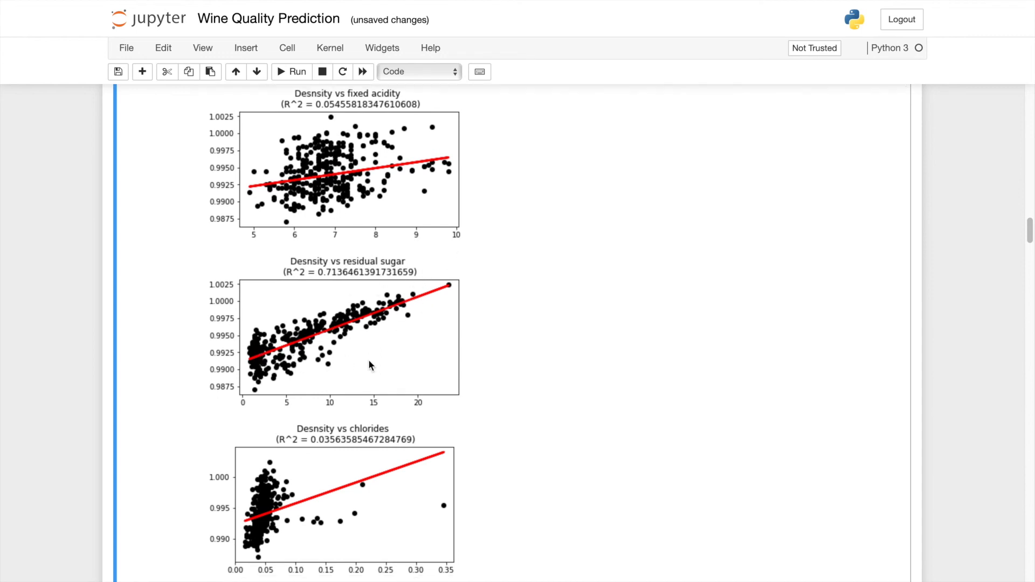
{"action": "scroll", "scroll_direction": "down", "scroll_amount": 3}
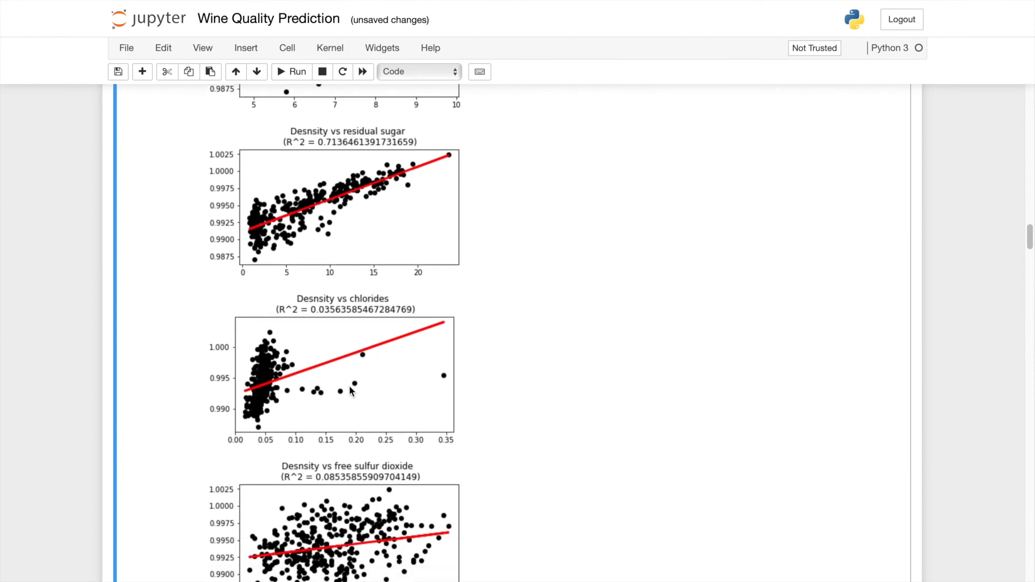
{"action": "scroll", "scroll_direction": "down", "scroll_amount": 3}
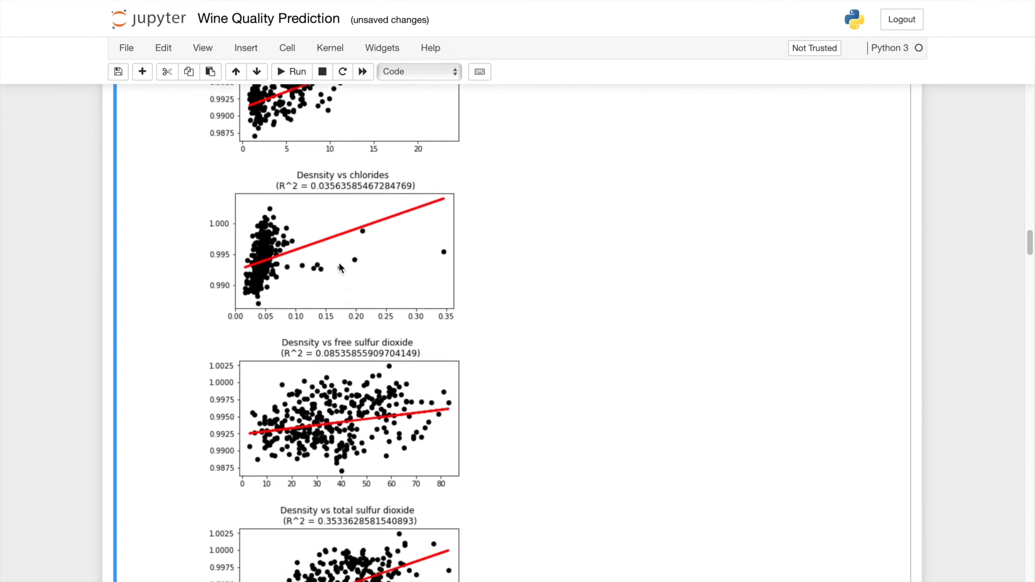
{"action": "scroll", "scroll_direction": "down", "scroll_amount": 3}
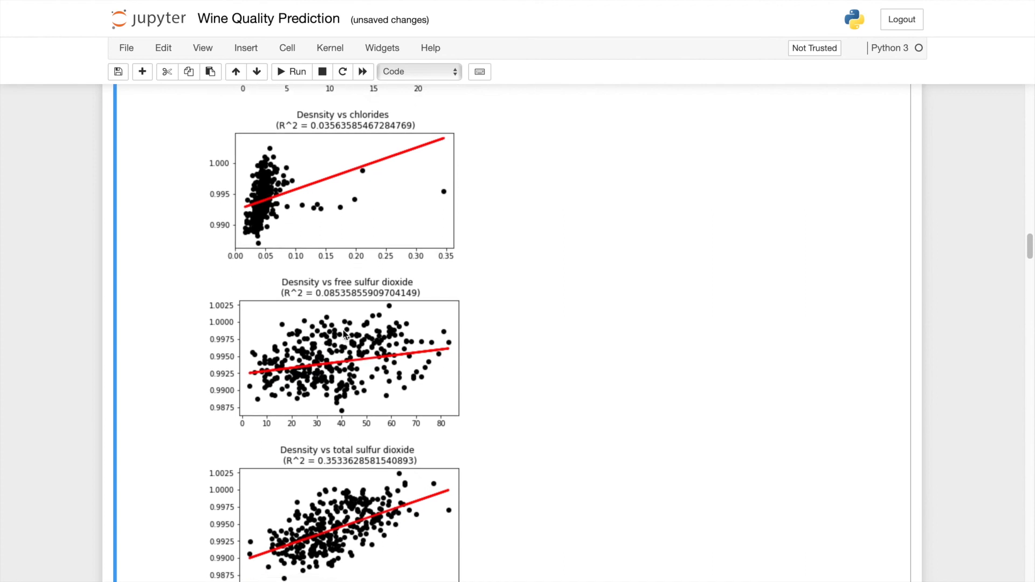
{"action": "scroll", "scroll_direction": "down", "scroll_amount": 3}
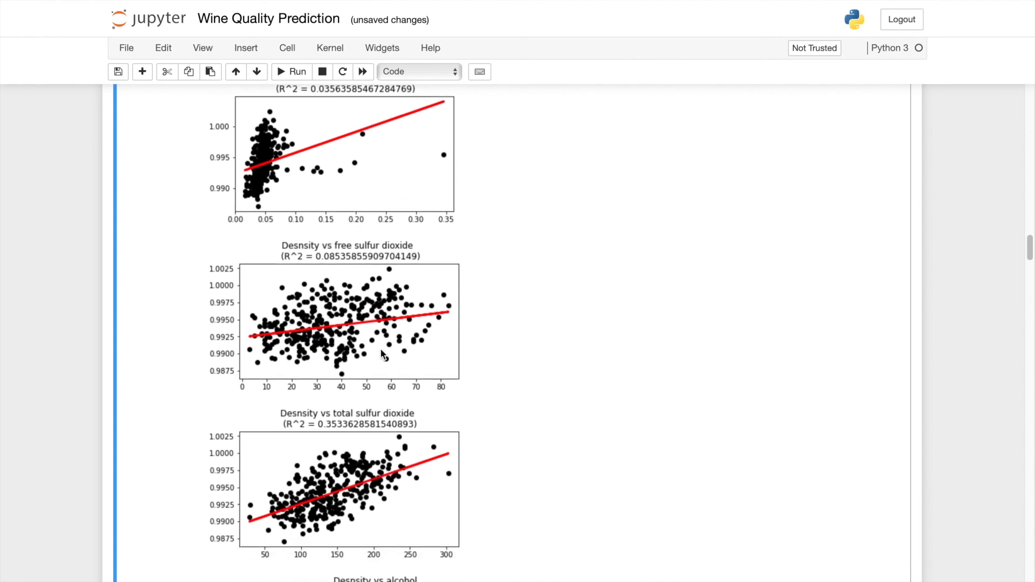
{"action": "mouse_move", "coordinate": [362, 349]}
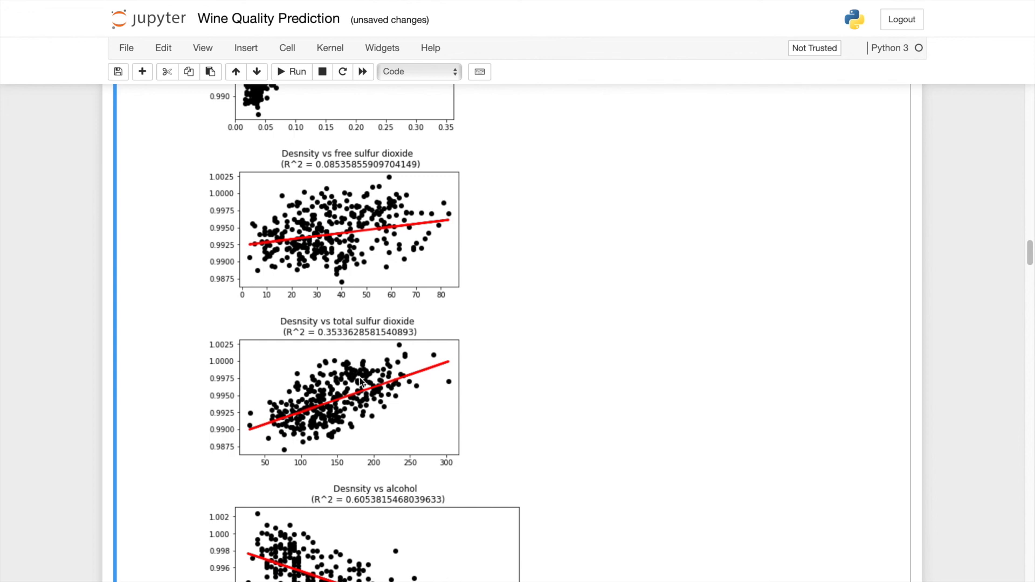
{"action": "mouse_move", "coordinate": [348, 429]}
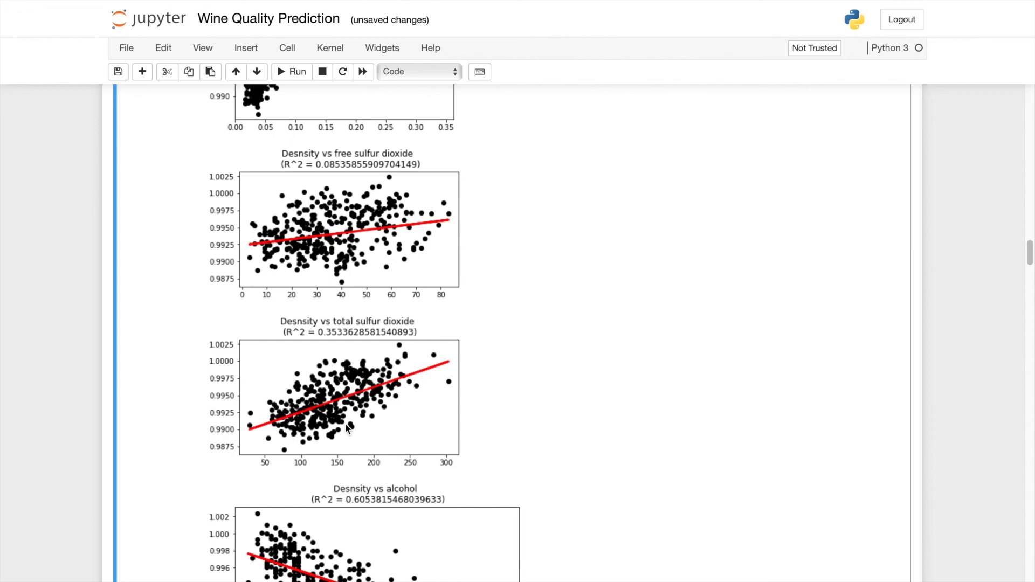
{"action": "scroll", "scroll_direction": "down", "scroll_amount": 3}
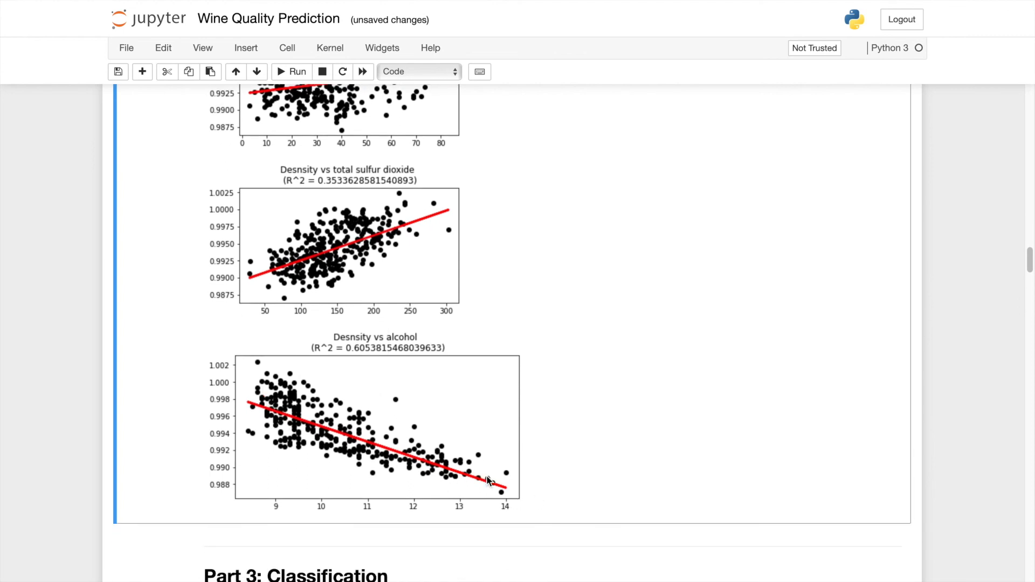
{"action": "mouse_move", "coordinate": [443, 470]}
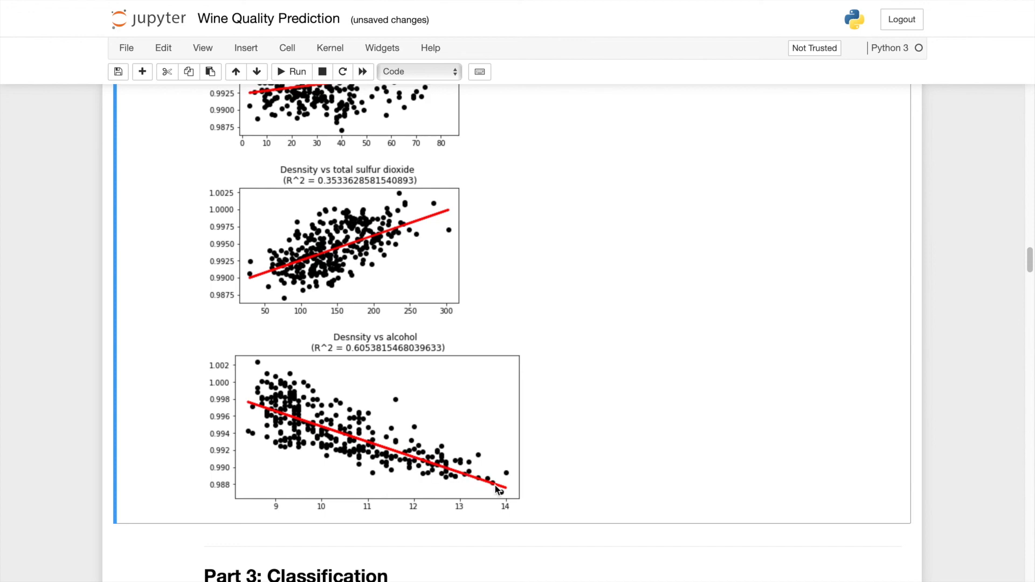
{"action": "mouse_move", "coordinate": [349, 435]}
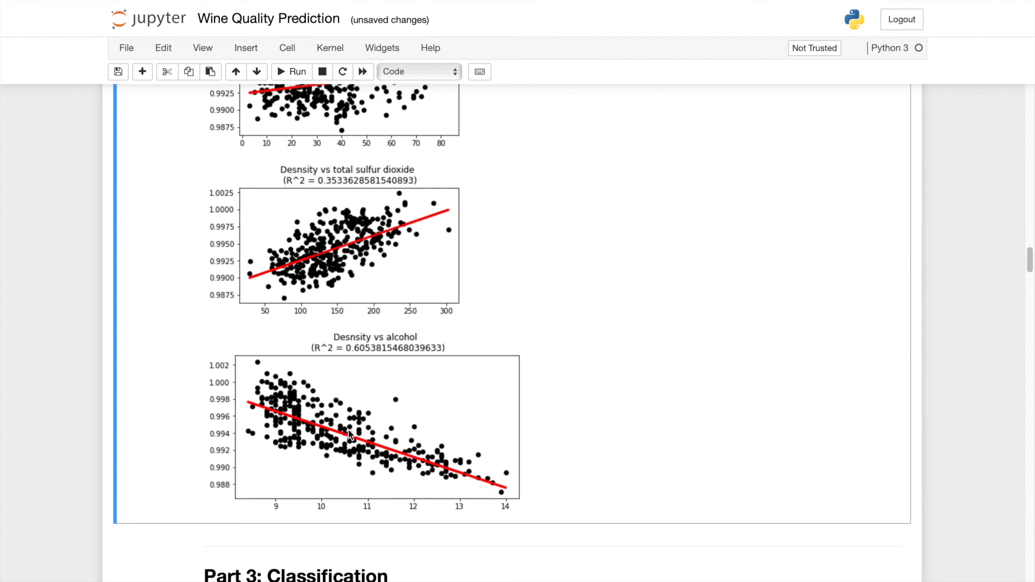
{"action": "scroll", "scroll_direction": "up", "scroll_amount": 3}
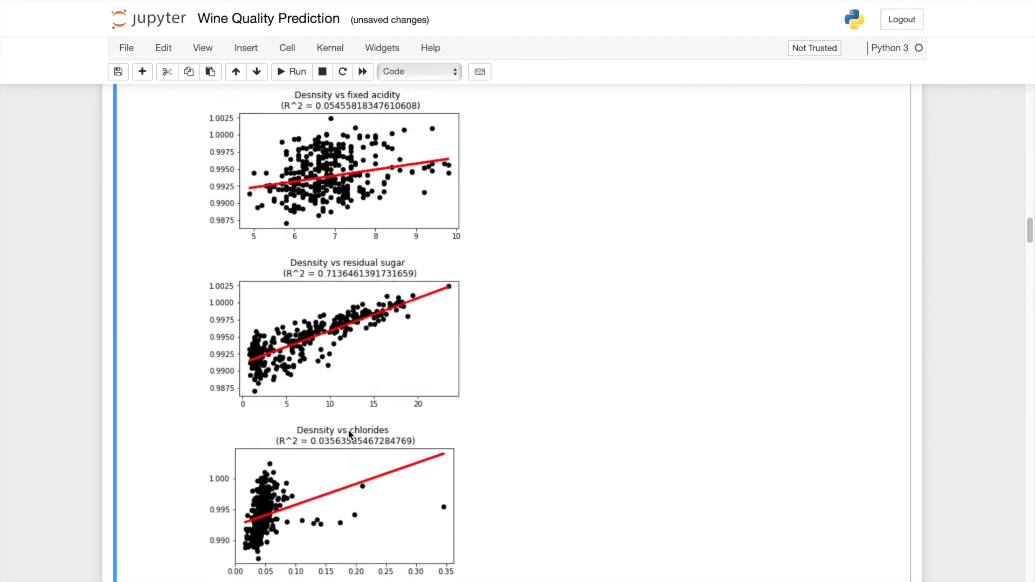
{"action": "scroll", "scroll_direction": "down", "scroll_amount": 3}
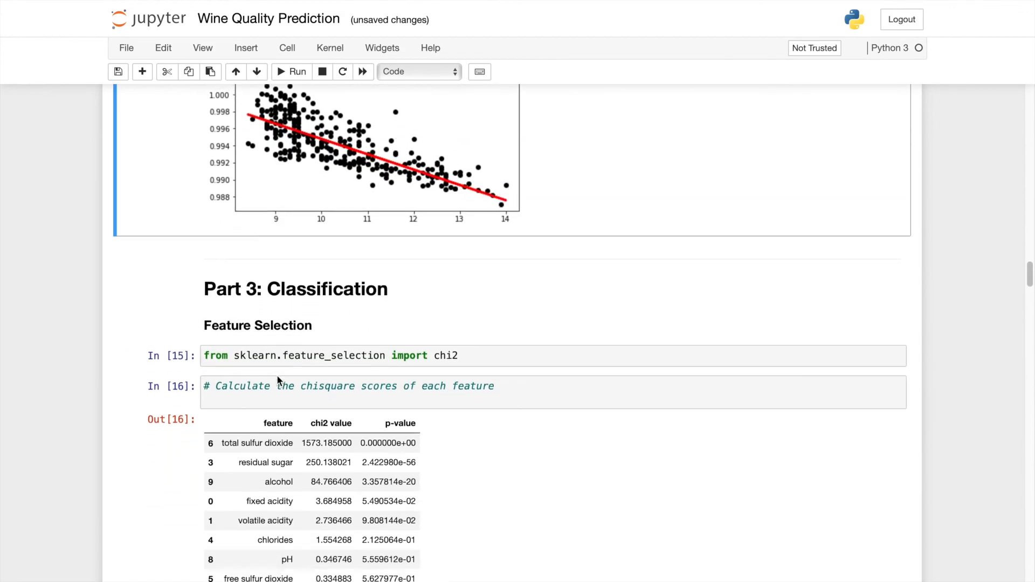
{"action": "scroll", "scroll_direction": "down", "scroll_amount": 3}
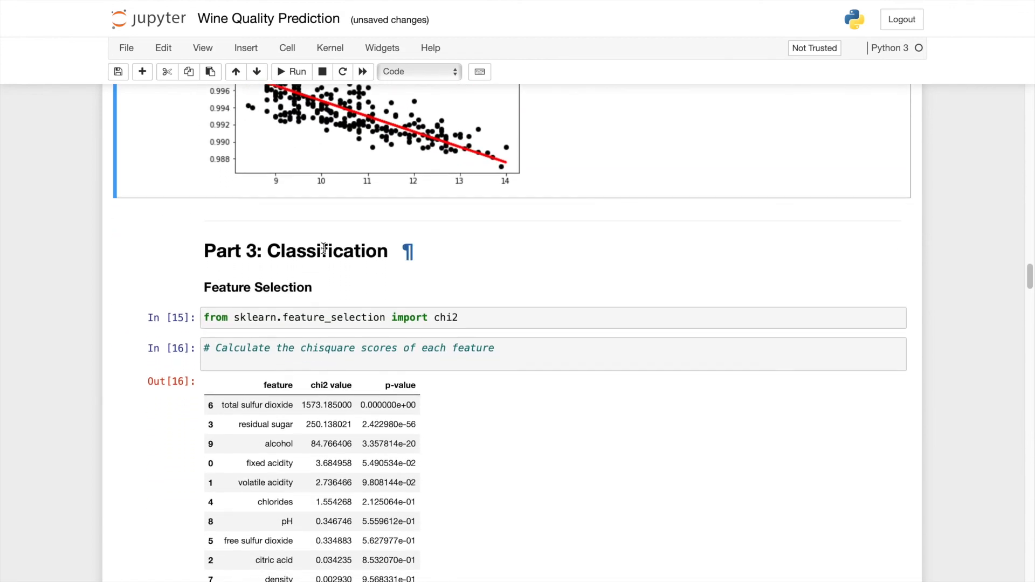
{"action": "scroll", "scroll_direction": "down", "scroll_amount": 3}
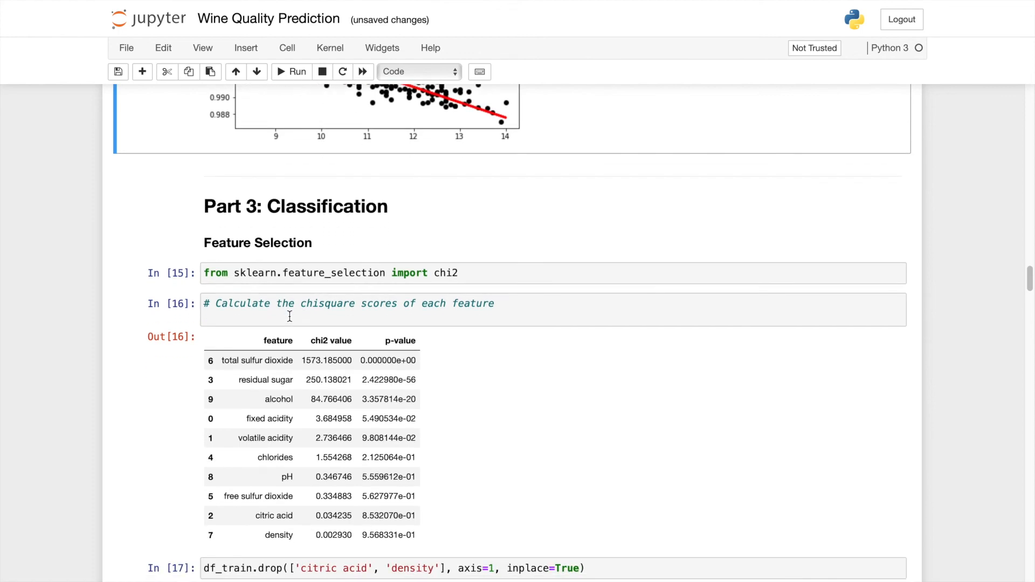
{"action": "scroll", "scroll_direction": "down", "scroll_amount": 3}
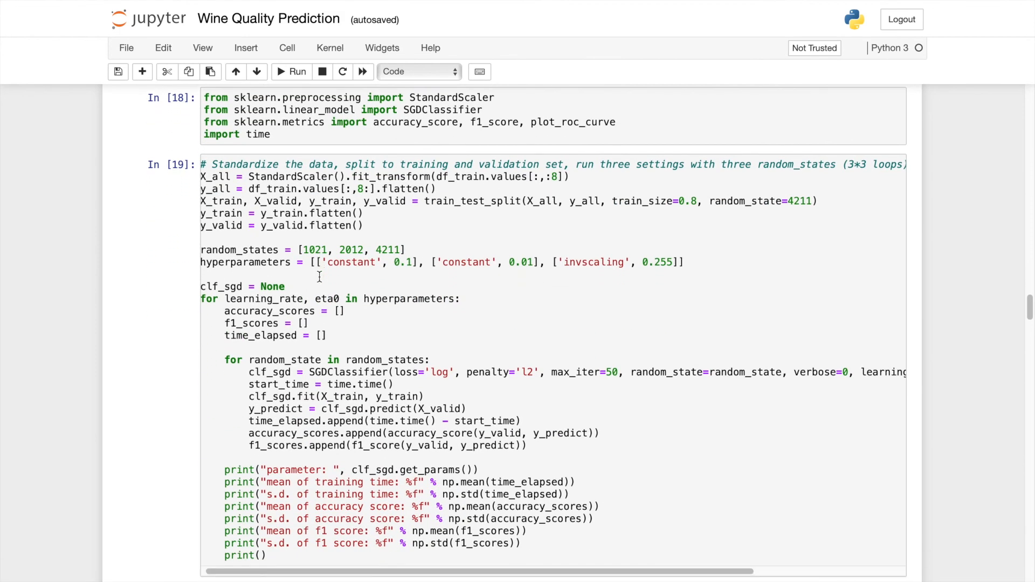
{"action": "left_click", "coordinate": [291, 71]}
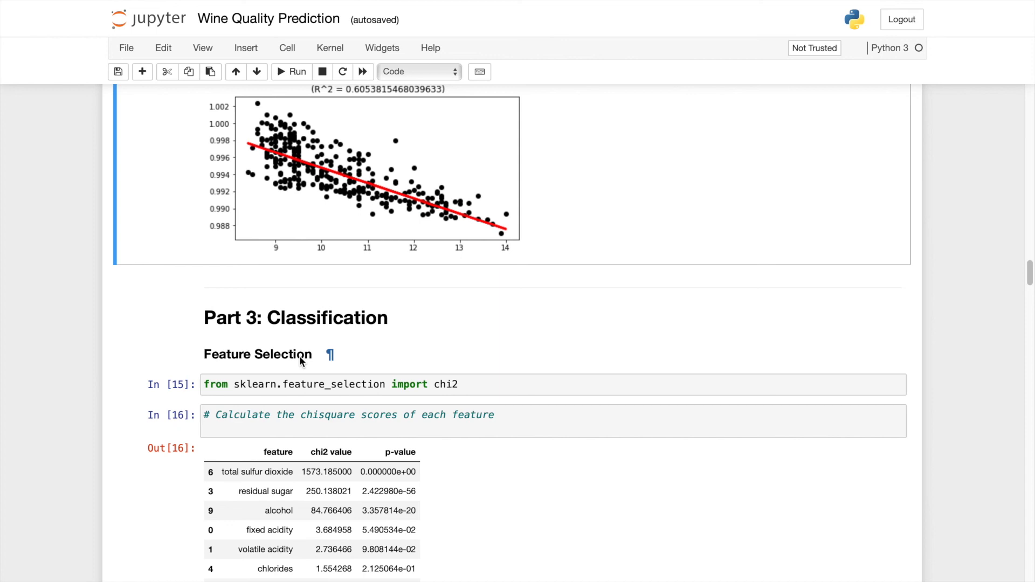
{"action": "scroll", "scroll_direction": "down", "scroll_amount": 3}
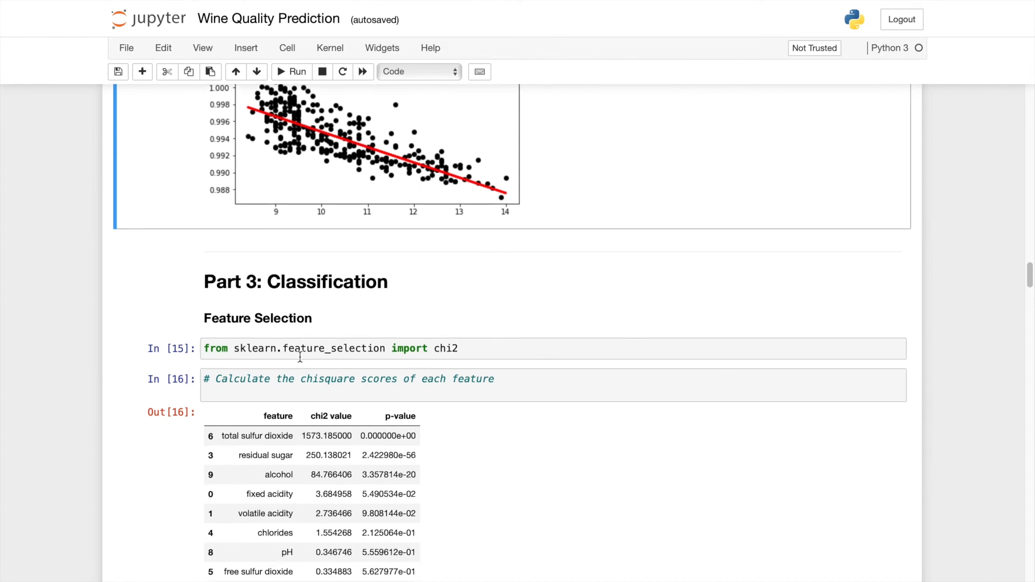